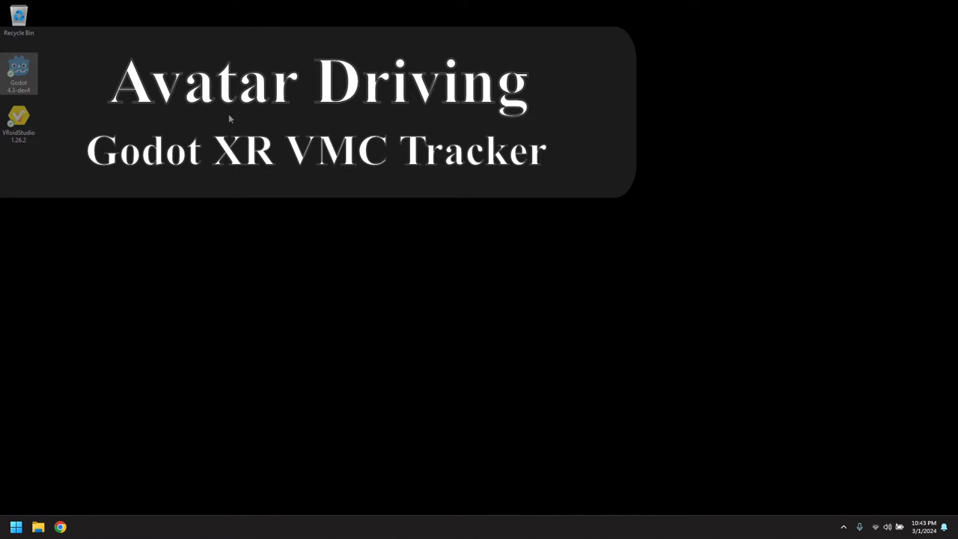
- Launch Godot and create the 'VMC Animation Test' project in its own C:/Temp folder
double_click(19, 72)
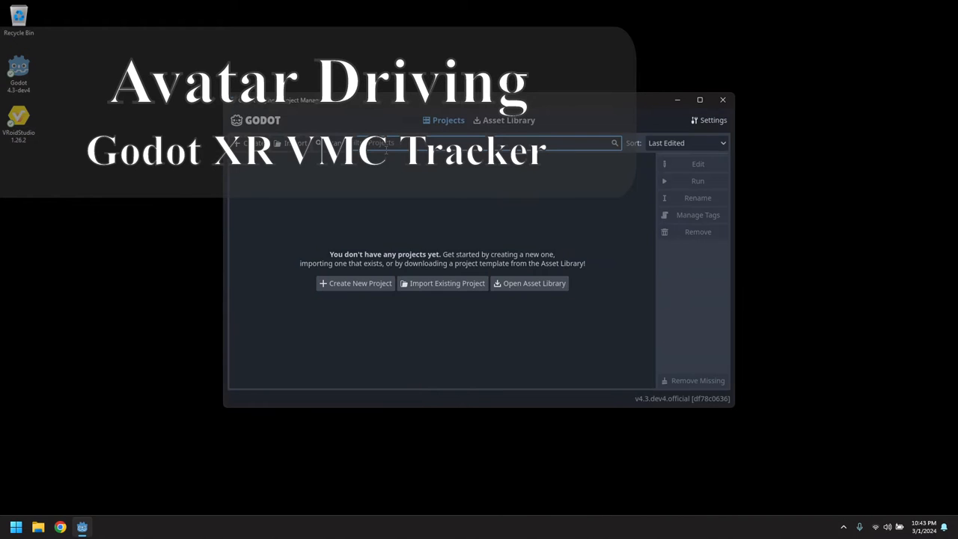
left_click(355, 283)
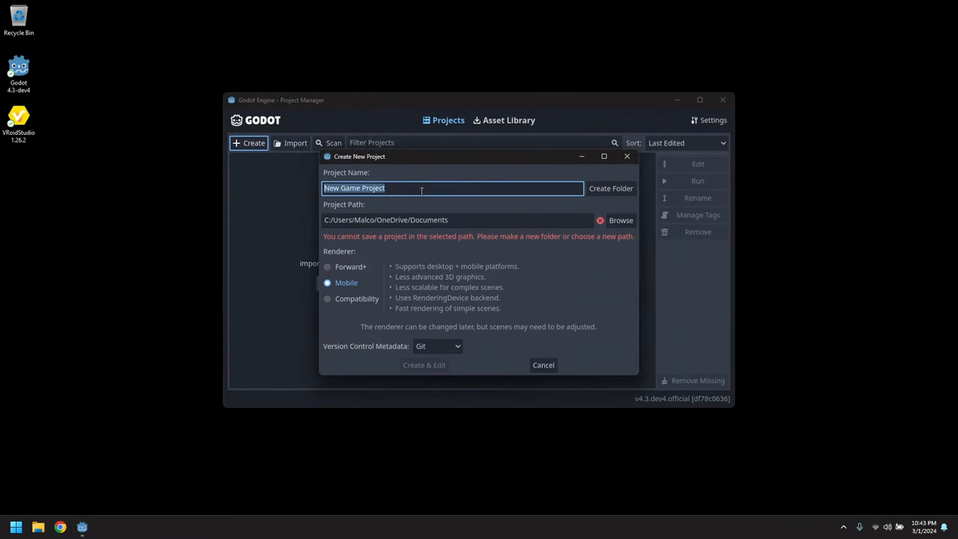
left_click(458, 219)
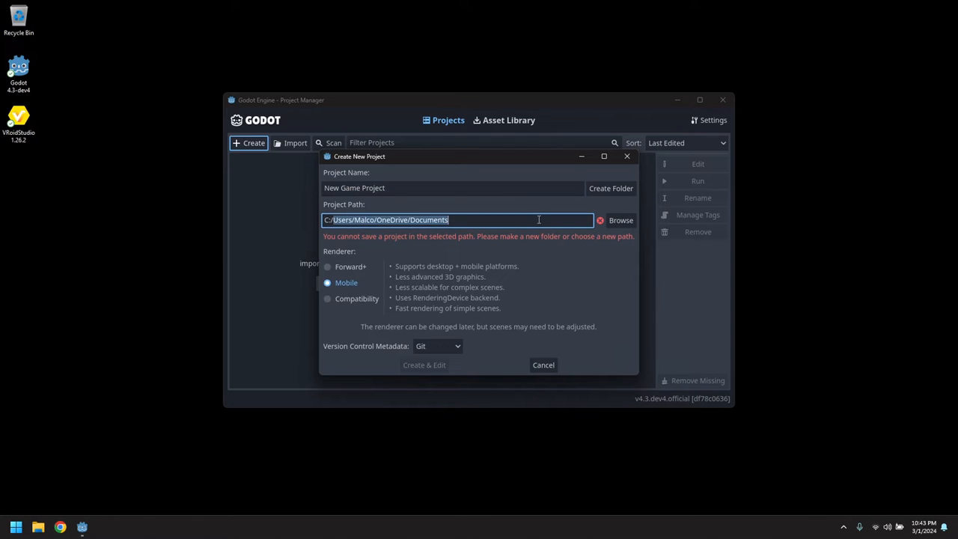
type("Temp")
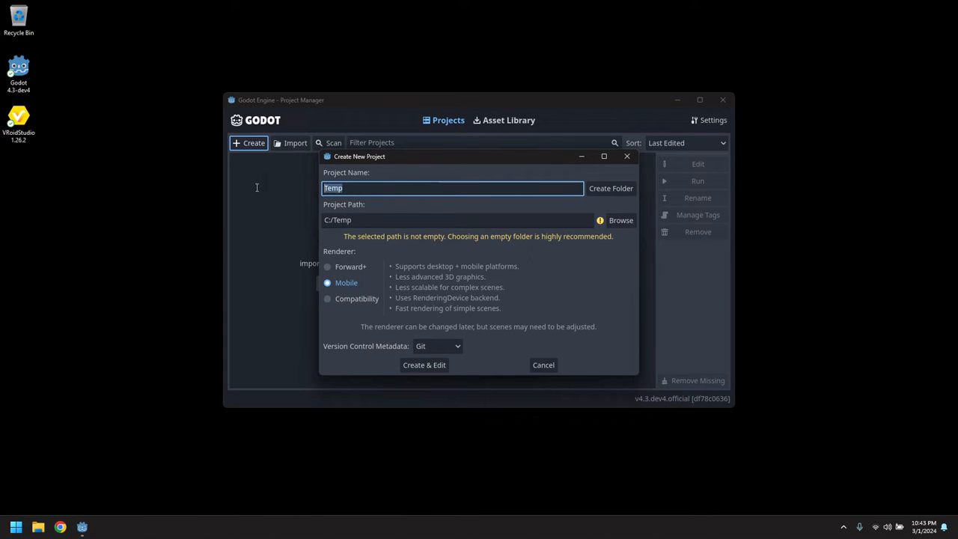
type("VMC Animation Test")
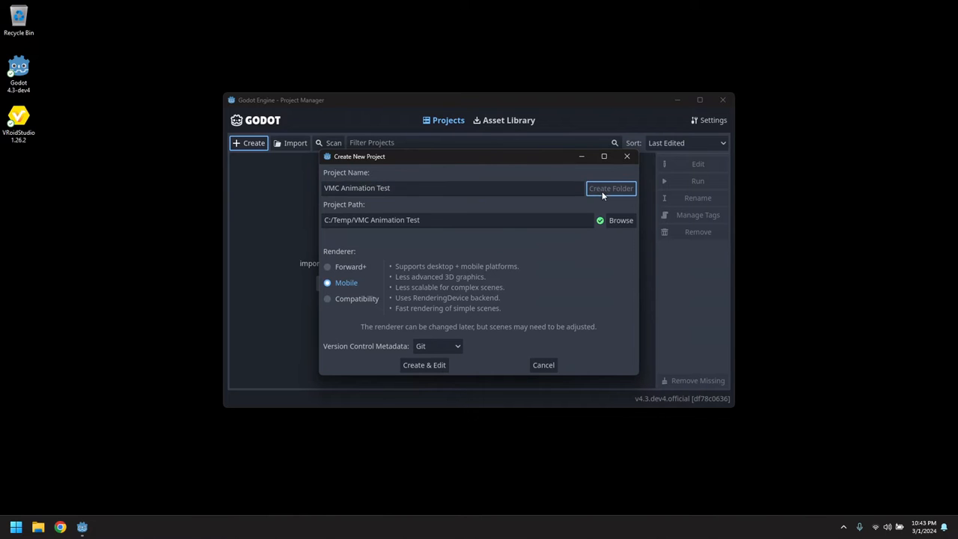
left_click(424, 365)
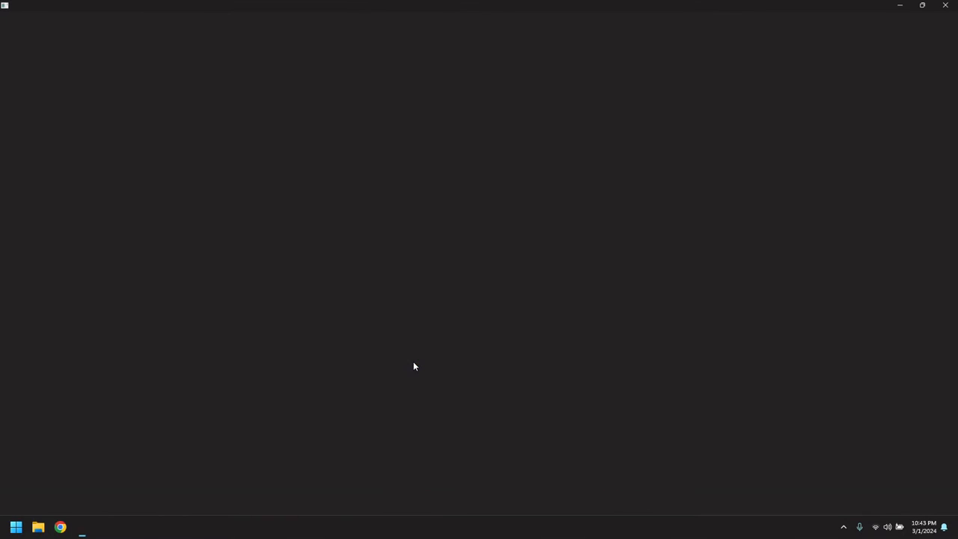
- Search AssetLib for 'VRM' and download the VRM Importer asset
left_click(82, 528)
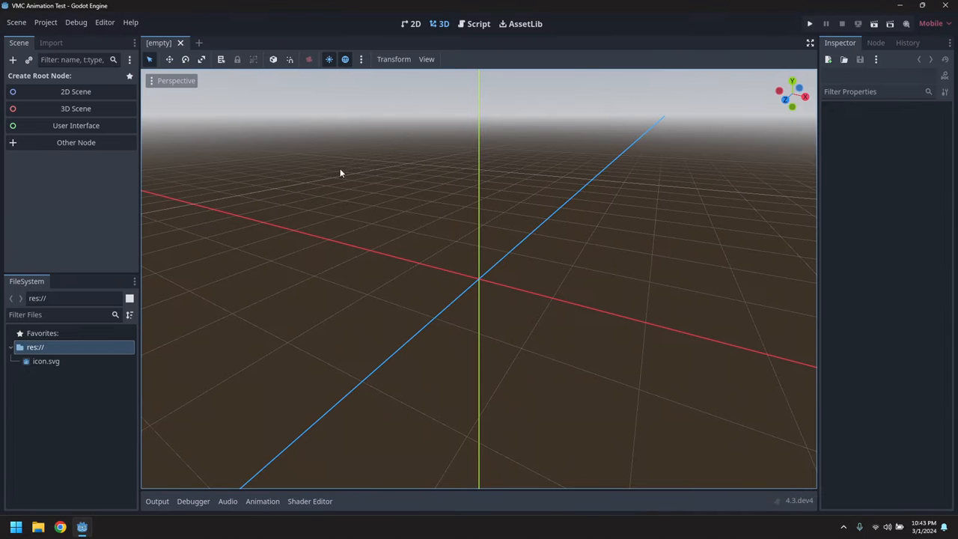
left_click(521, 23)
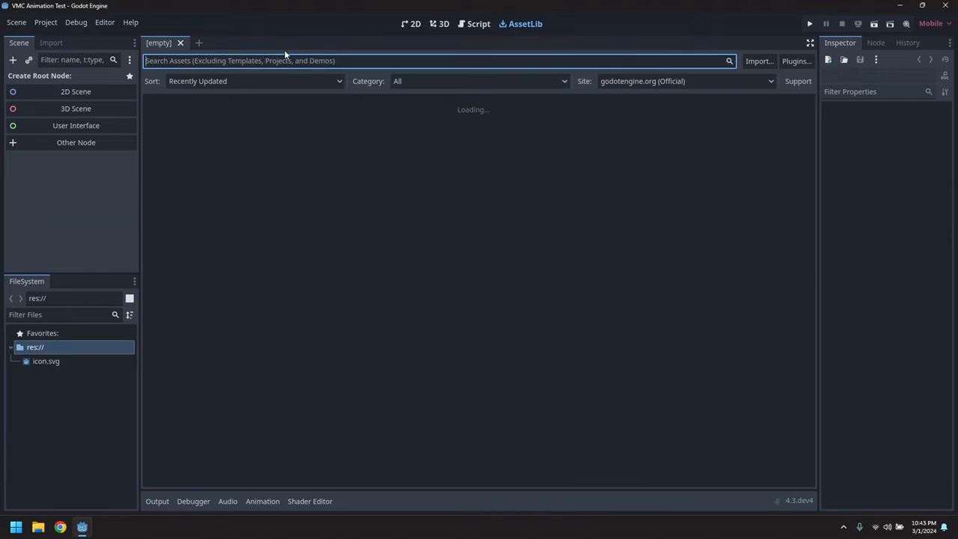
type("VRM")
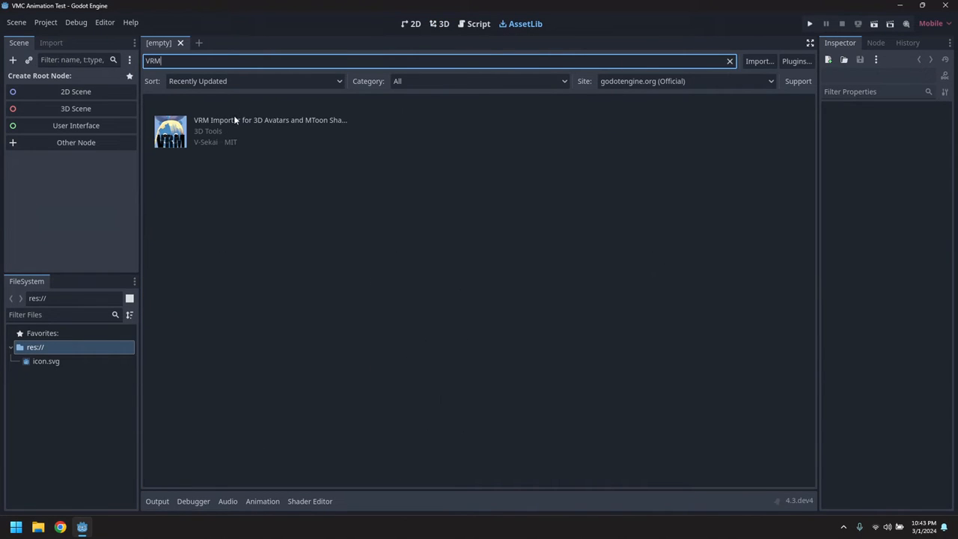
left_click(269, 131)
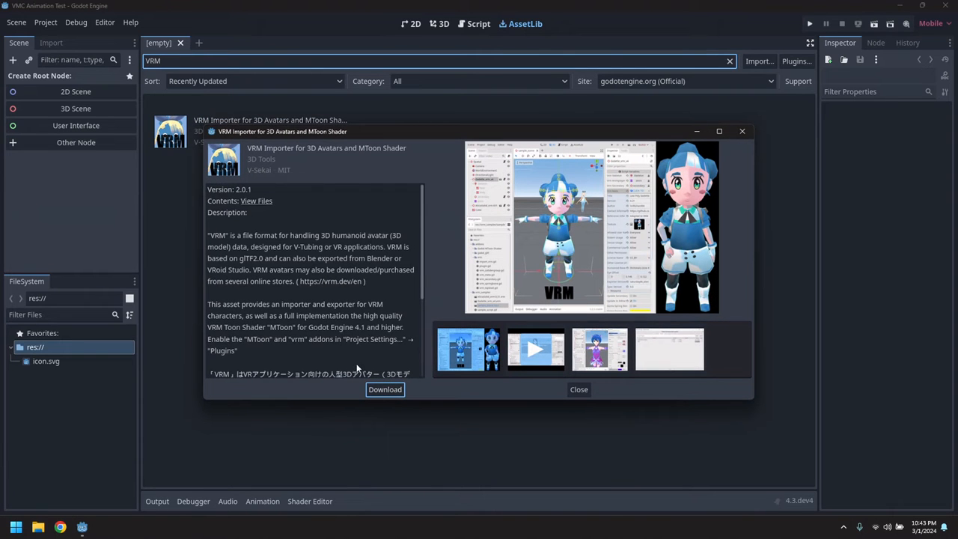
left_click(385, 389)
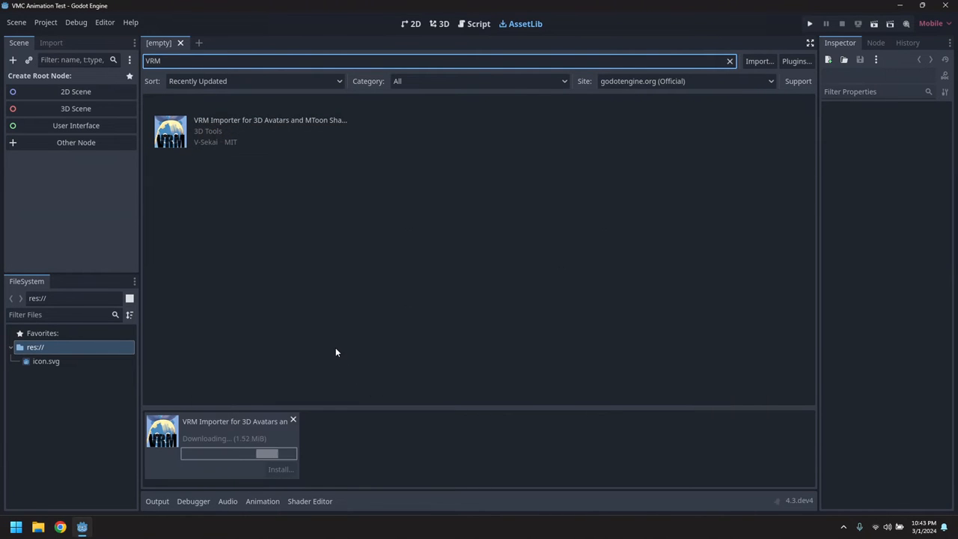
- Install the VRM Importer with only its addons folder selected
left_click(281, 469)
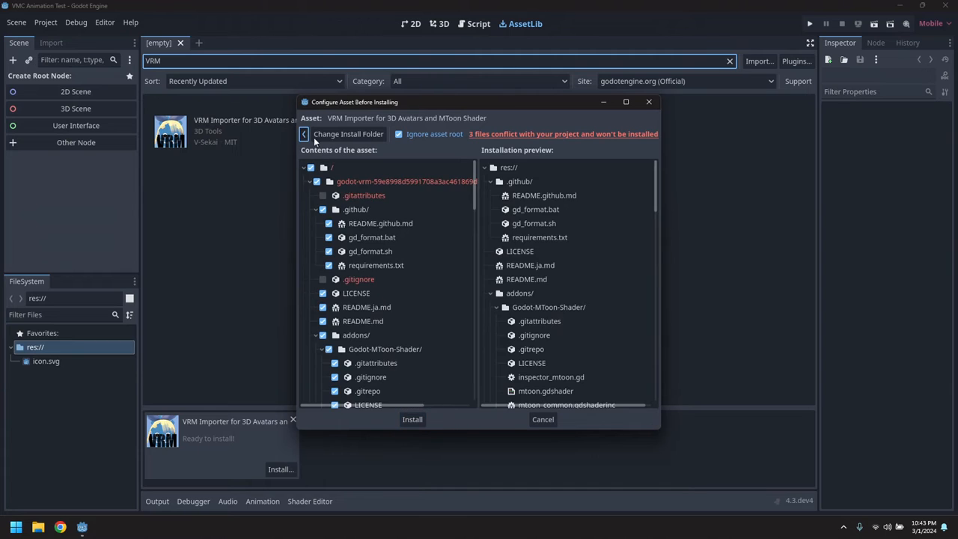
left_click(323, 208)
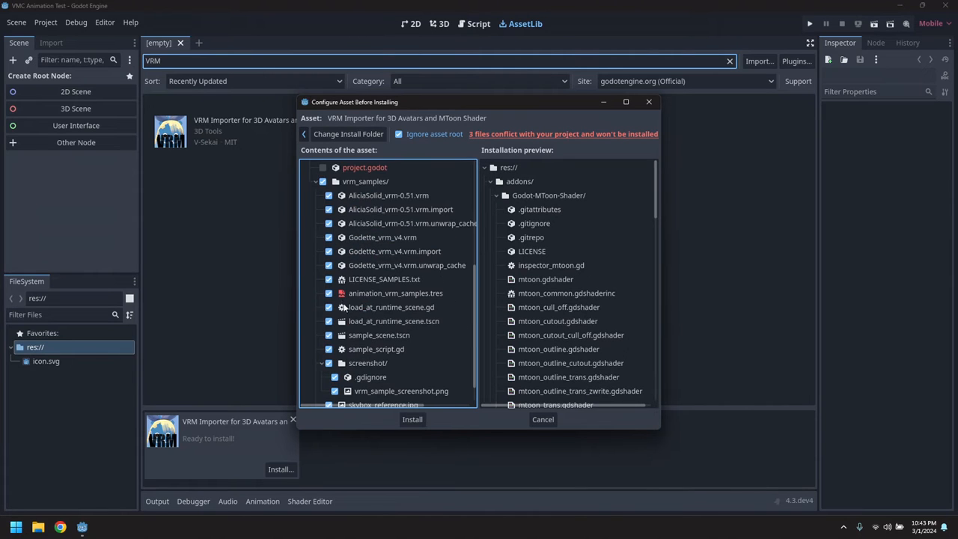
left_click(323, 182)
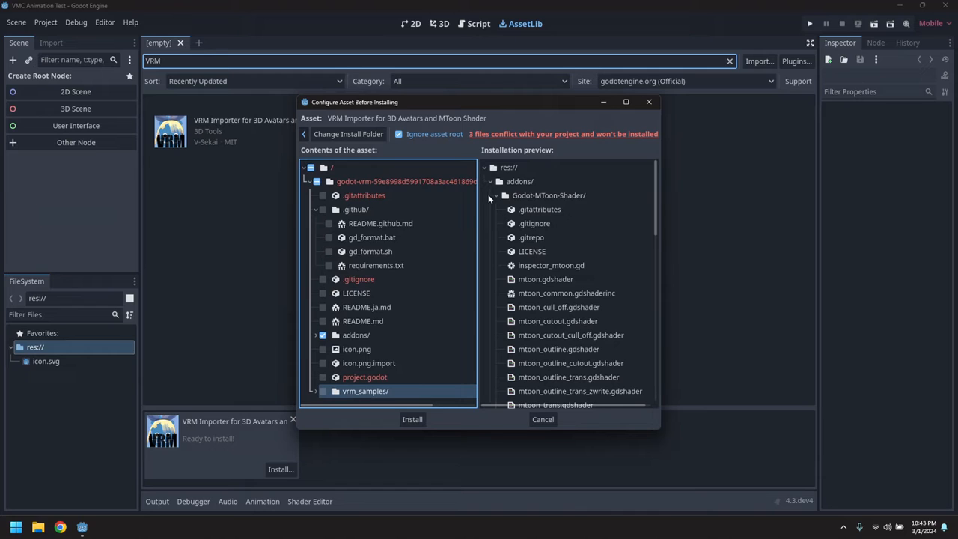
left_click(496, 195)
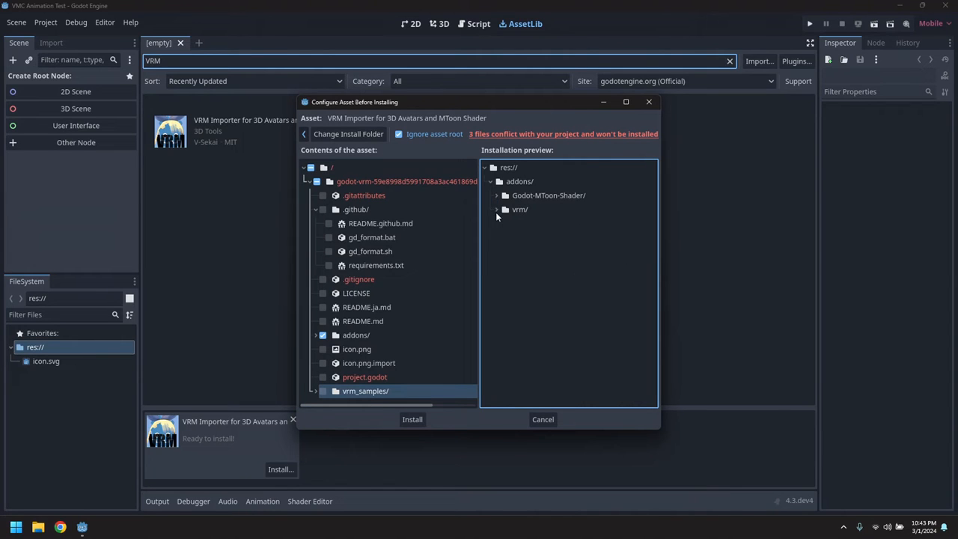
left_click(413, 419)
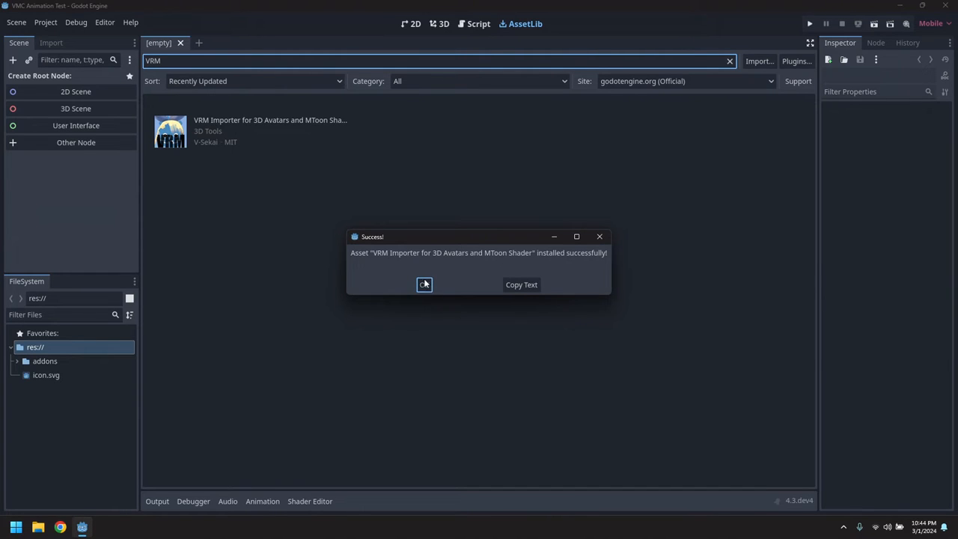
- Install godot_vmc_tracker.zip from C:/Temp with 'Ignore asset root' ticked
left_click(424, 284)
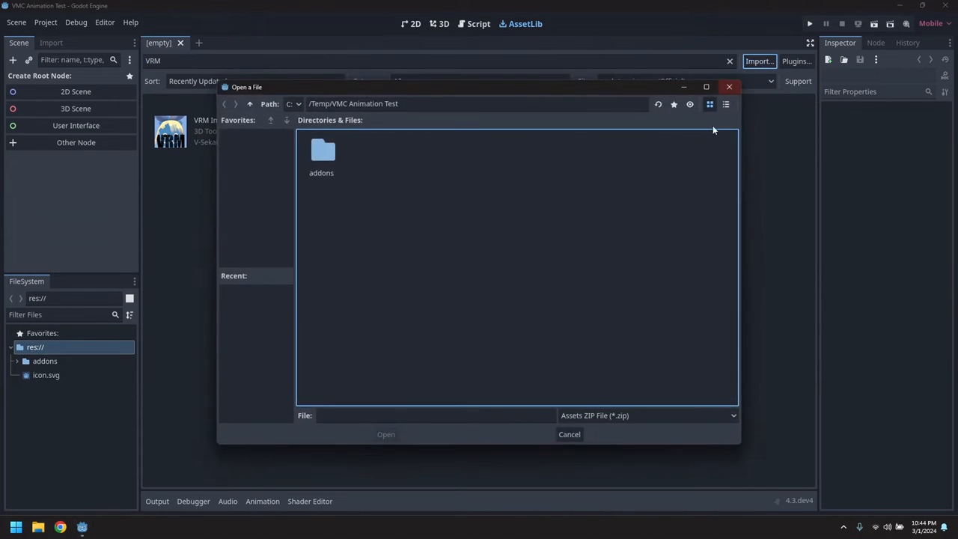
left_click(250, 103)
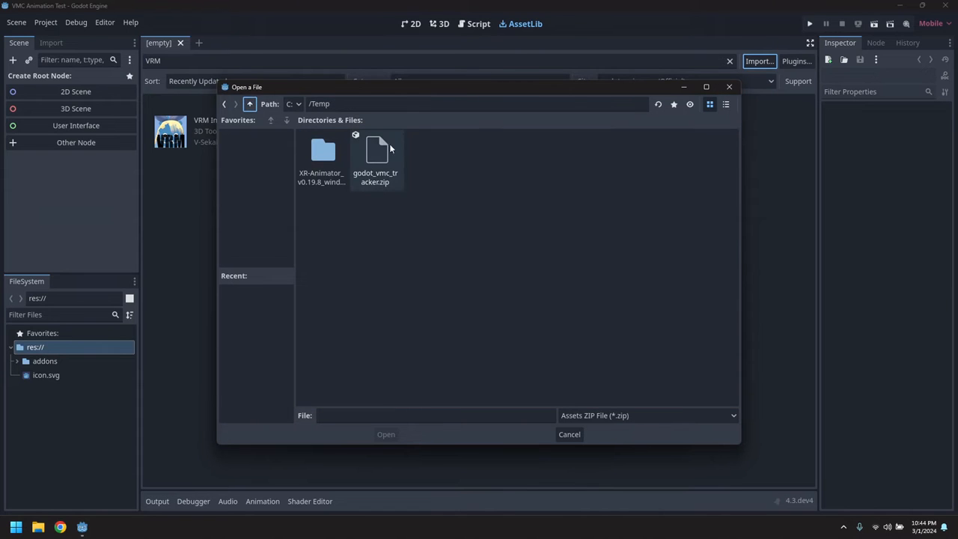
double_click(375, 150)
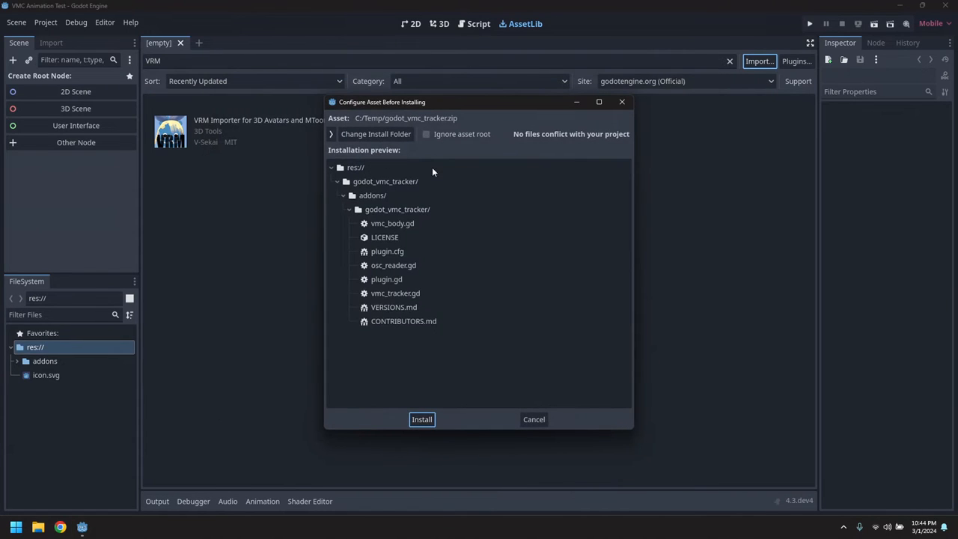
left_click(426, 134)
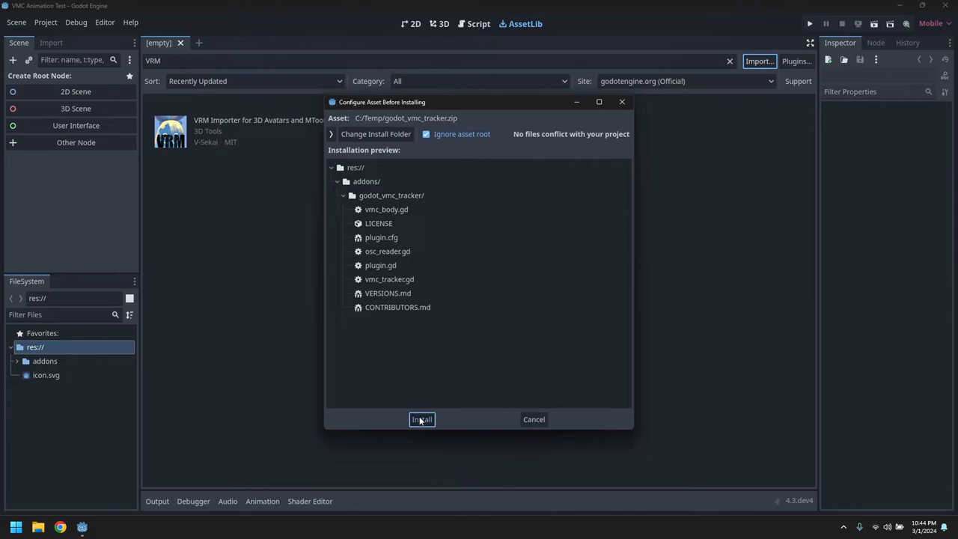
left_click(422, 419)
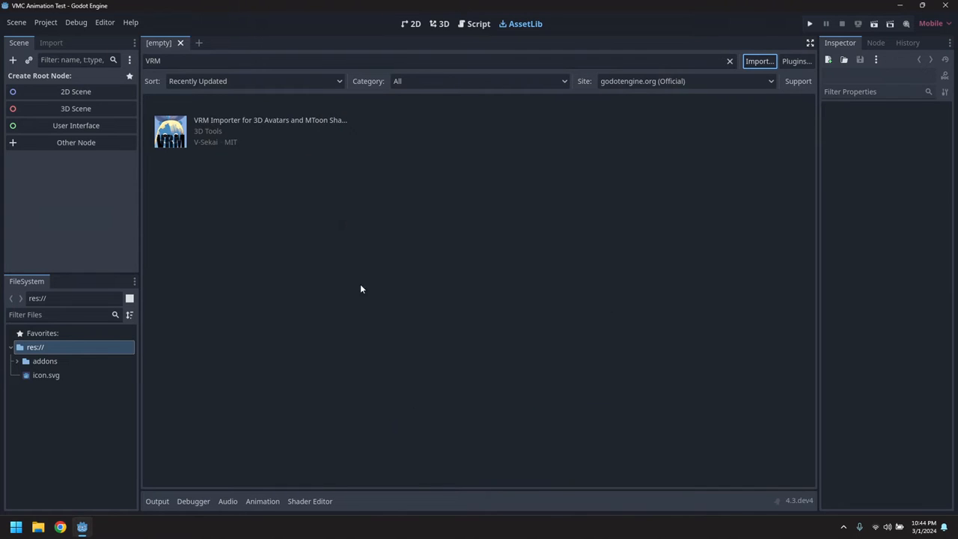
- Enable the MToon Shader plugin in Project Settings' Plugins list
left_click(45, 22)
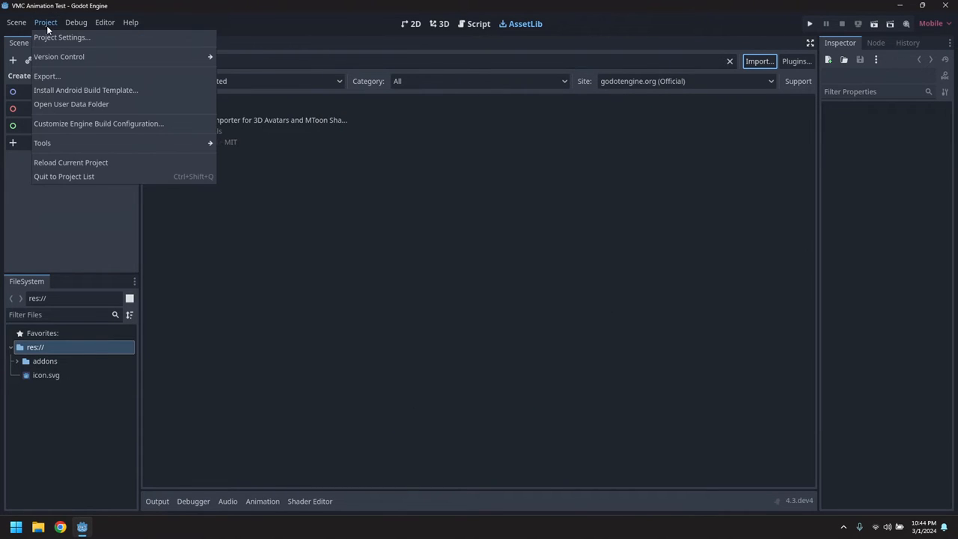
left_click(62, 37)
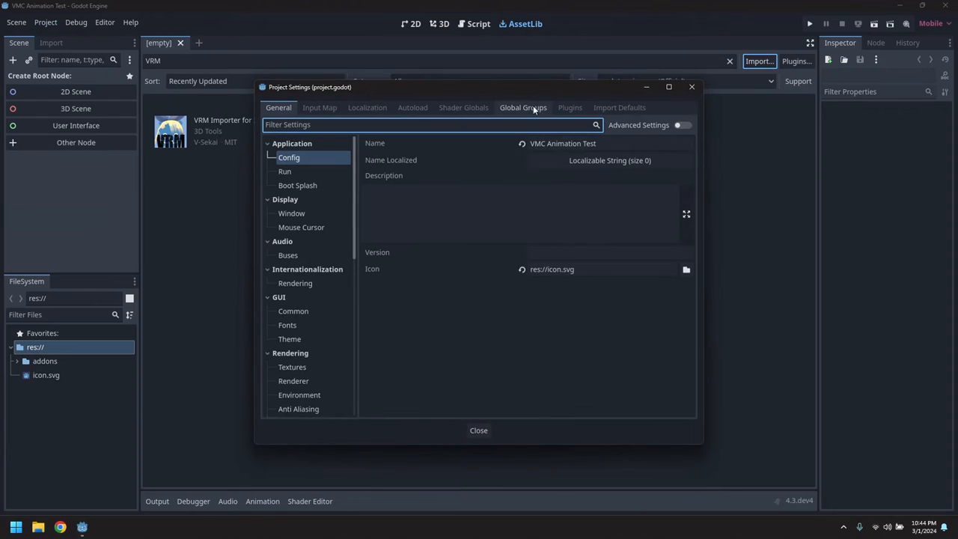
left_click(570, 107)
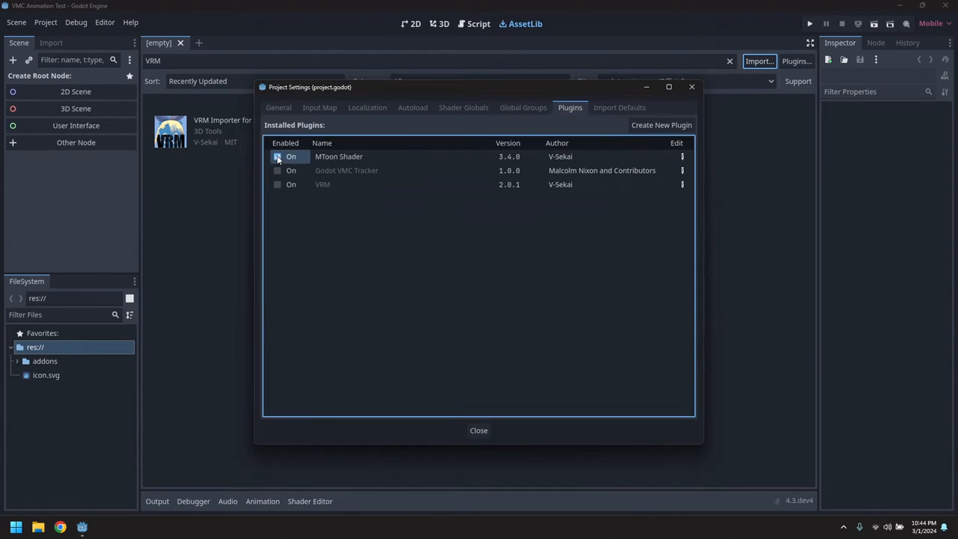
left_click(277, 170)
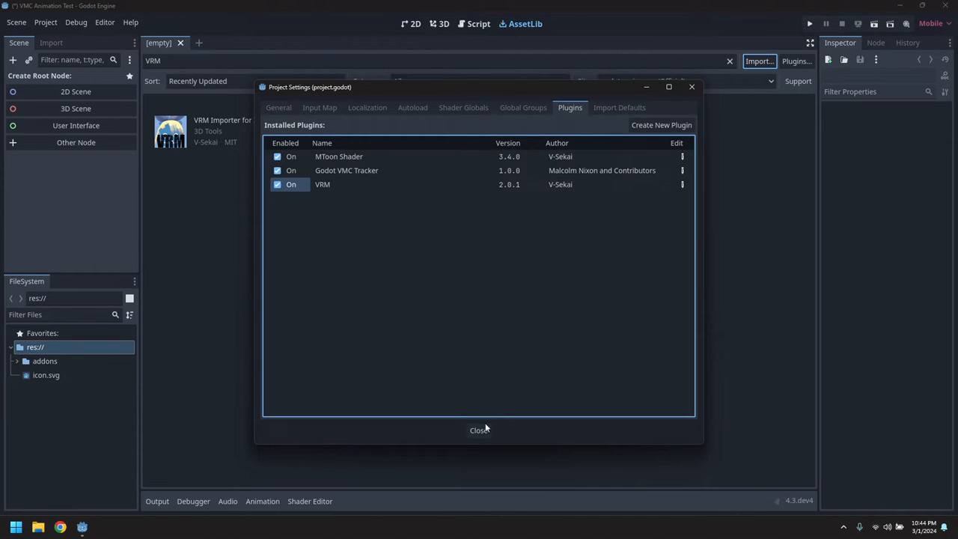
left_click(480, 430)
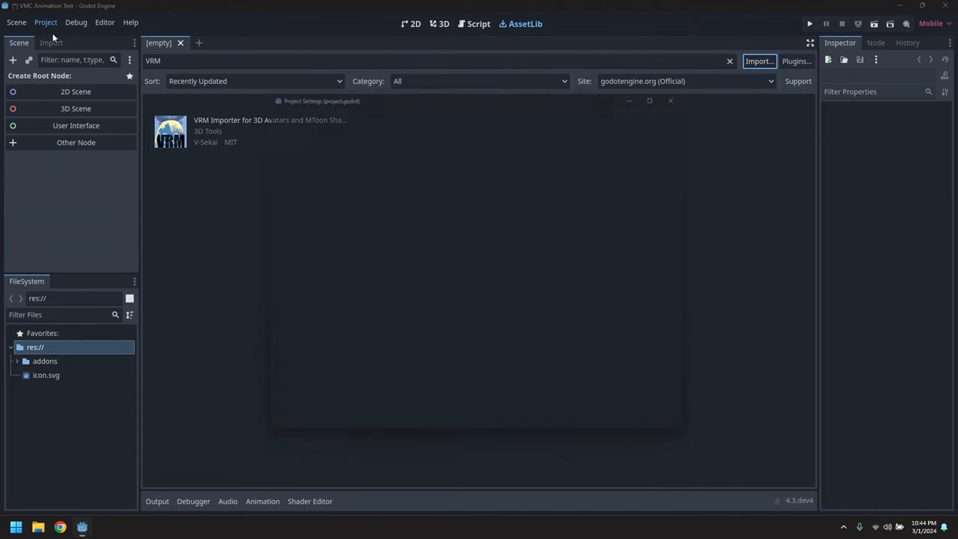
- Set Godot Vmc Tracker > Tracking Position Mode to Calibrate and close the settings
left_click(45, 21)
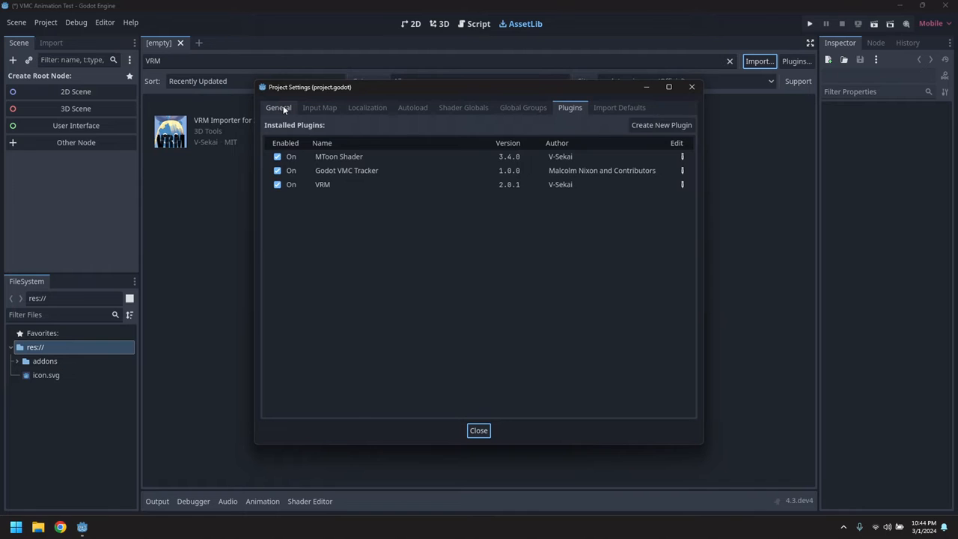
left_click(279, 107)
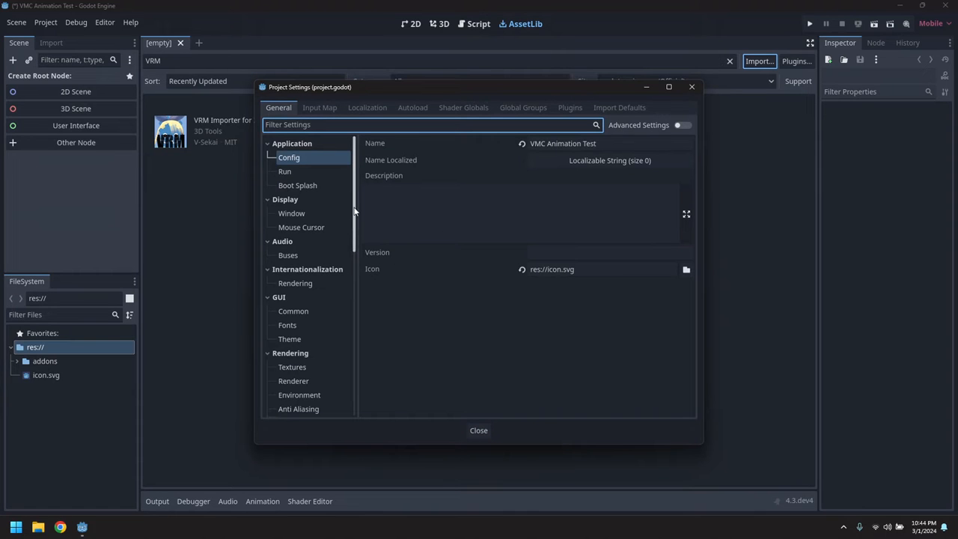
scroll("down", 3)
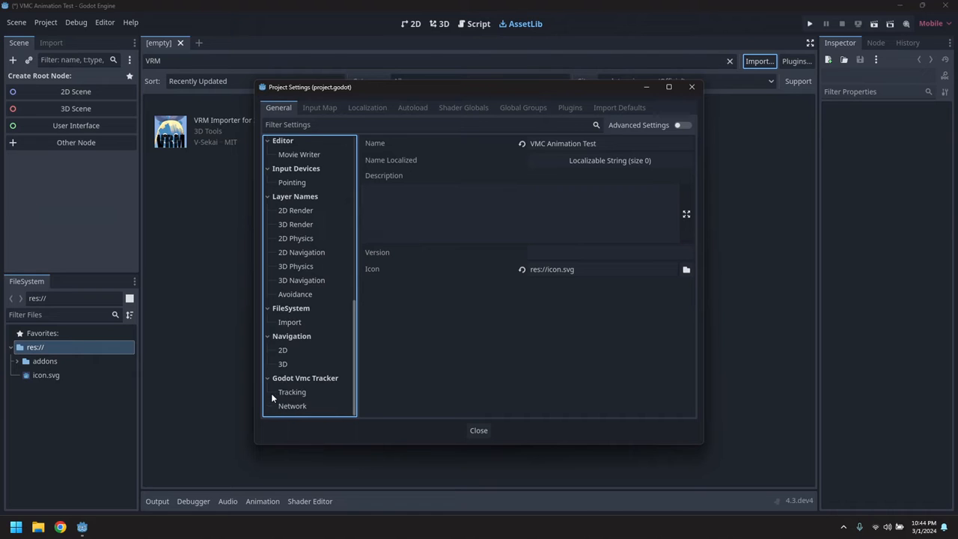
left_click(292, 392)
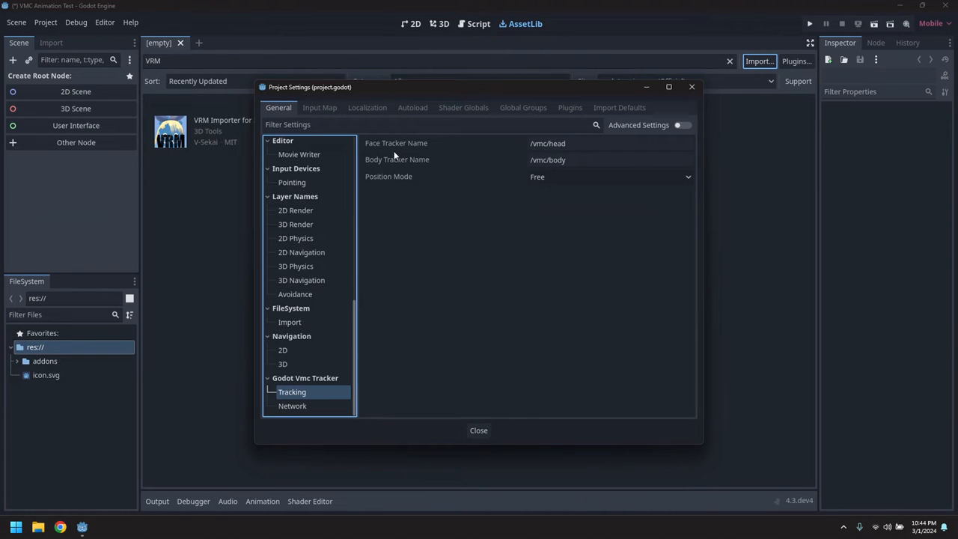
left_click(609, 176)
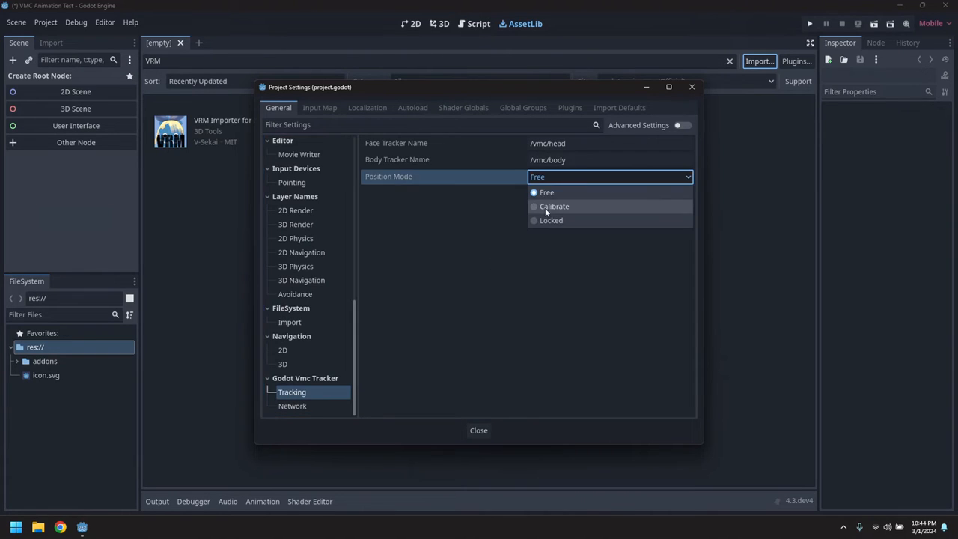
left_click(555, 206)
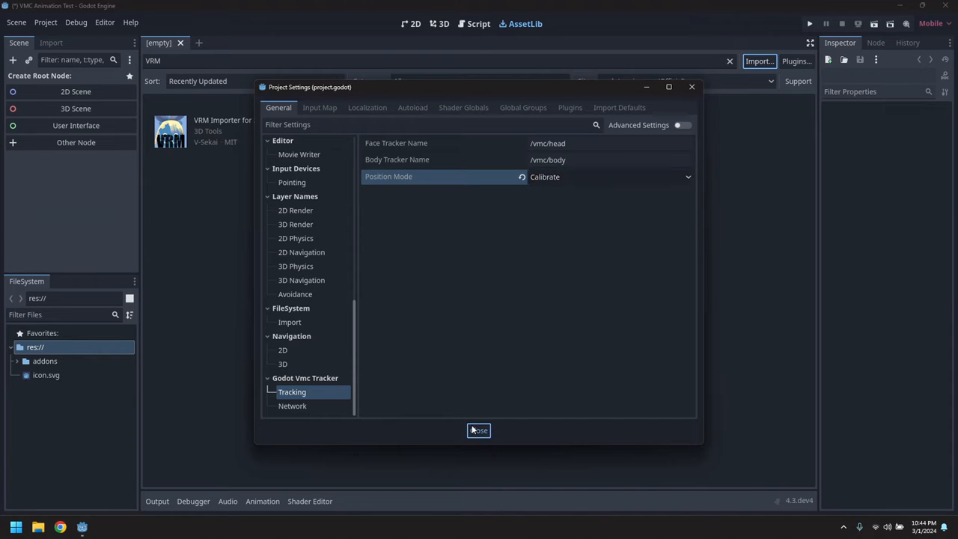
left_click(478, 430)
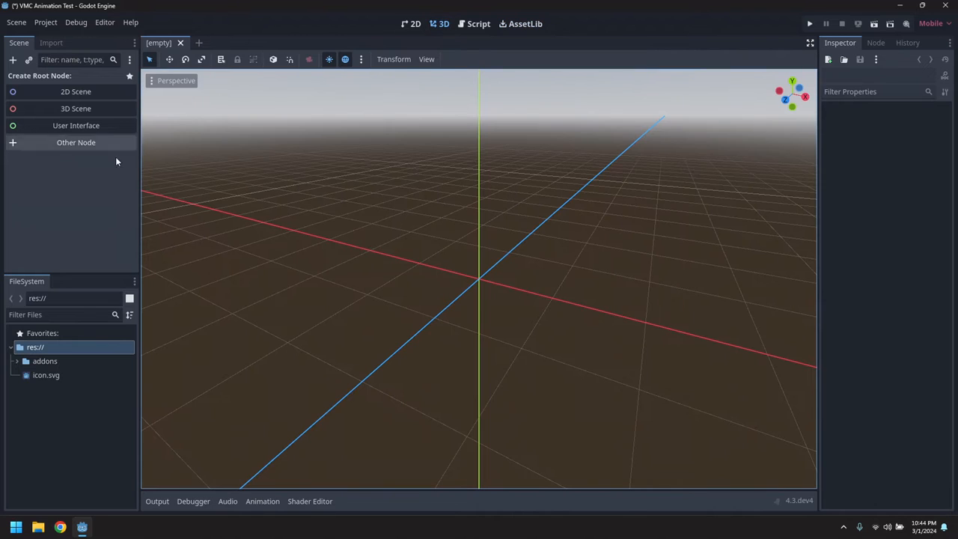
mouse_move(75, 108)
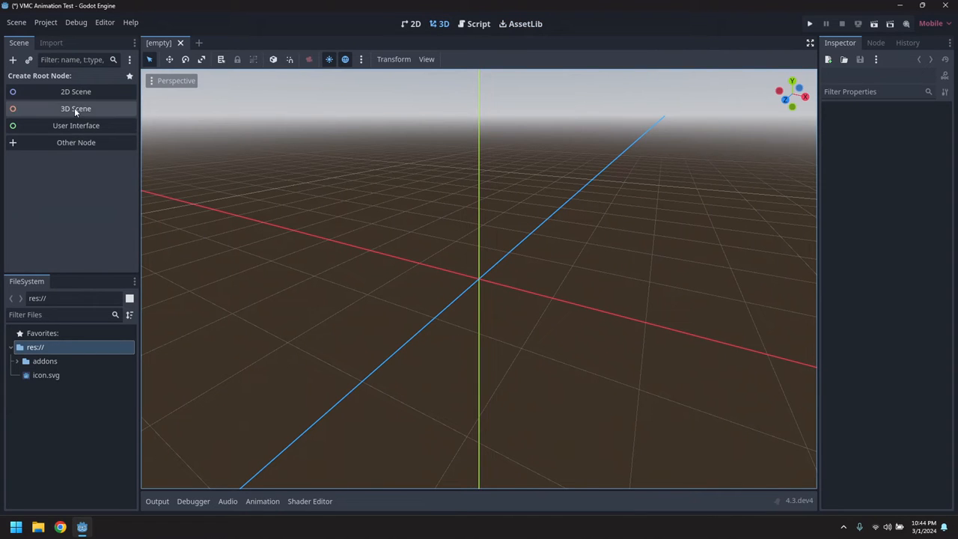
- Create a 3D scene with root 'Main' and save it as main.tscn
left_click(75, 109)
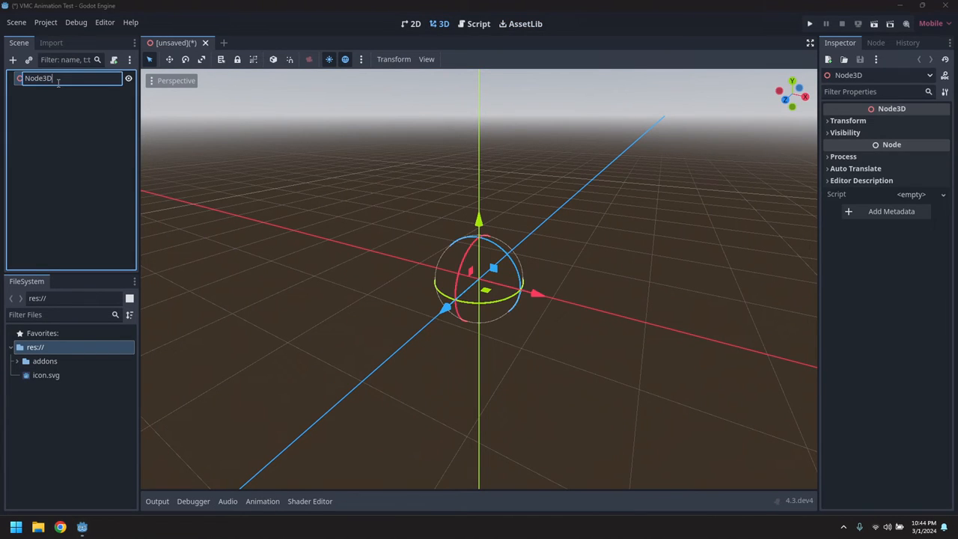
type("Main")
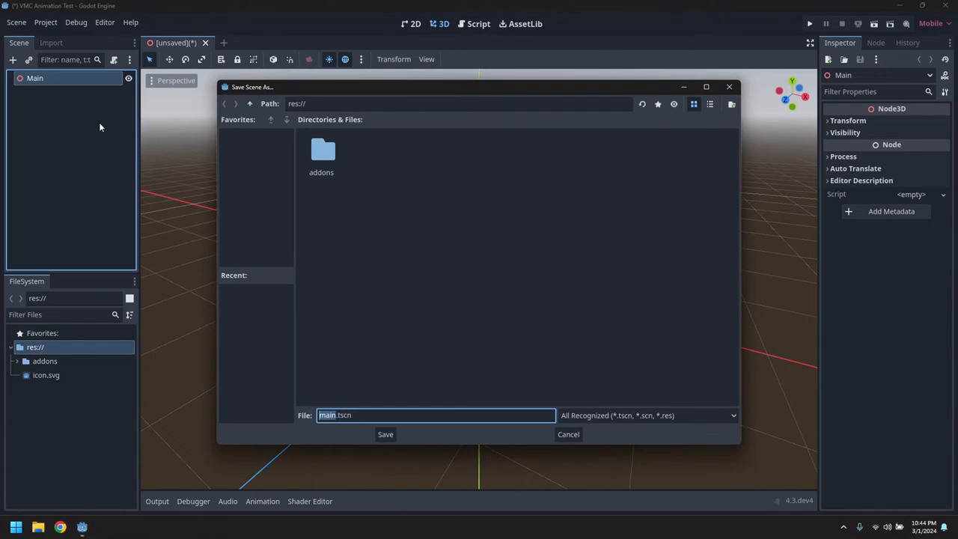
left_click(386, 434)
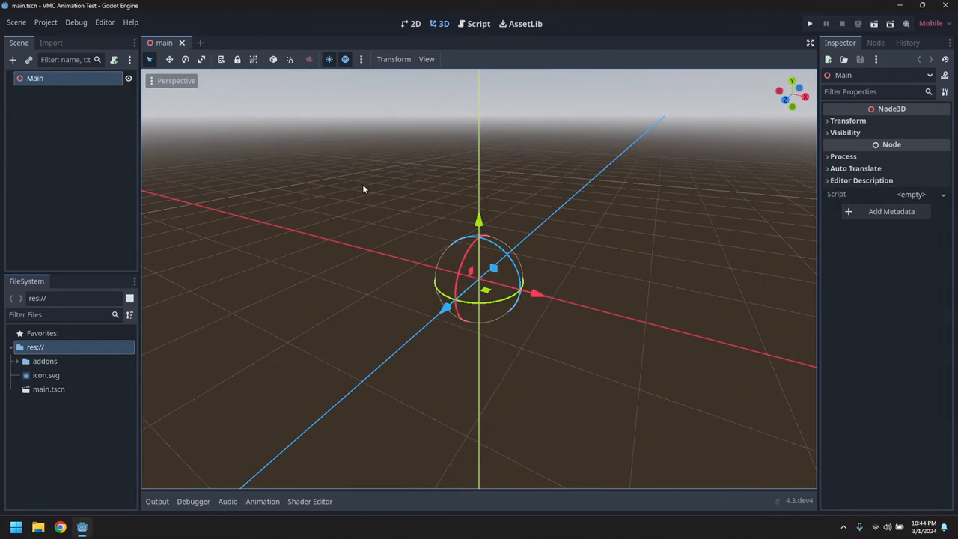
- Add the preview sun and environment to the scene from the preview menu
right_click(49, 389)
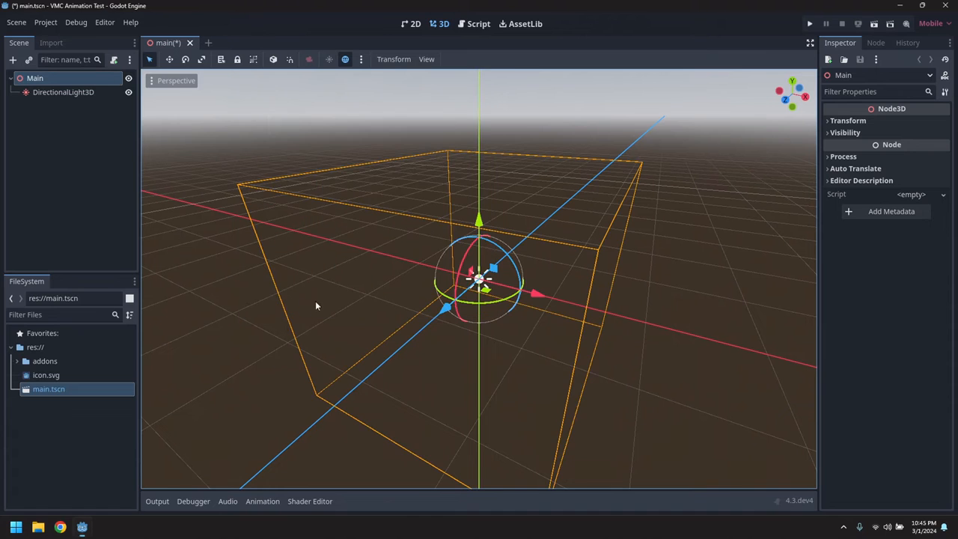
left_click(360, 59)
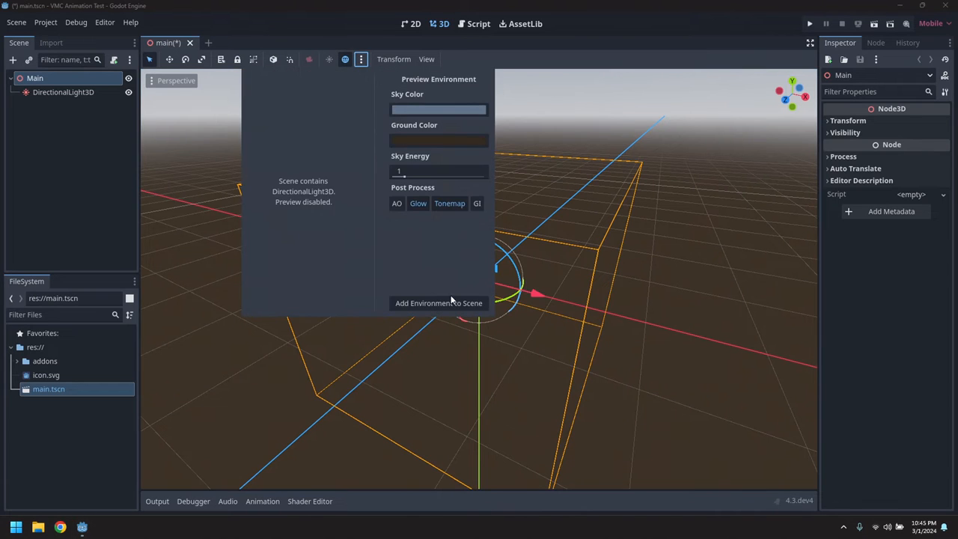
left_click(439, 303)
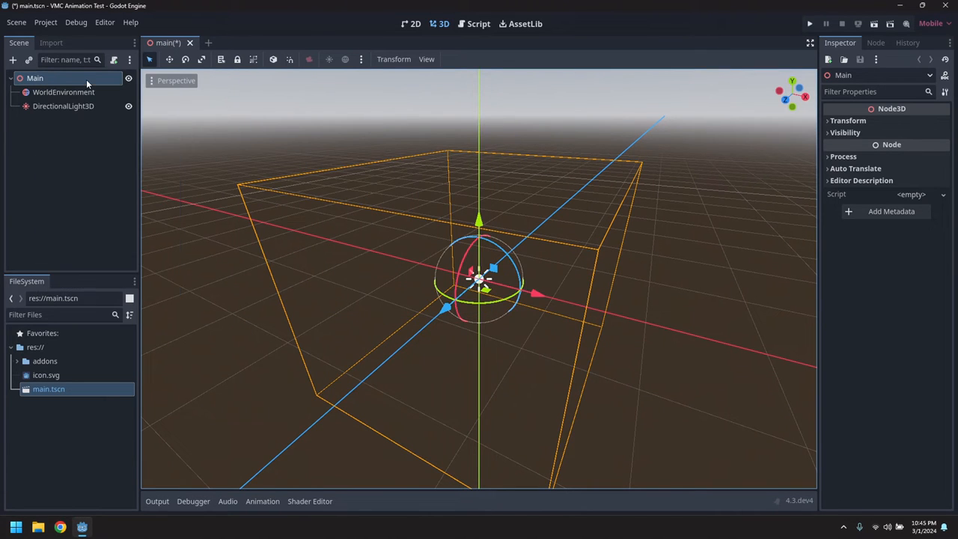
- Add a MeshInstance3D named Ground and pick a new mesh type in the Inspector
type("Mesh")
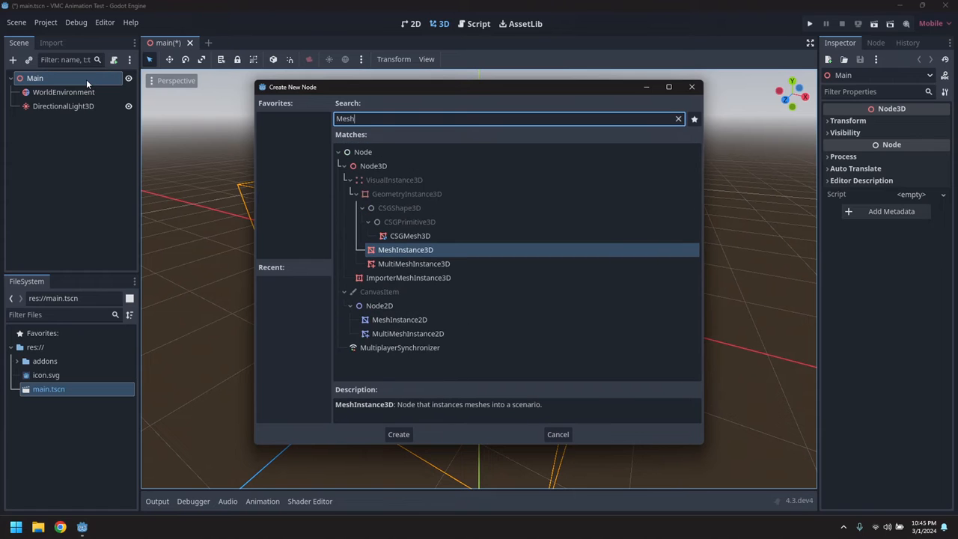
left_click(398, 435)
type("Ground")
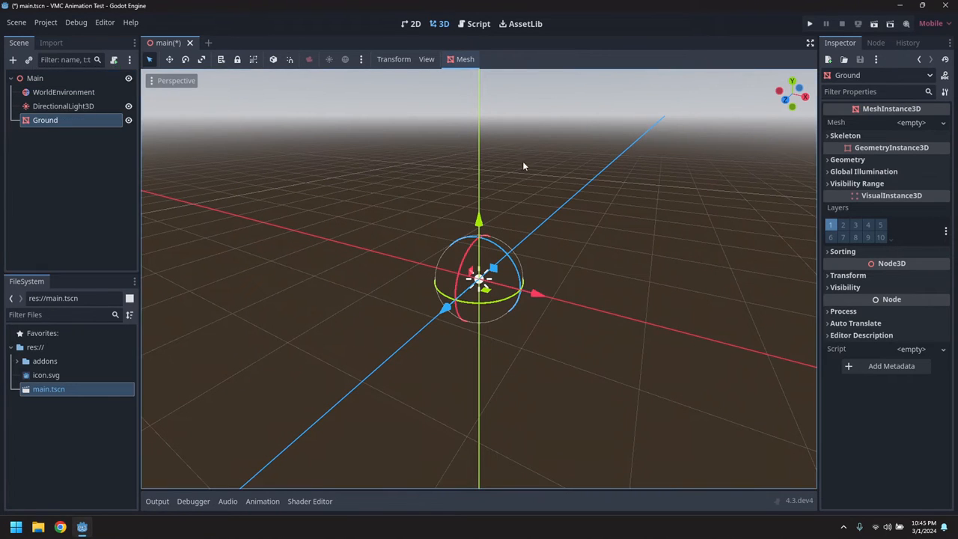
left_click(911, 122)
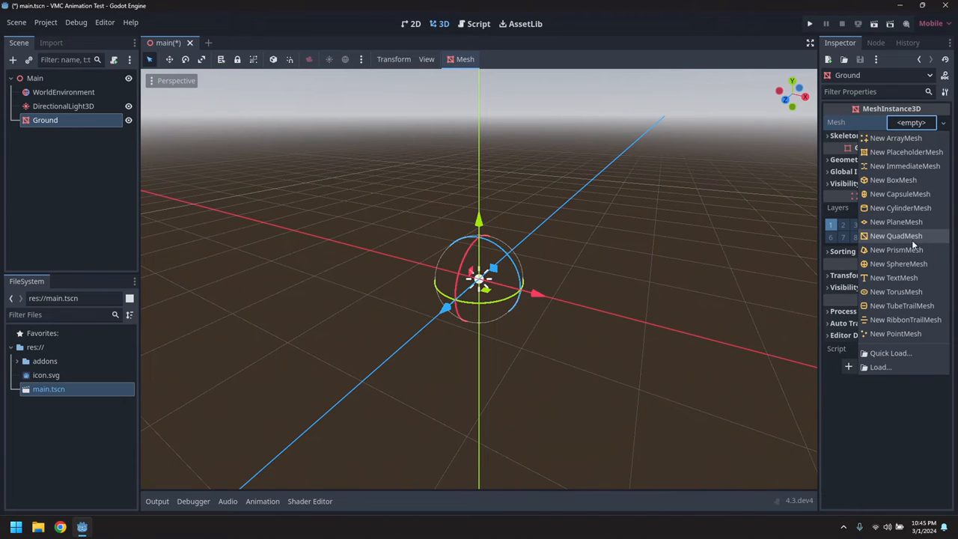
left_click(896, 236)
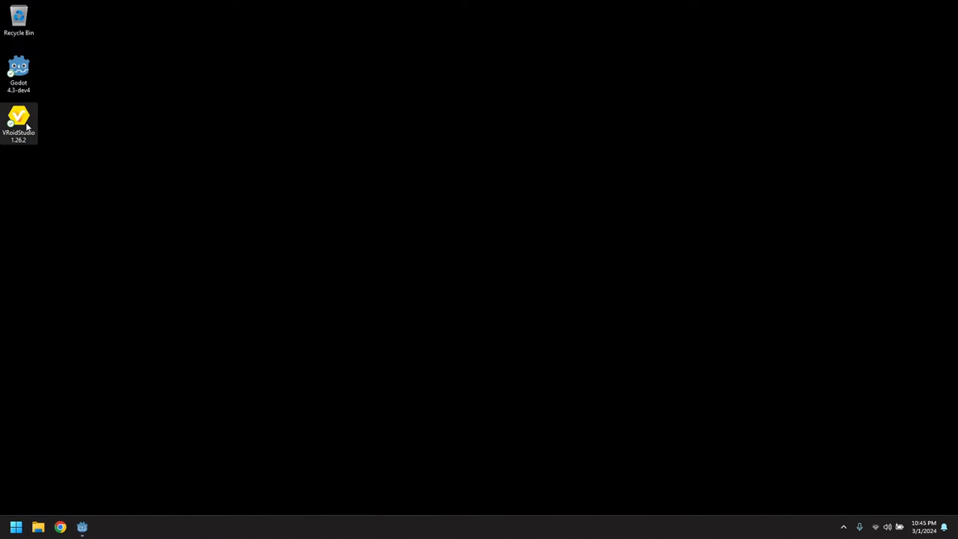
- Launch VRoid Studio and create a new model from the Masc body base
double_click(19, 119)
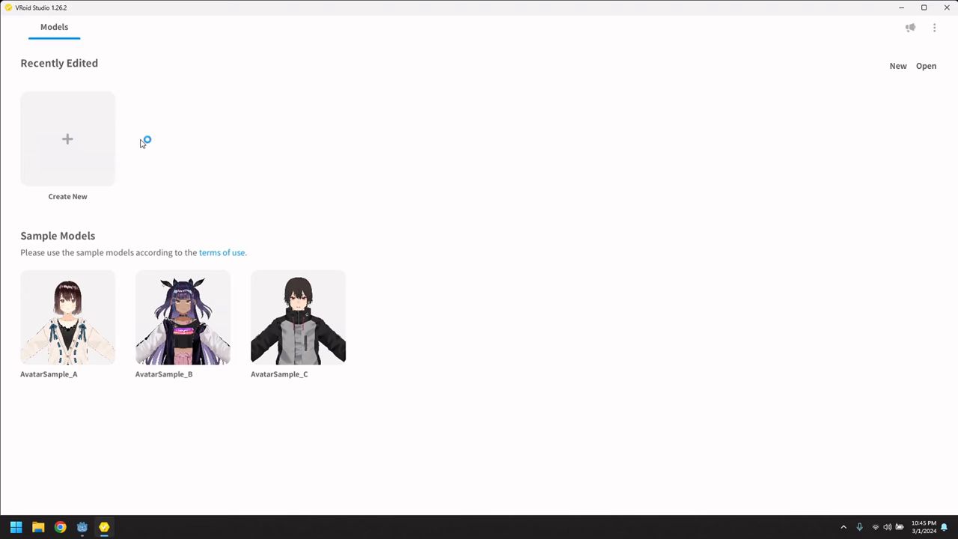
left_click(68, 139)
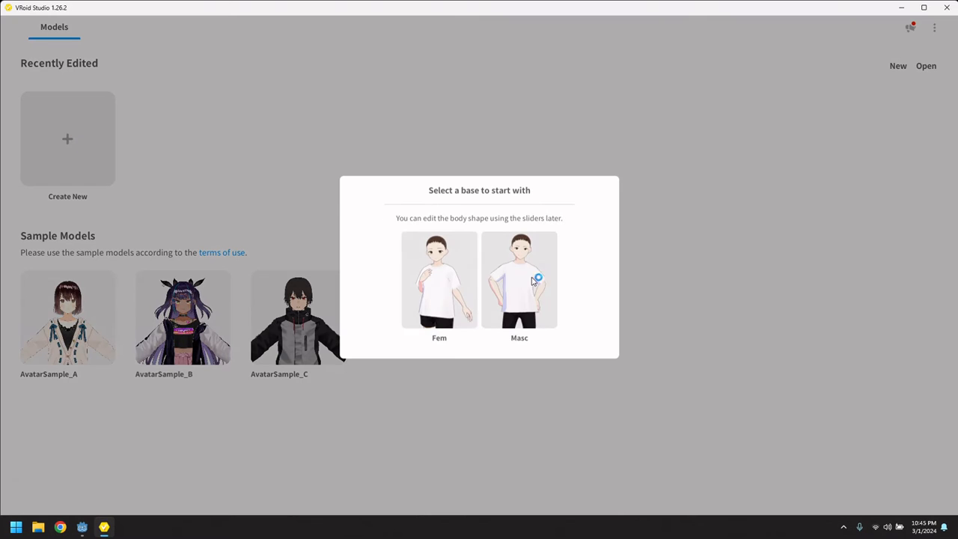
left_click(519, 280)
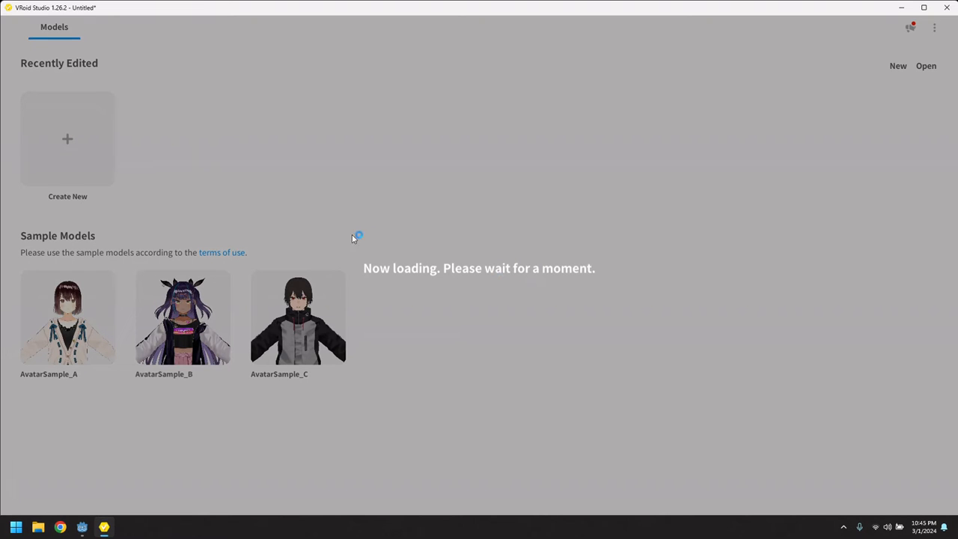
mouse_move(289, 195)
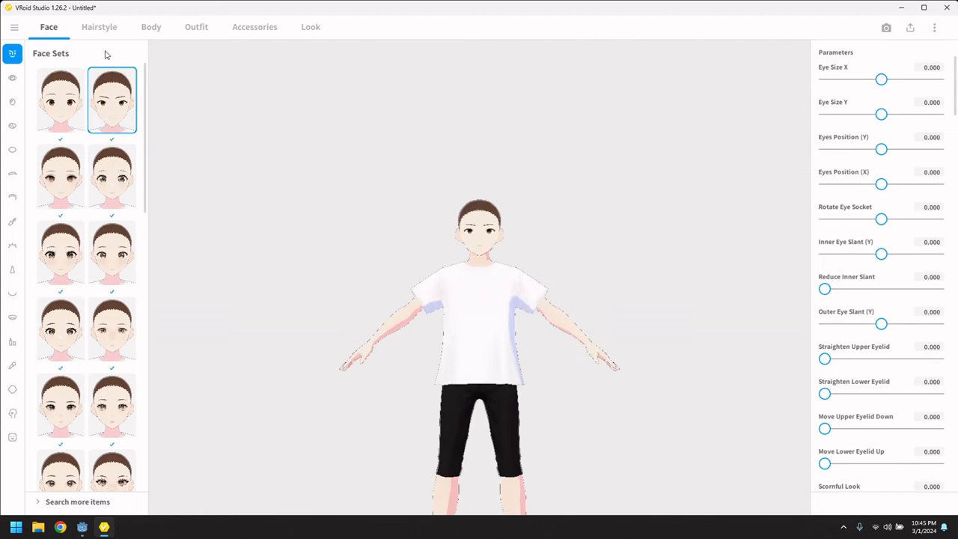
- Give the avatar the short brown hairstyle
left_click(99, 27)
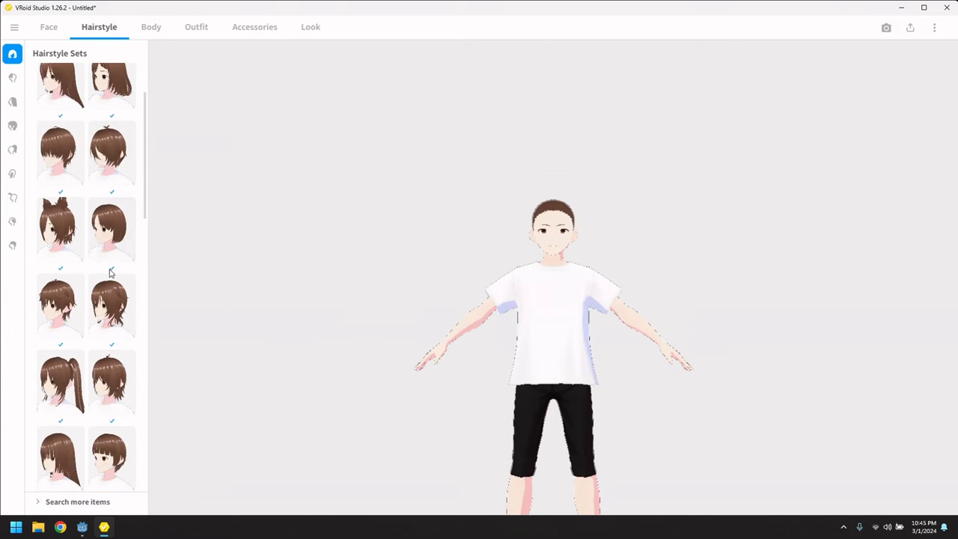
scroll("down", 3)
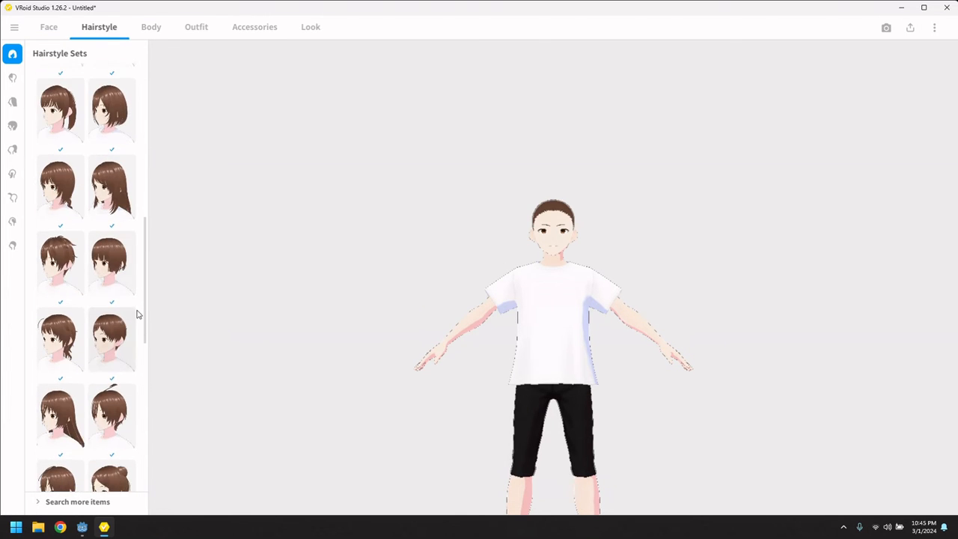
scroll("down", 3)
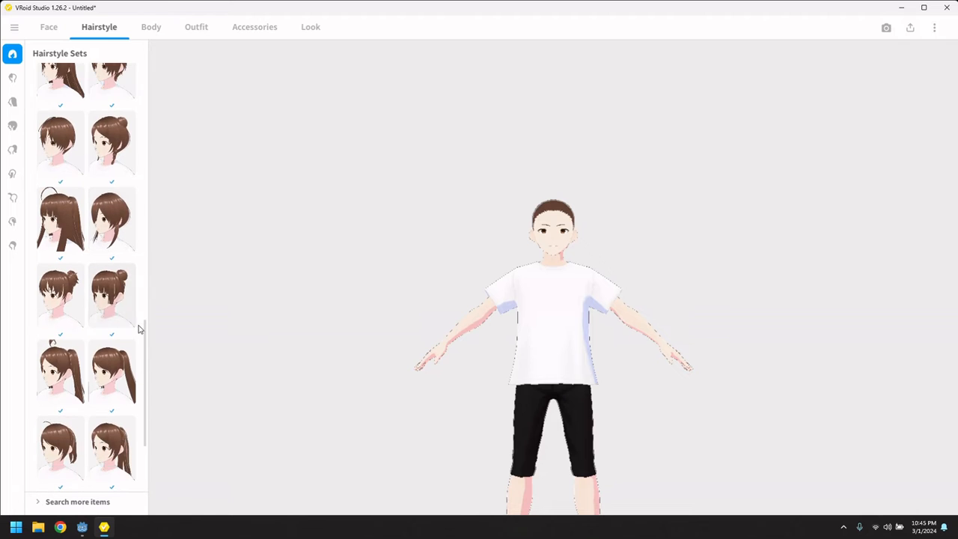
scroll("down", 3)
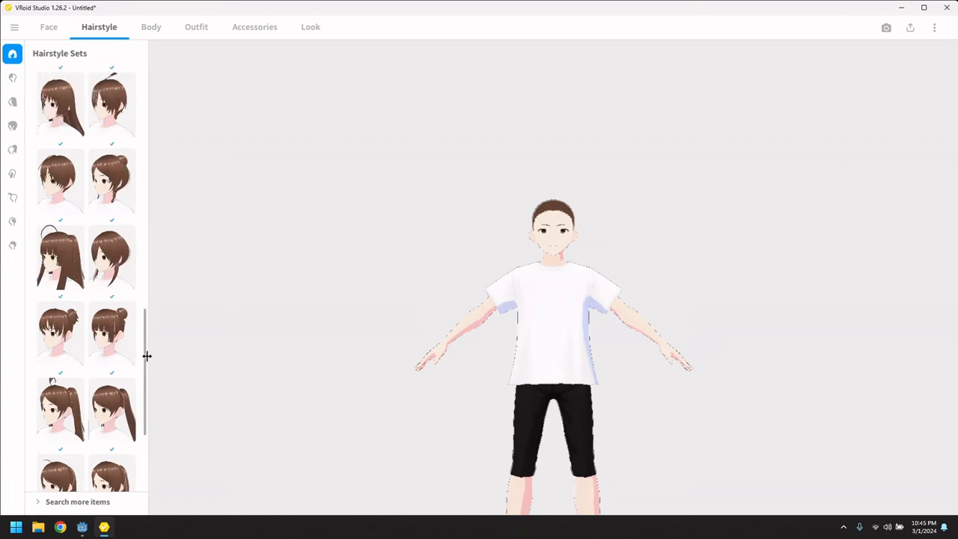
left_click(111, 99)
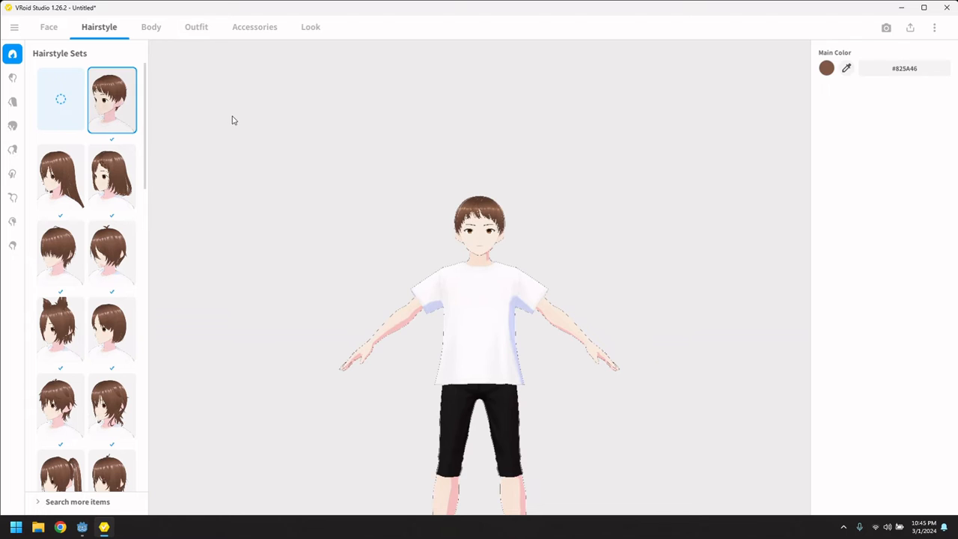
- Dress the avatar in the black-and-red coat whole outfit set
left_click(151, 27)
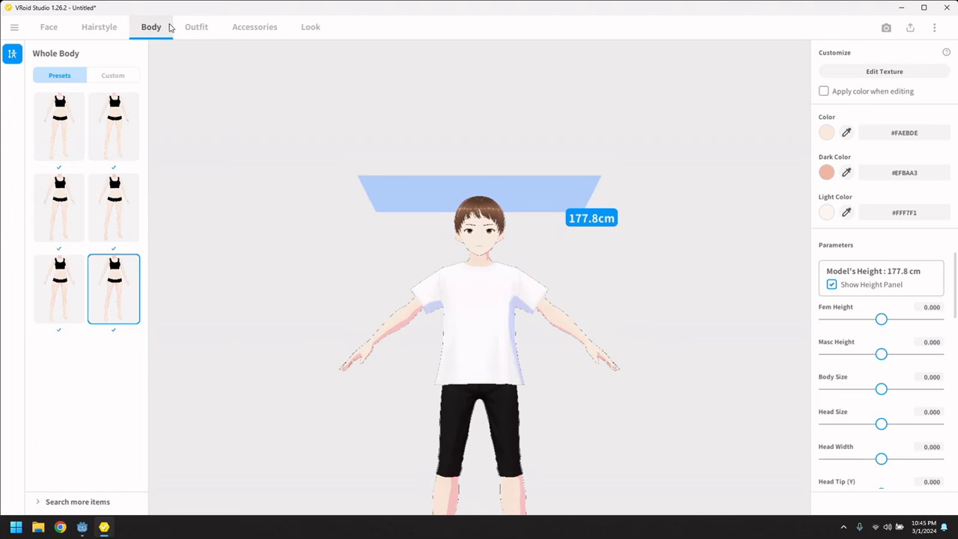
left_click(196, 27)
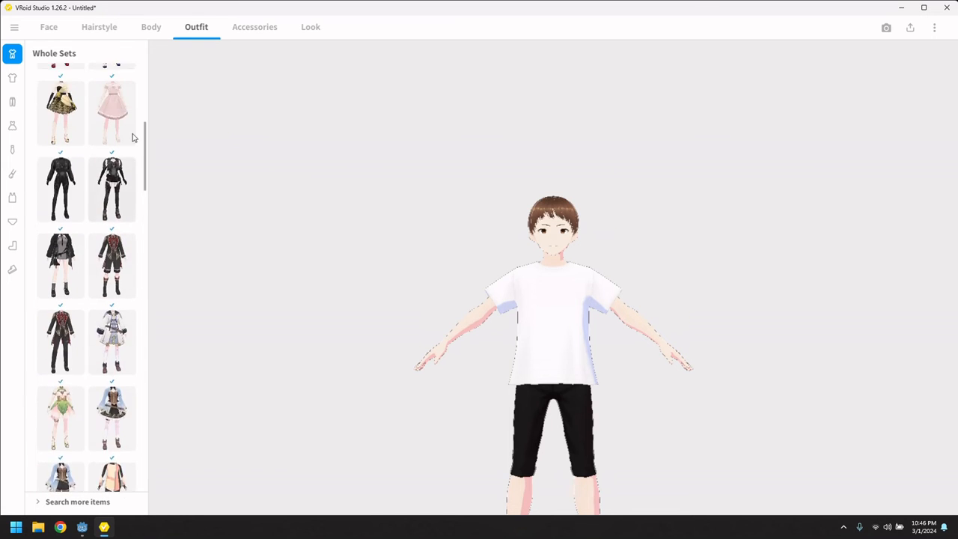
scroll("down", 3)
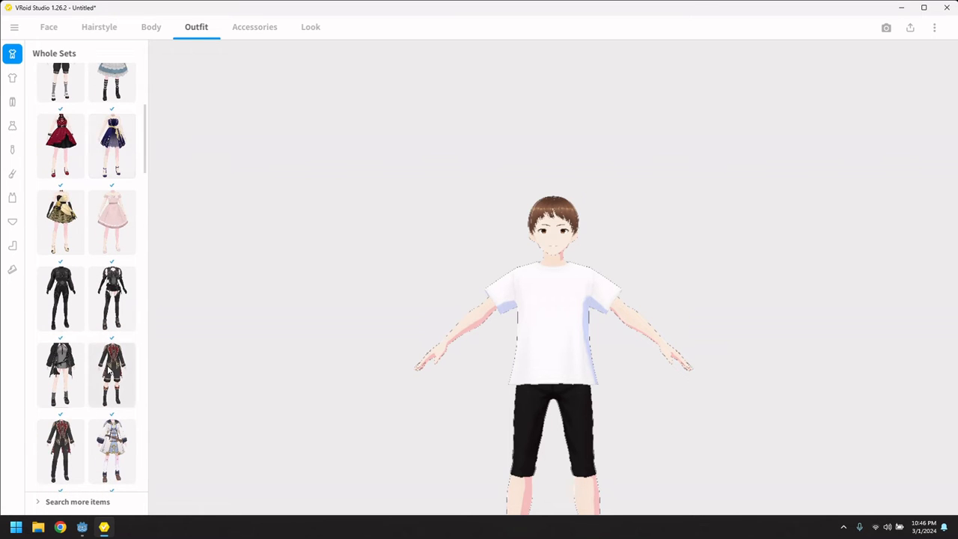
left_click(112, 375)
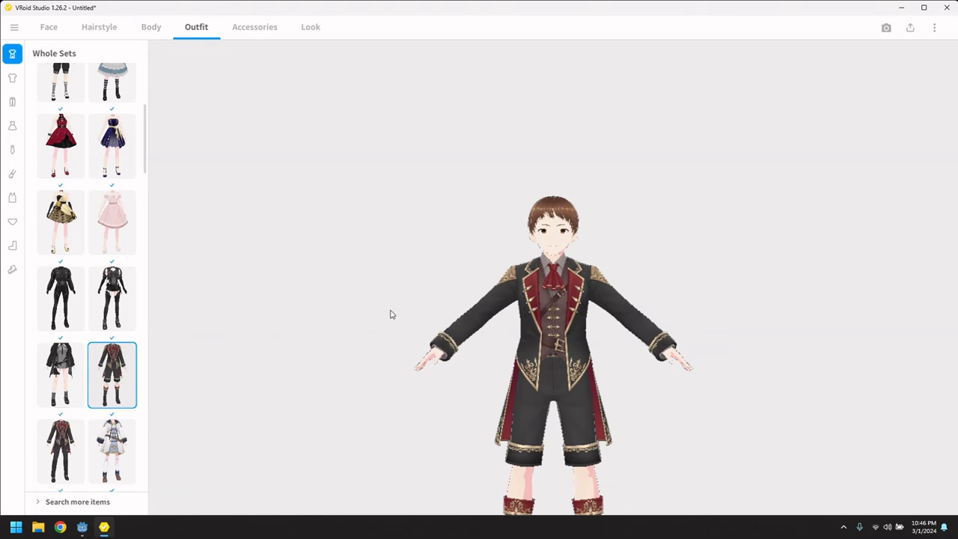
mouse_move(271, 62)
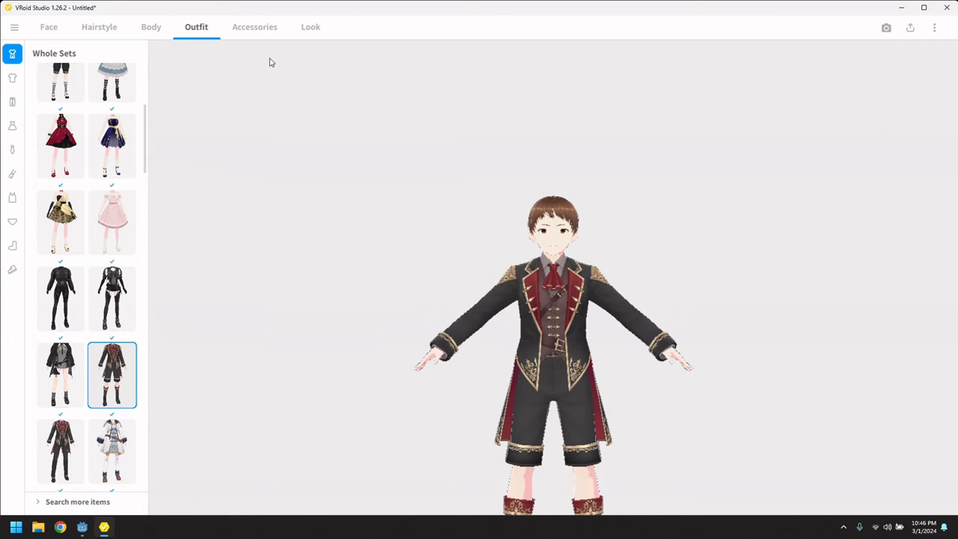
- Open the VRM export settings for the avatar
left_click(910, 28)
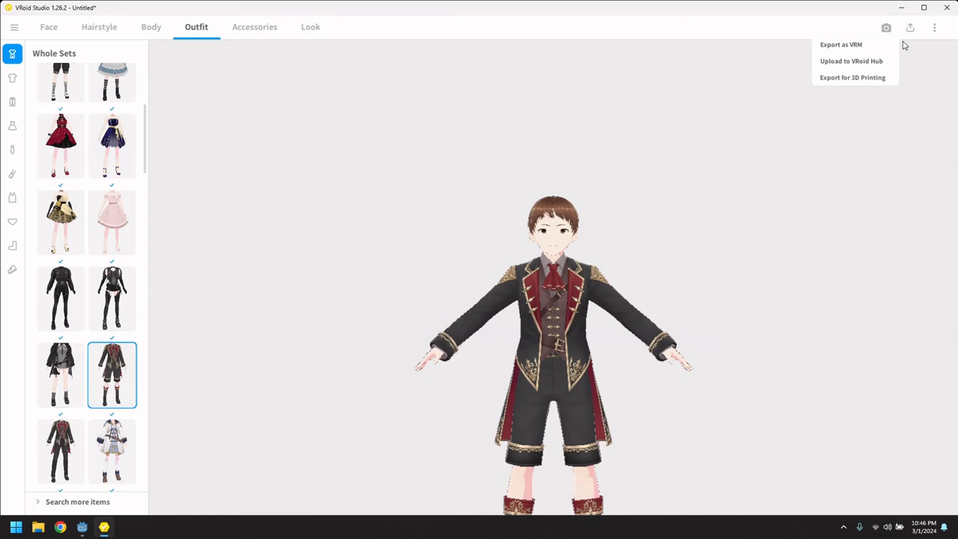
left_click(621, 100)
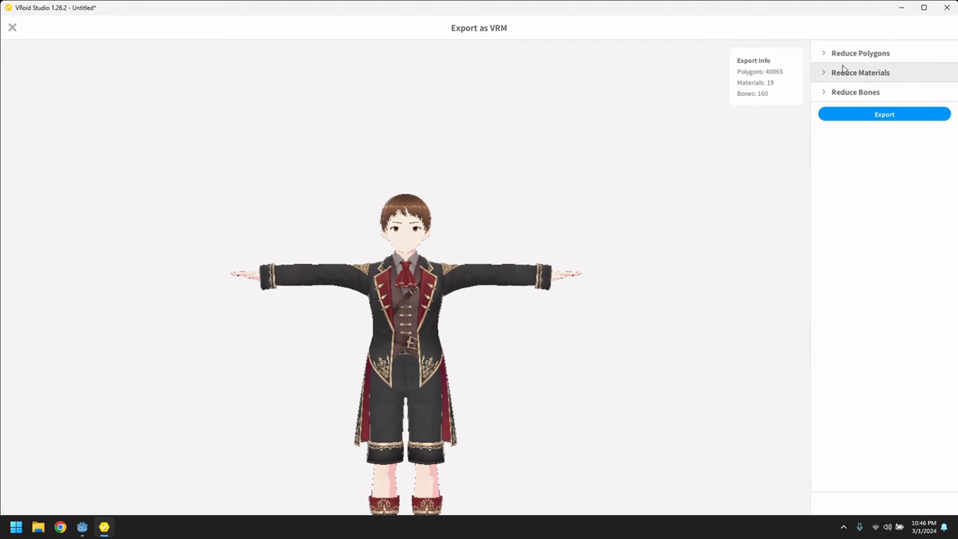
left_click(884, 114)
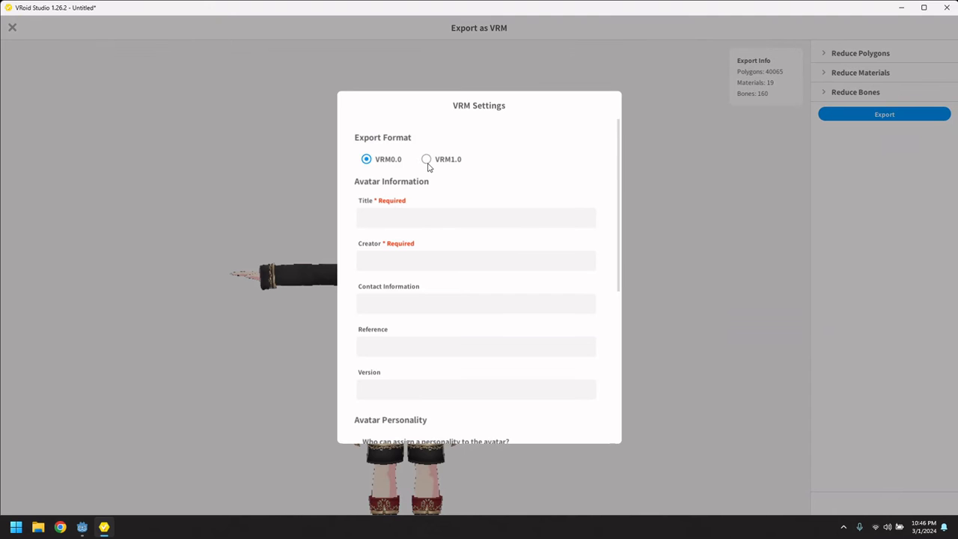
left_click(437, 159)
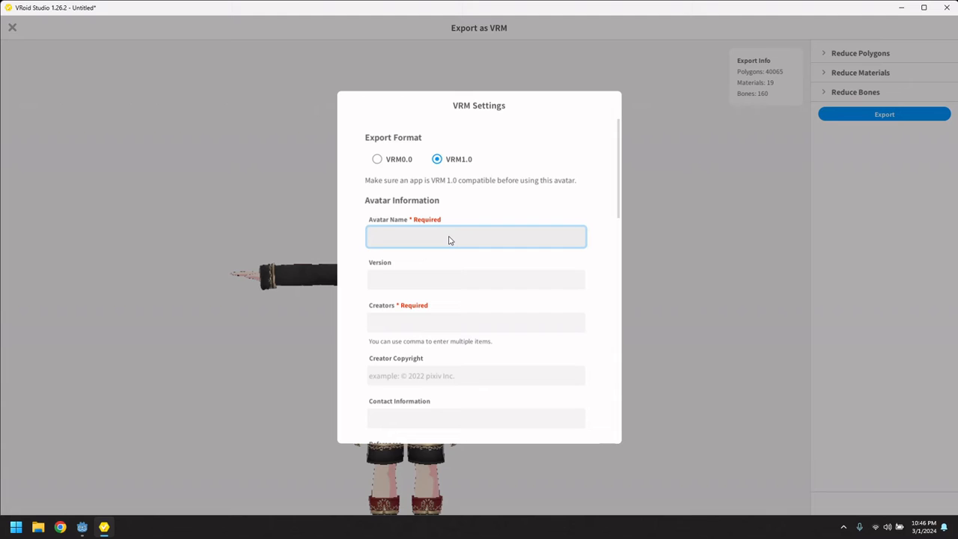
type("Test Avatar")
left_click(476, 279)
type("1")
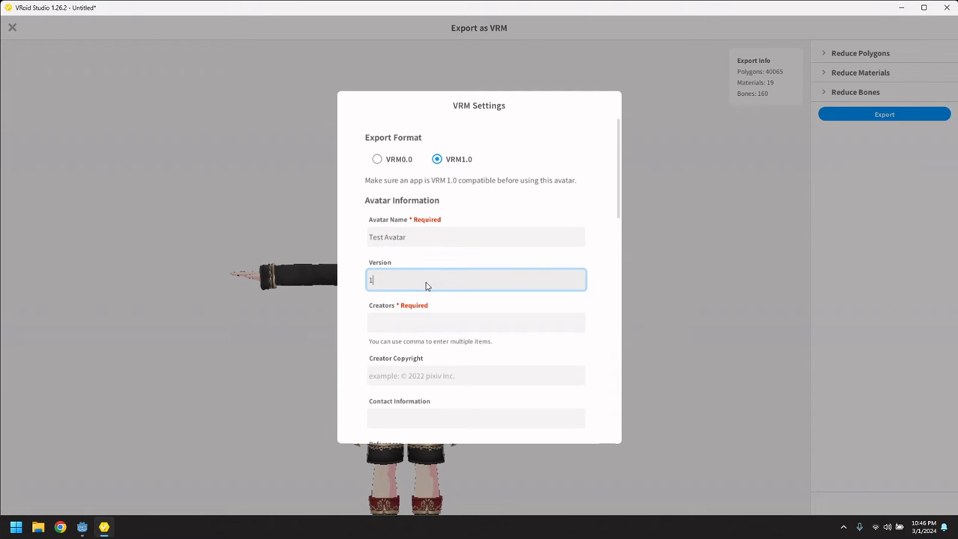
left_click(475, 322)
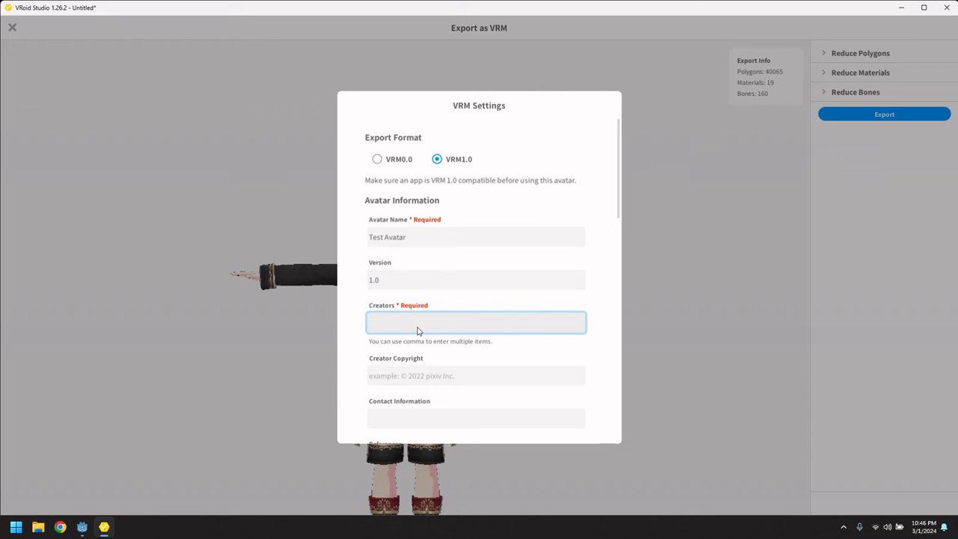
type("Malcolm Nxon")
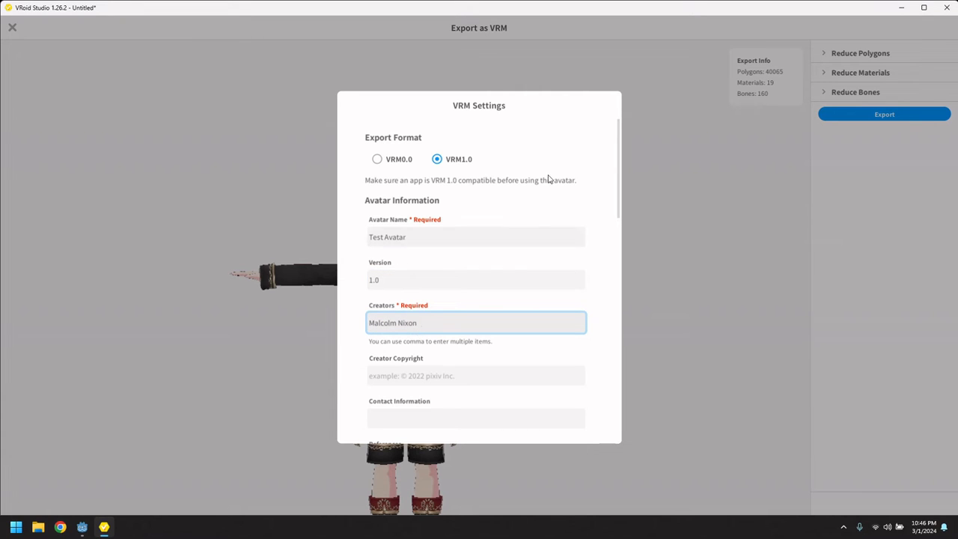
scroll("down", 3)
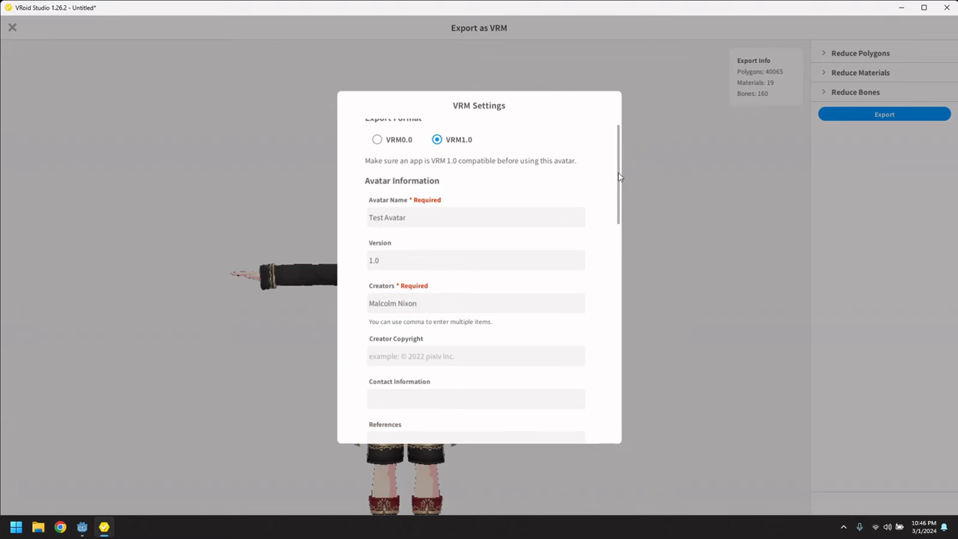
- Allow corporate commercial use, redistribution and altered redistribution, then export the VRM
scroll("down", 3)
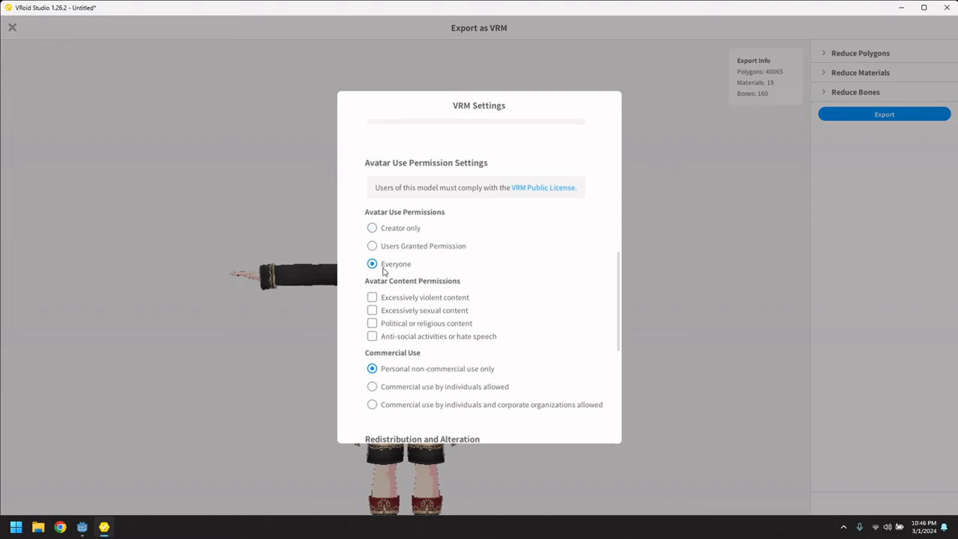
left_click(372, 405)
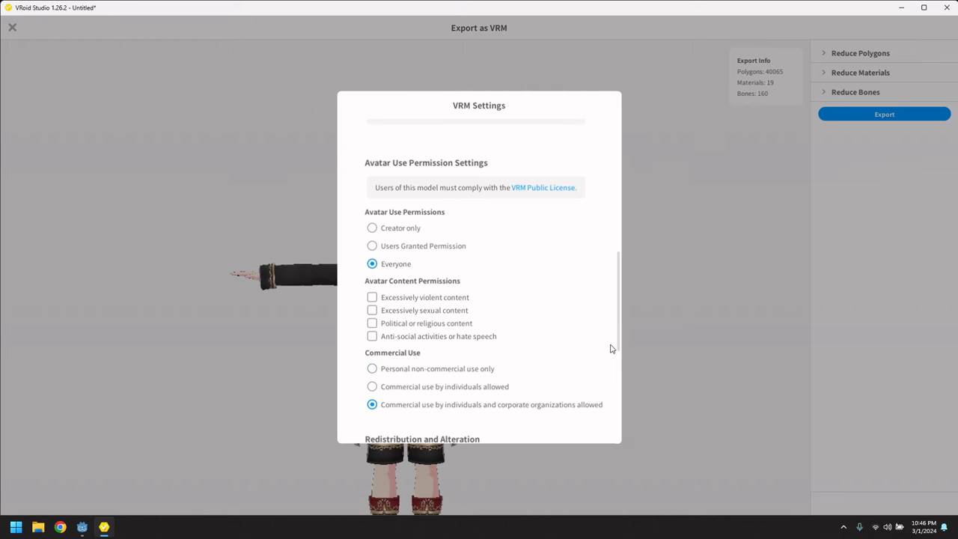
scroll("down", 3)
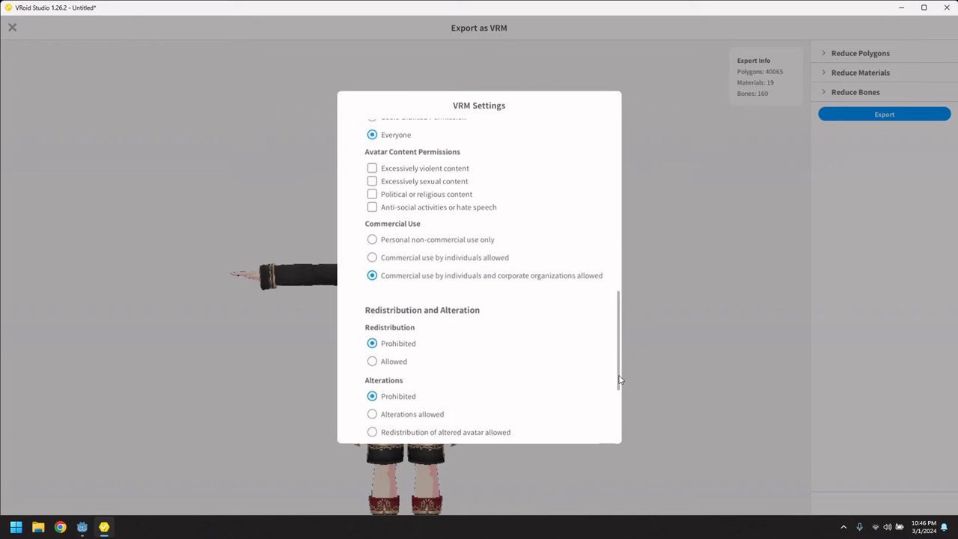
scroll("down", 3)
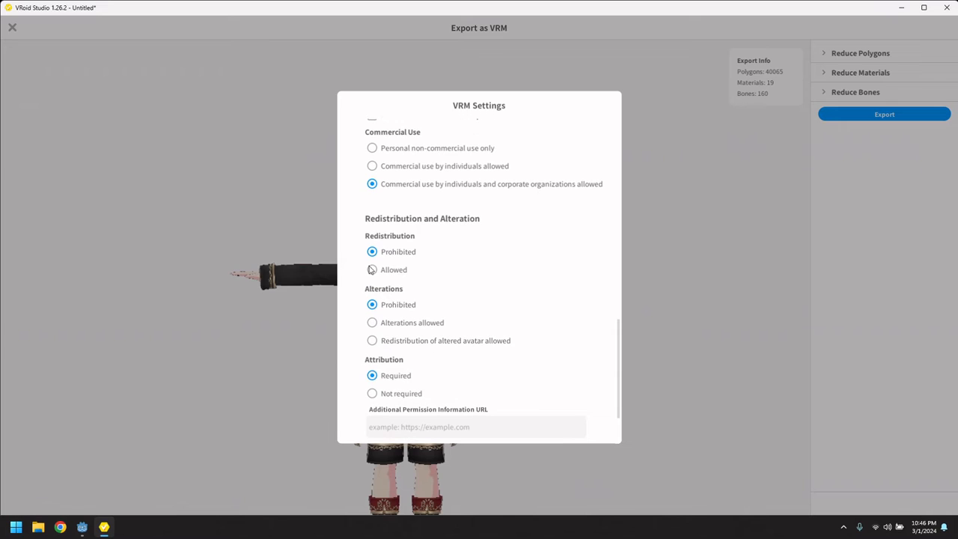
left_click(372, 269)
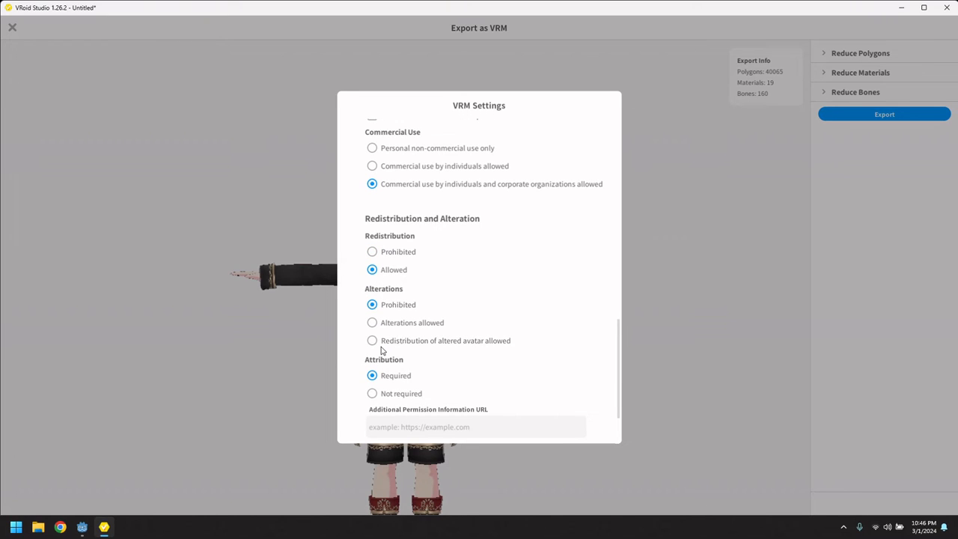
left_click(373, 340)
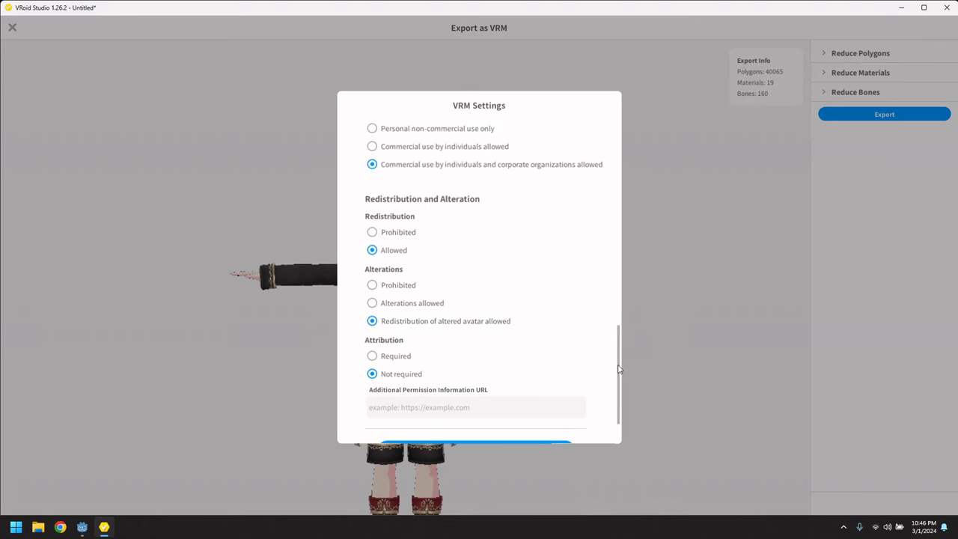
scroll("down", 3)
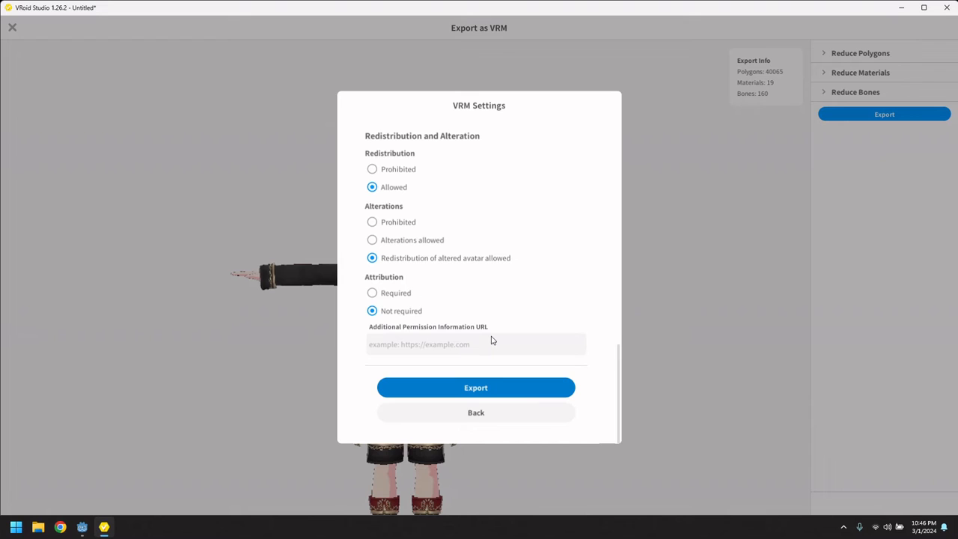
left_click(476, 387)
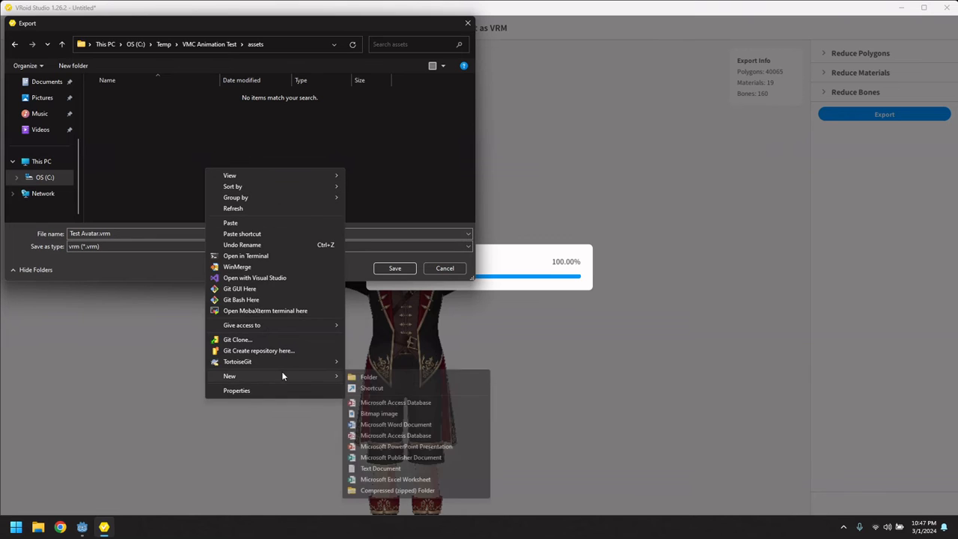
- Create a 'test avatar' folder in assets and save Test Avatar.vrm inside it
left_click(368, 377)
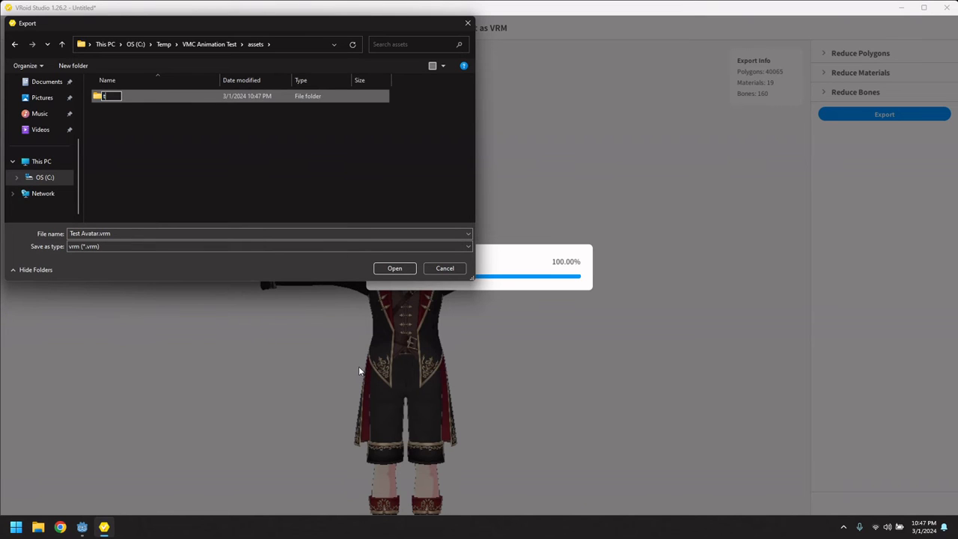
type("test avatar")
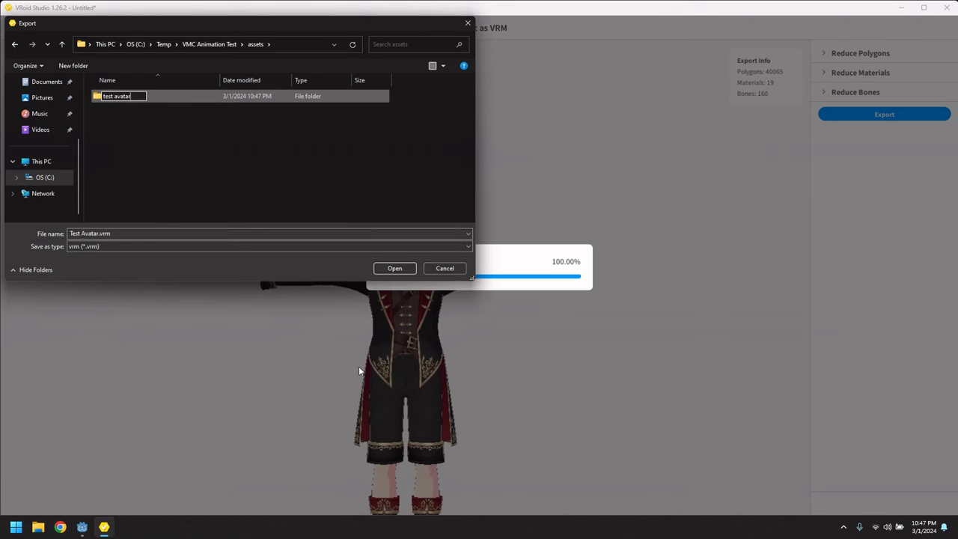
double_click(116, 95)
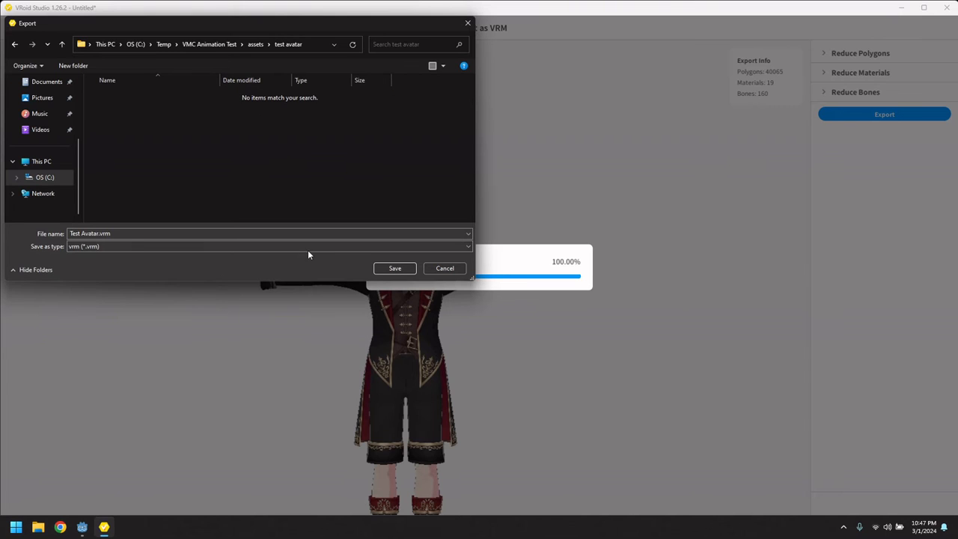
left_click(394, 268)
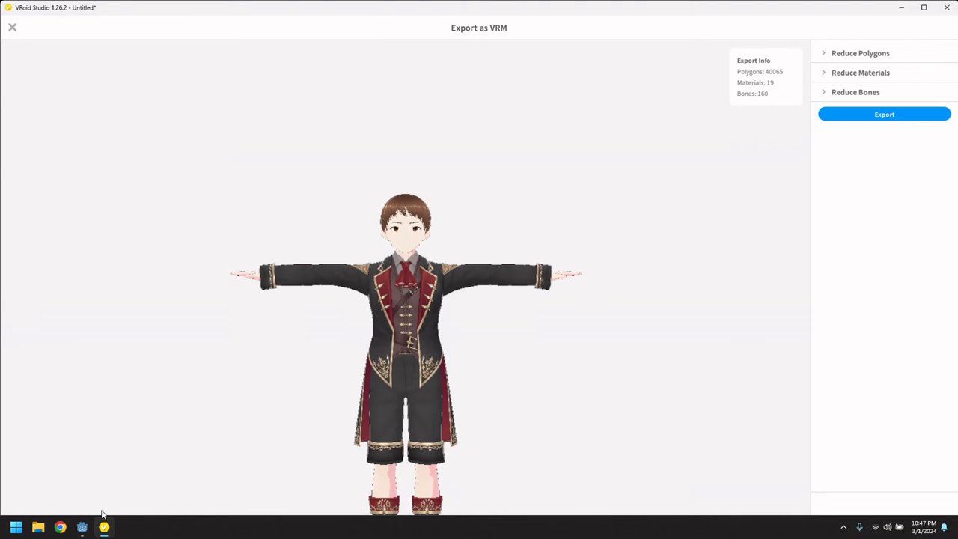
mouse_move(898, 9)
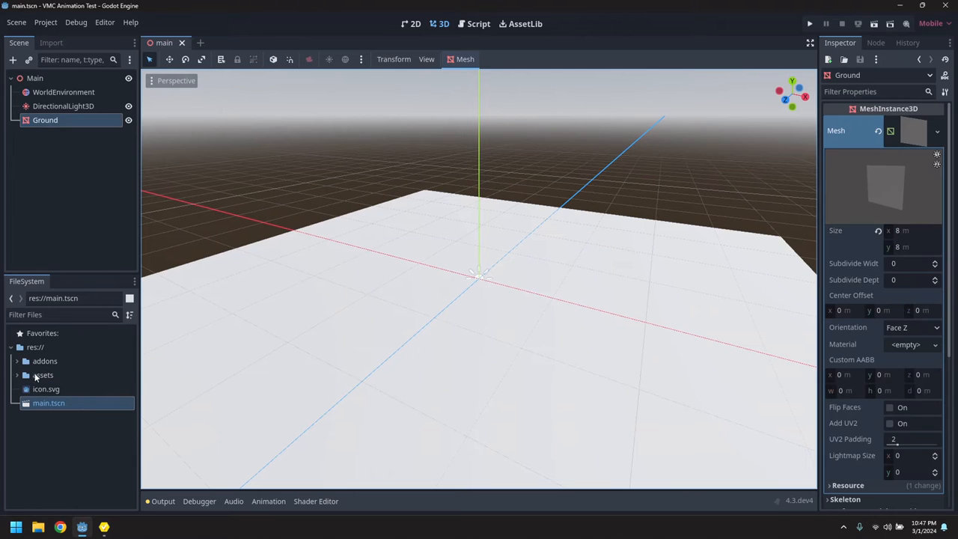
- Expand assets and open Test Avatar.vrm from the test avatar subfolder in the FileSystem dock
left_click(43, 375)
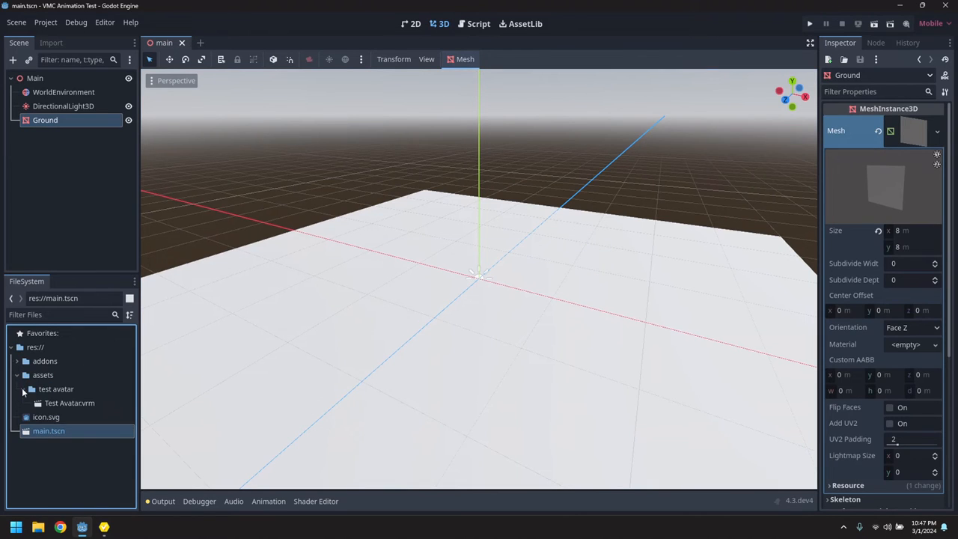
double_click(69, 403)
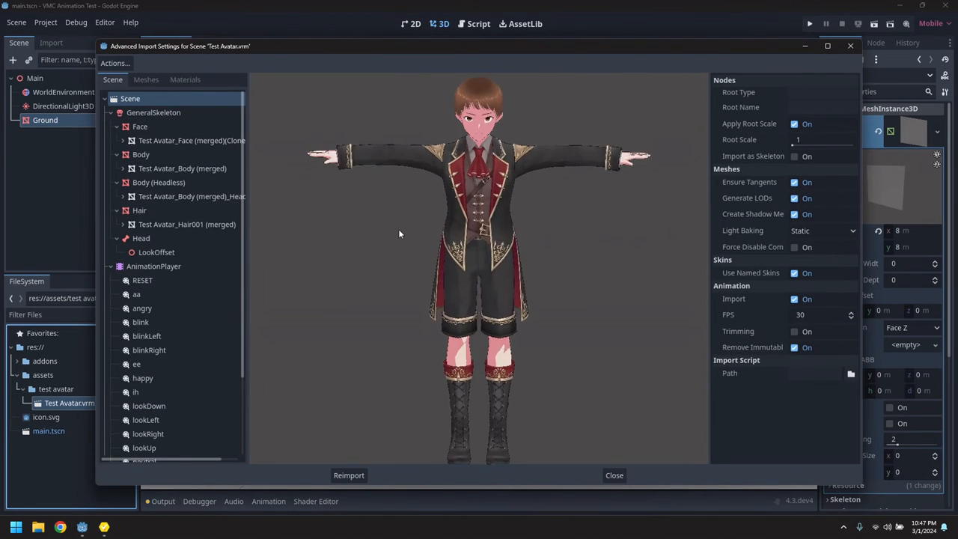
- Give GeneralSkeleton a new BoneMap using SkeletonProfileHumanoid, then reimport Test Avatar.vrm
left_click(154, 113)
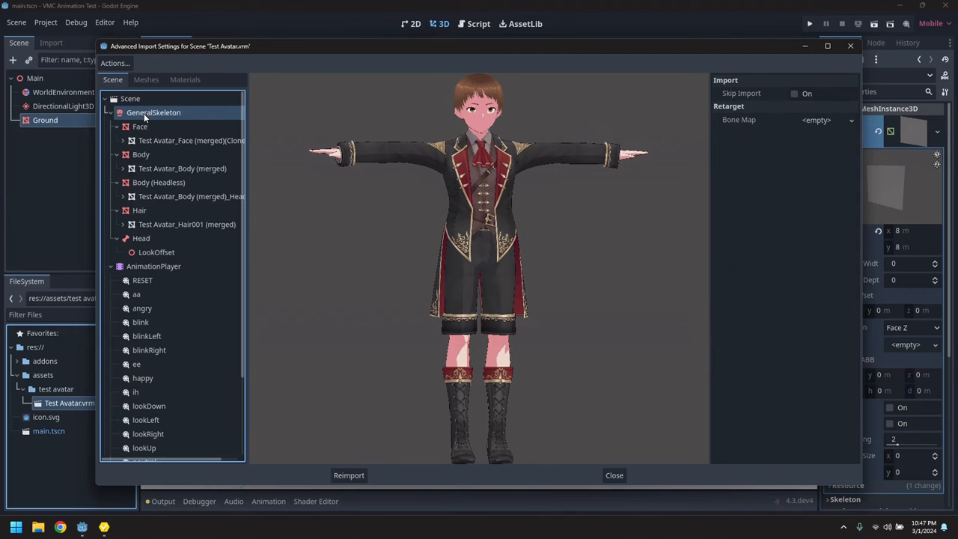
left_click(816, 120)
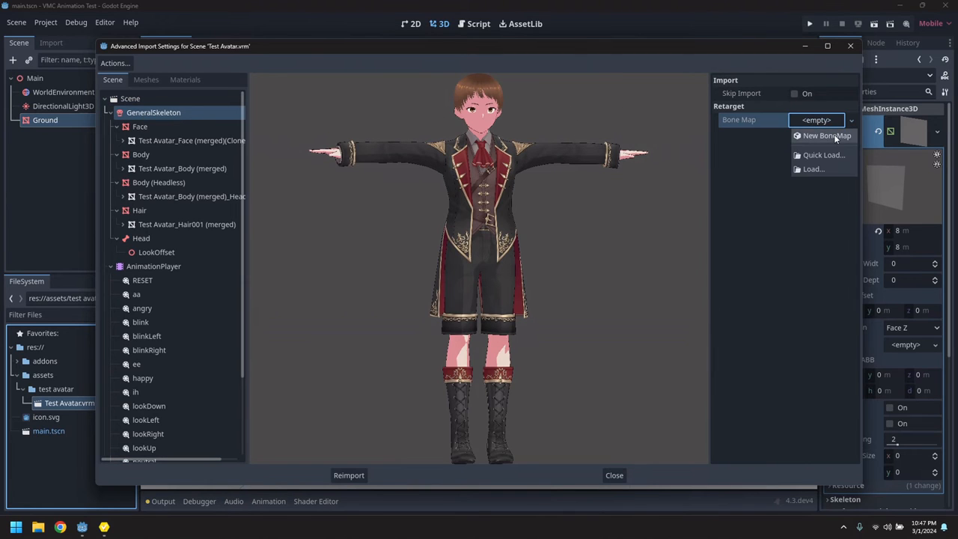
left_click(827, 136)
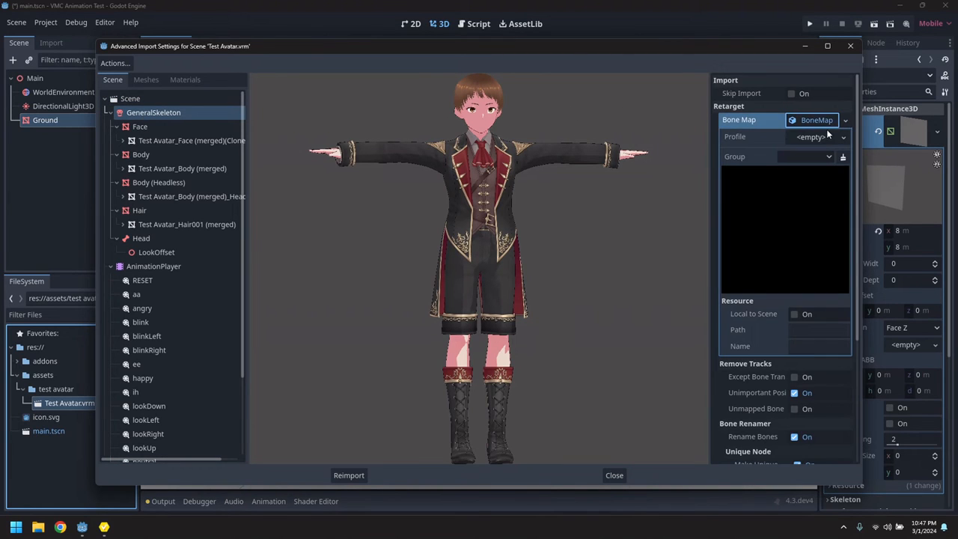
left_click(824, 136)
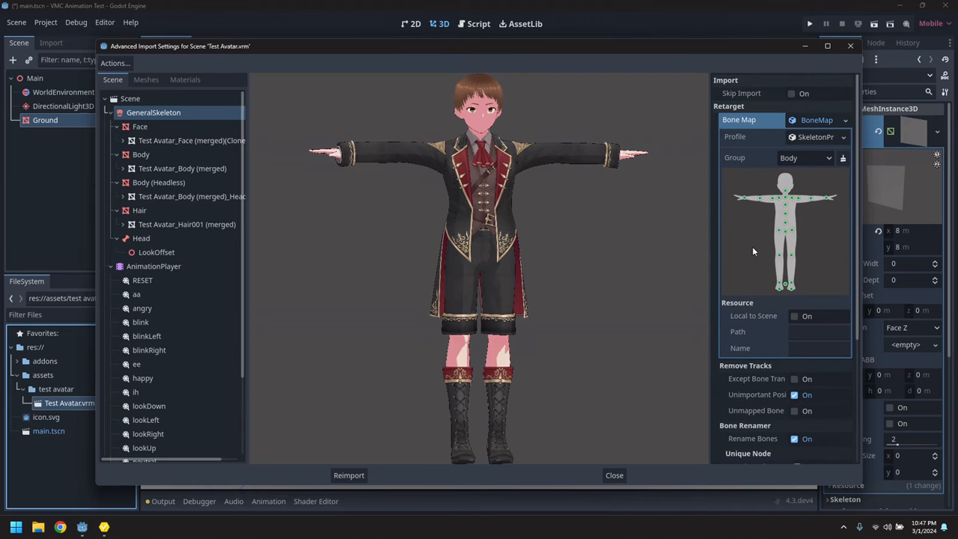
scroll("down", 3)
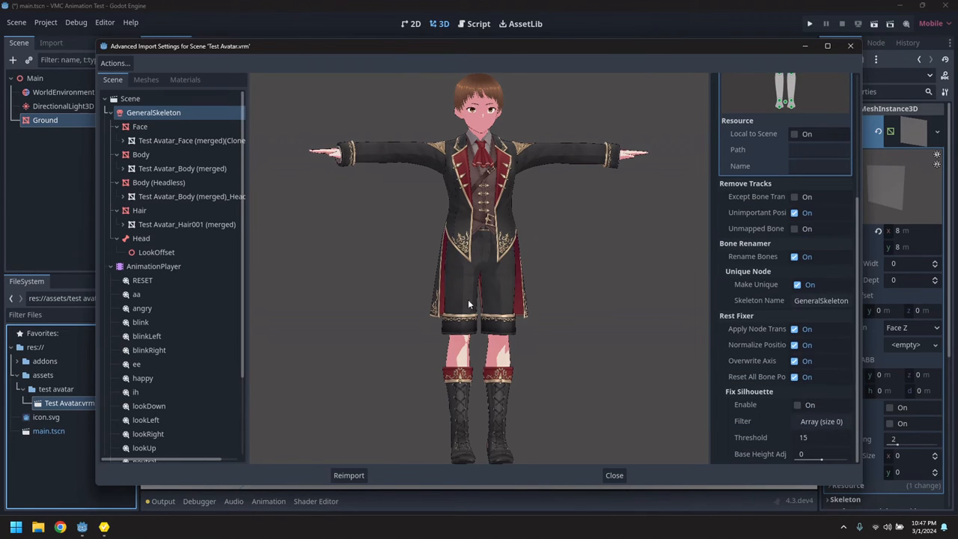
left_click(348, 474)
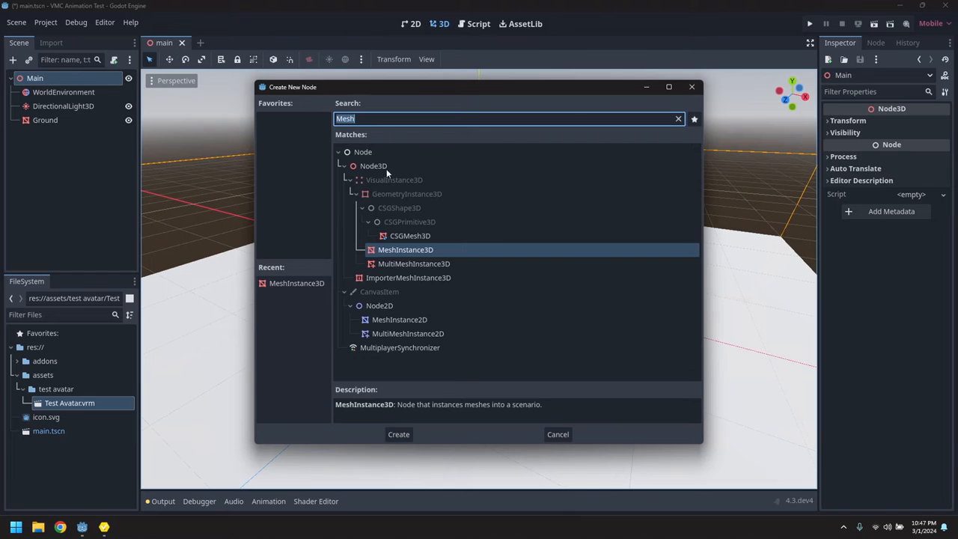
- Create a Node3D under Main and name it Avatar
left_click(398, 434)
type("Avatar")
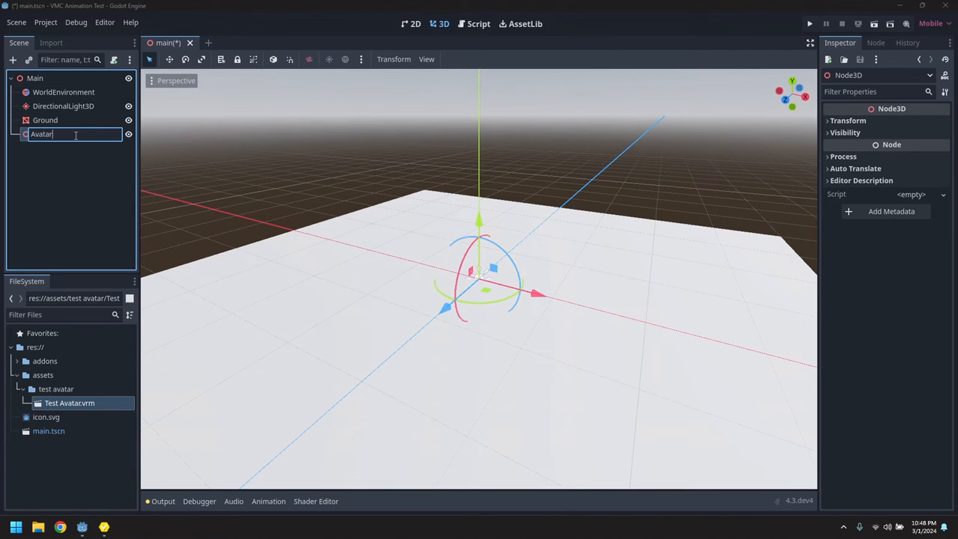
key("Return")
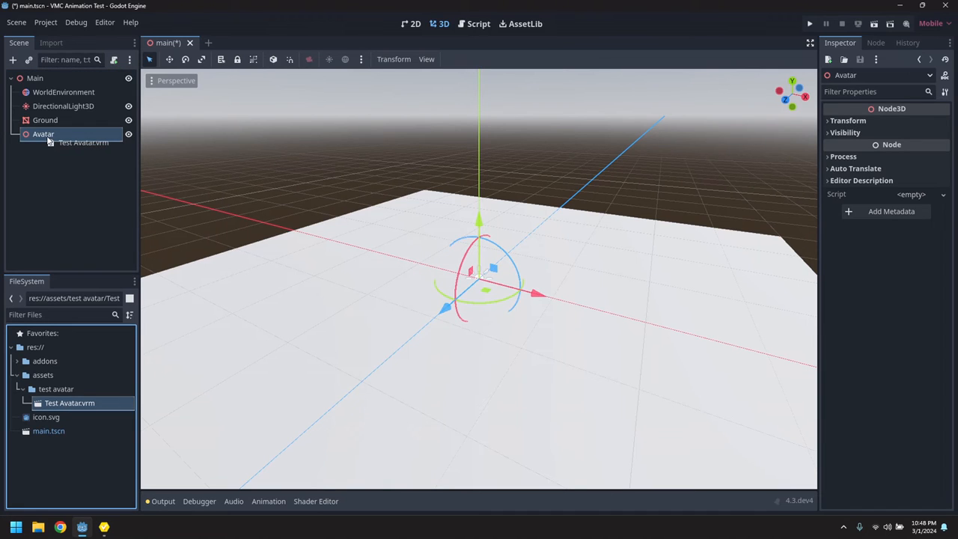
- Instance Test Avatar.vrm under Avatar and add an XRBodyModifier3D child node
left_click(57, 147)
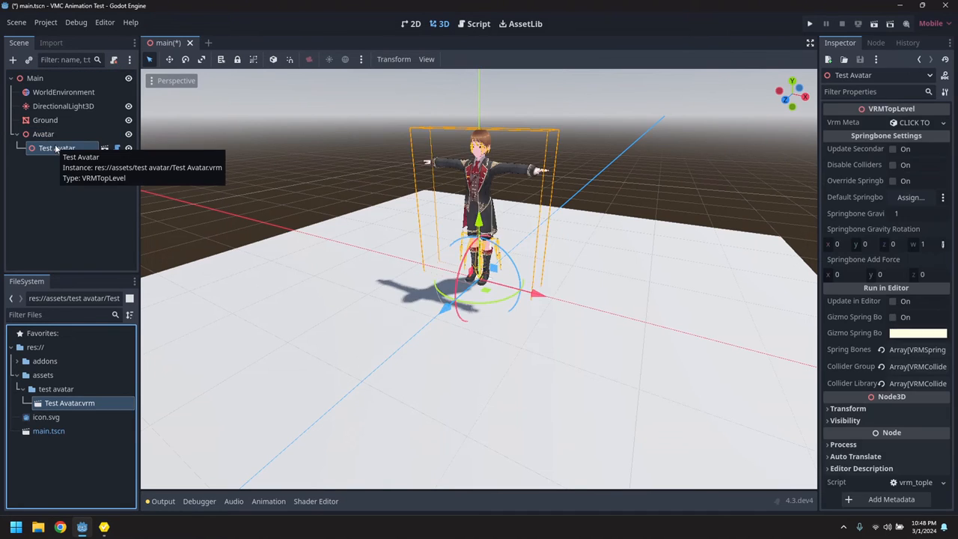
right_click(57, 147)
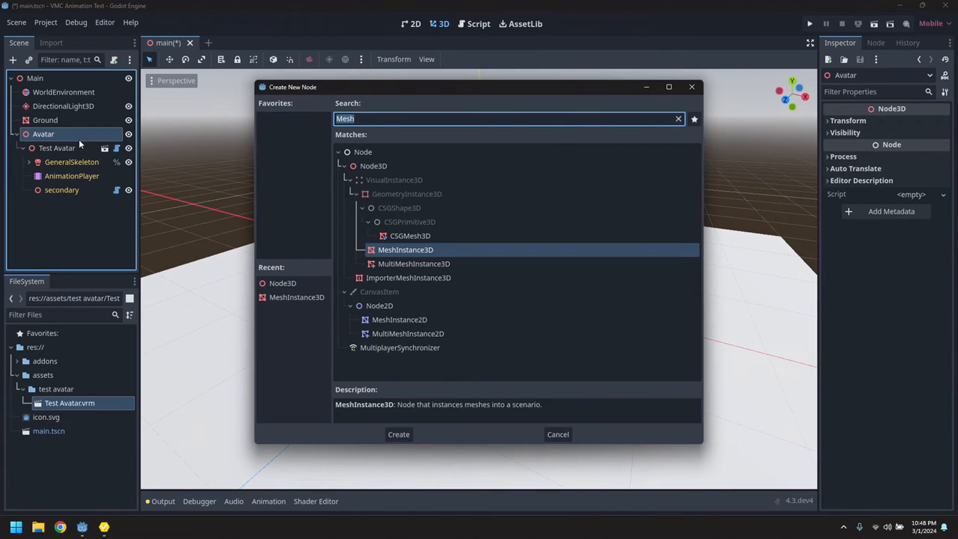
type("XRBody")
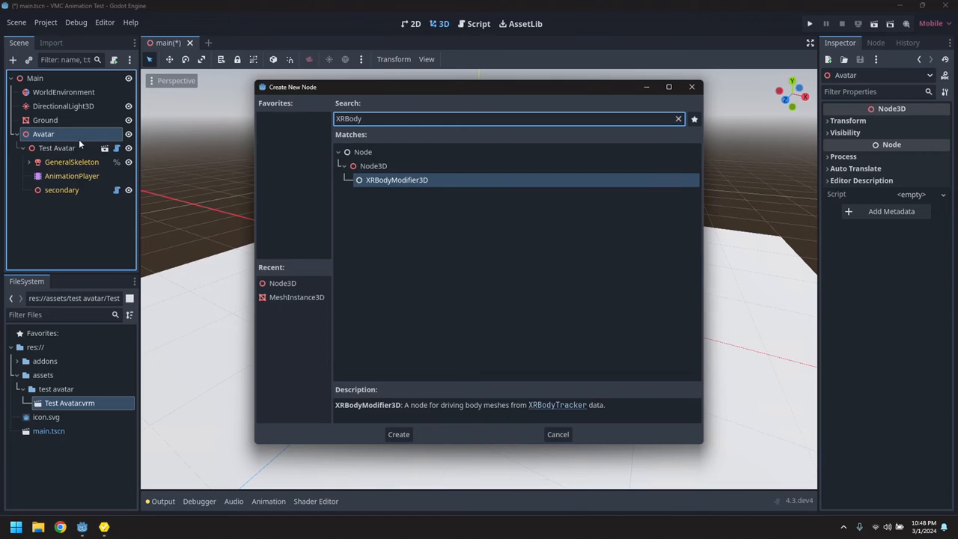
left_click(398, 434)
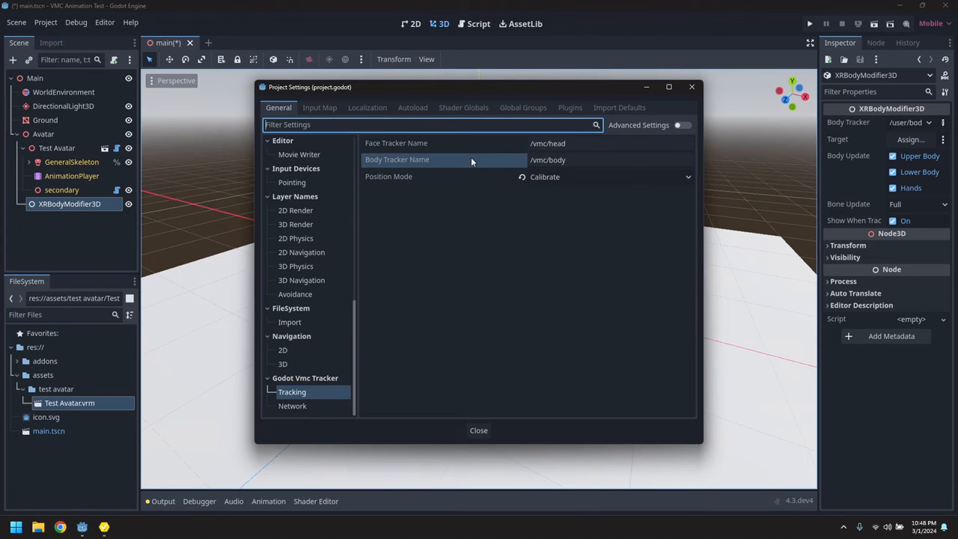
- Set the XRBodyModifier3D's Body Tracker to /vmc/body and target GeneralSkeleton
left_click(610, 160)
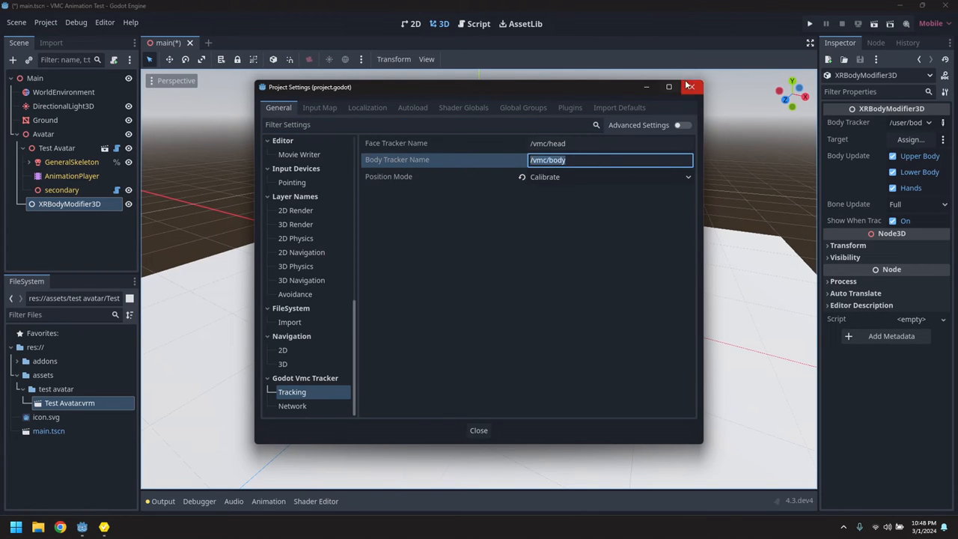
left_click(689, 87)
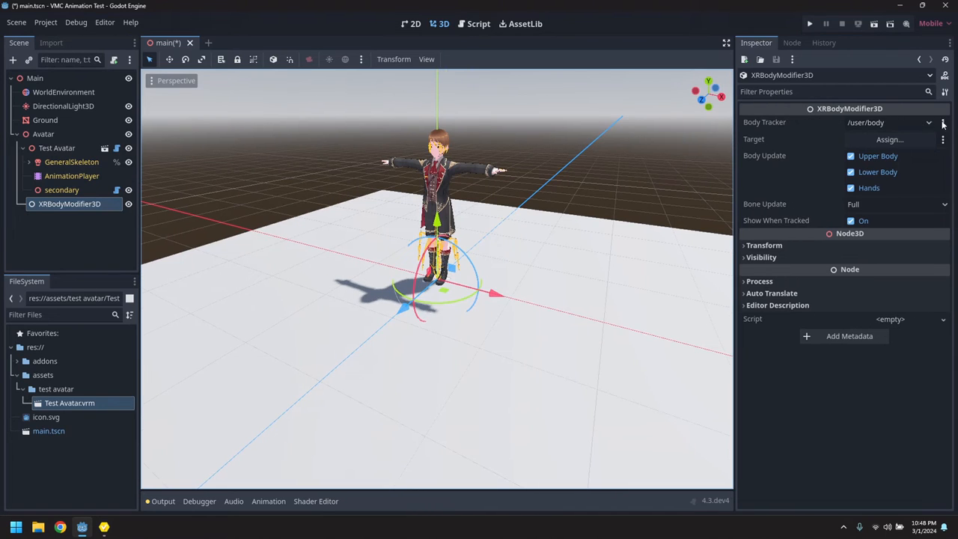
type("/vmc/body")
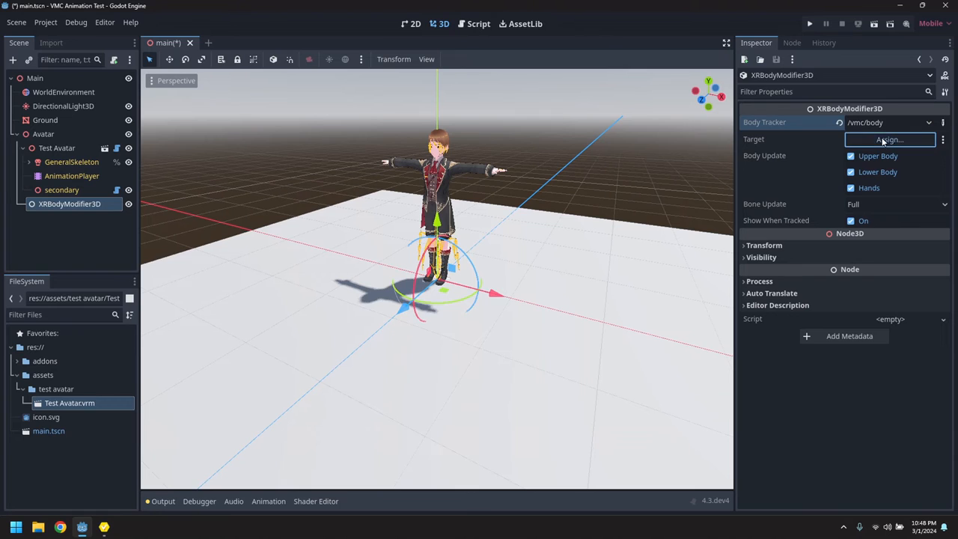
left_click(890, 140)
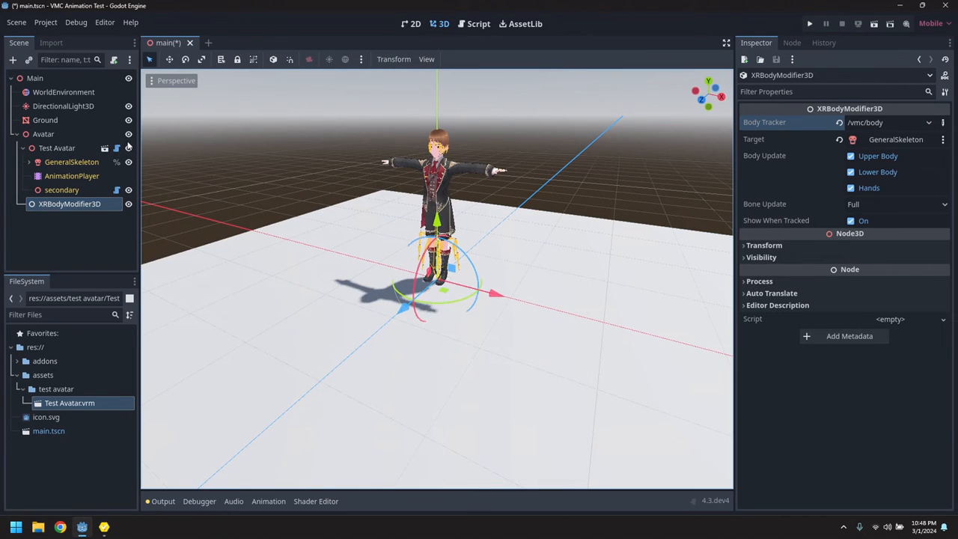
left_click(34, 78)
type("Camera3")
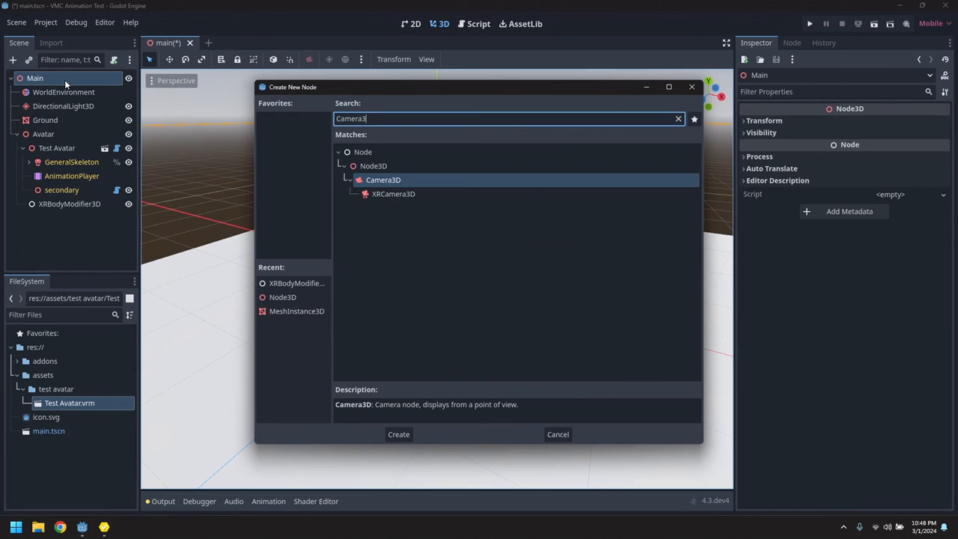
- Create a Camera3D under Main and position it to face the avatar
left_click(399, 434)
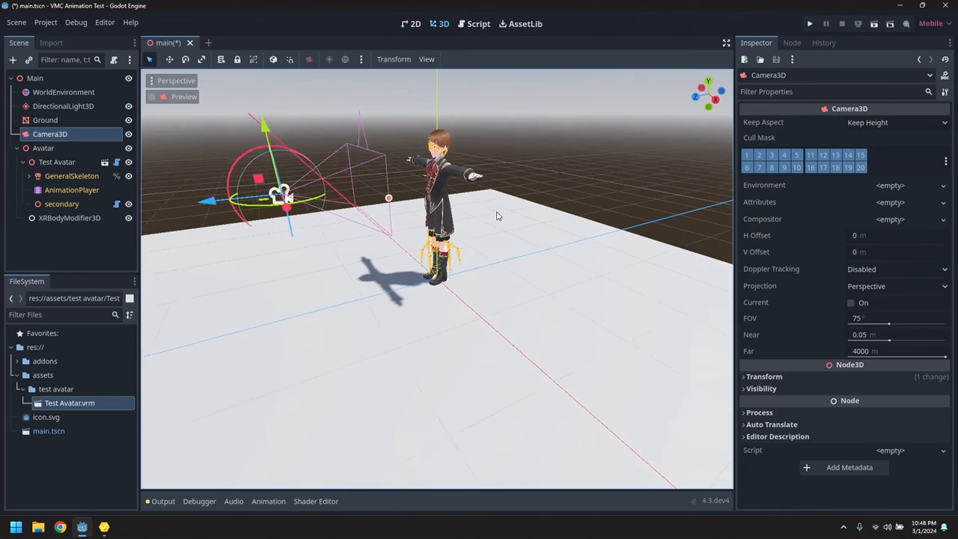
left_click(43, 148)
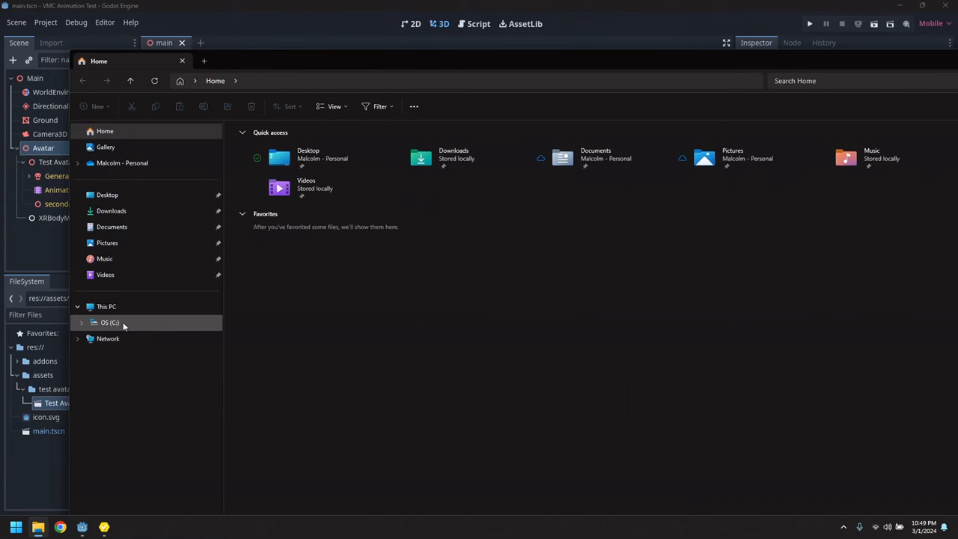
- Browse C:\Temp\XR-Animator_v0.19.8_windows into the electron folder and launch electron.exe
double_click(109, 322)
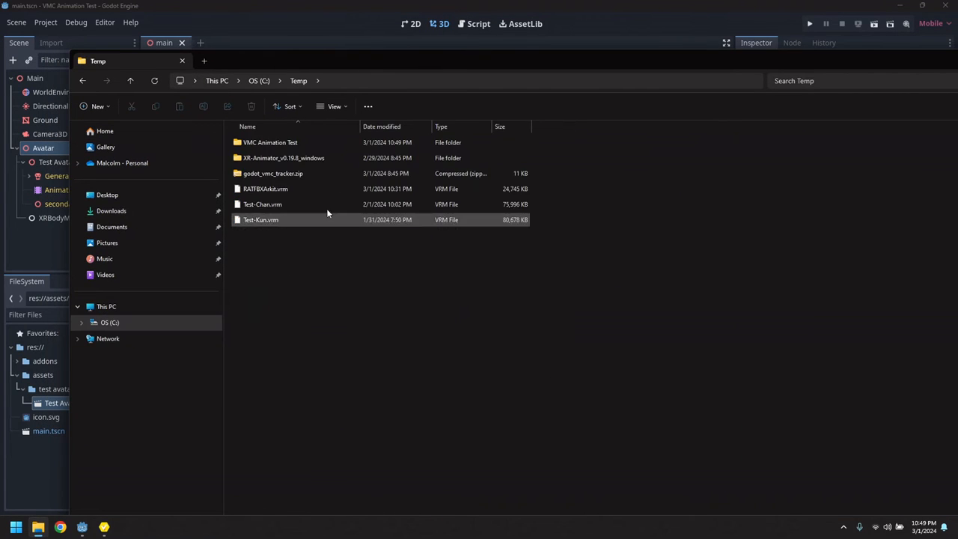
double_click(283, 157)
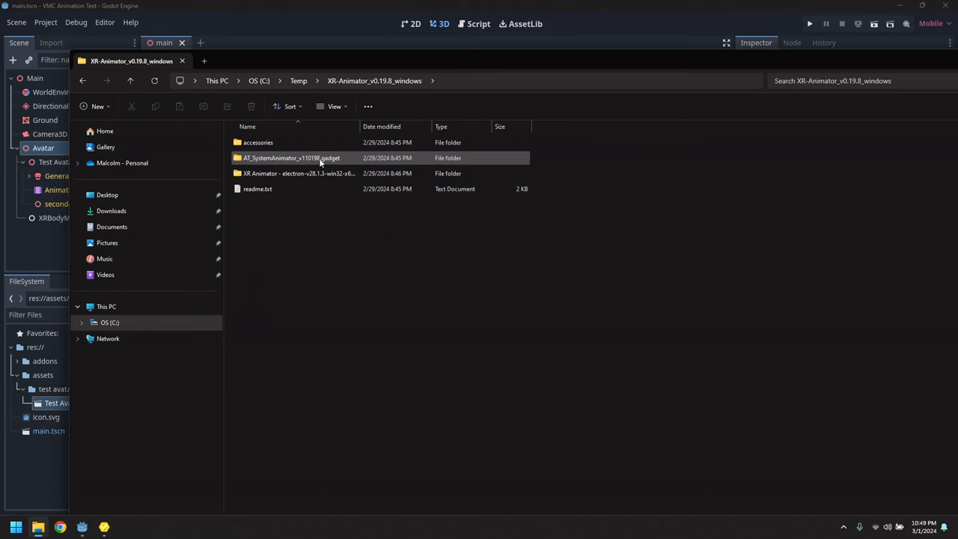
double_click(298, 173)
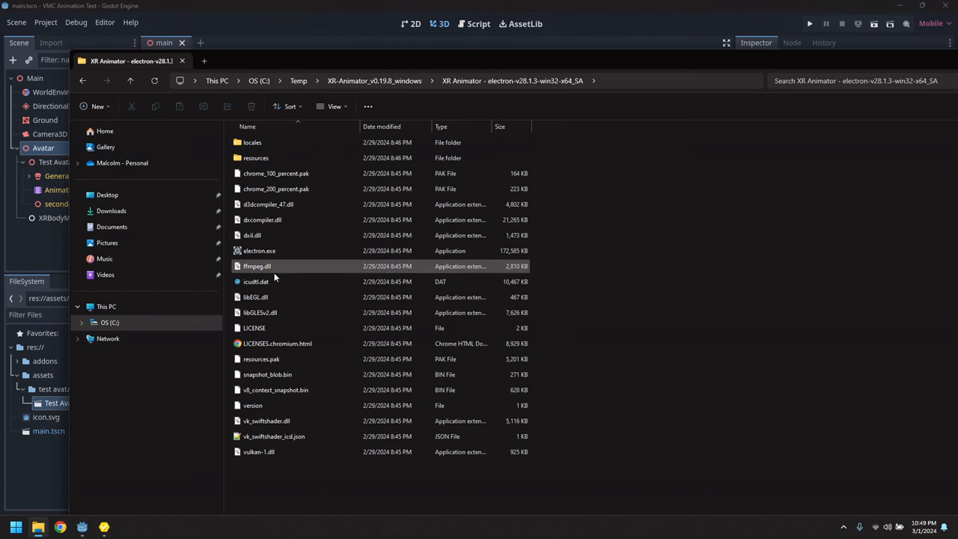
double_click(260, 251)
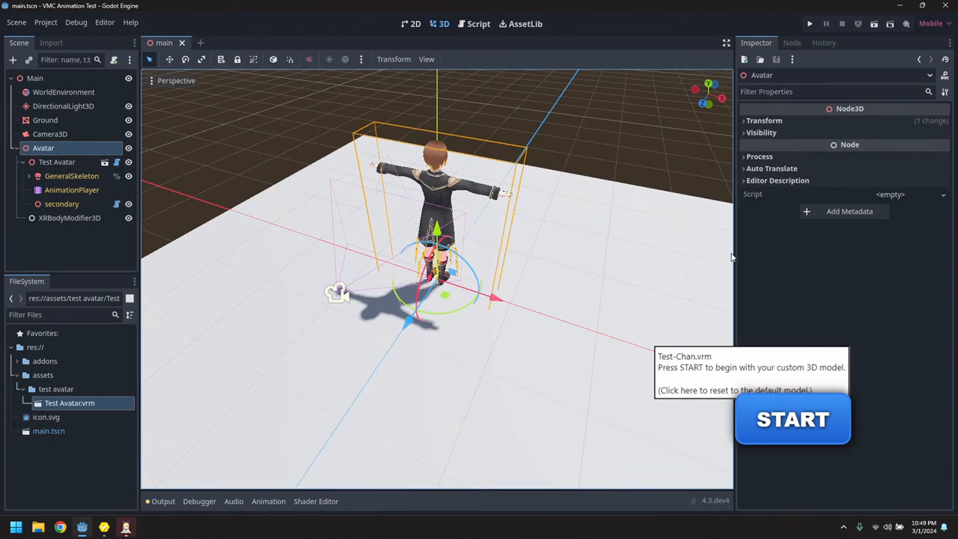
- Start XR Animator, enable motion capture, and switch on VMC-protocol output at port 39539
left_click(792, 419)
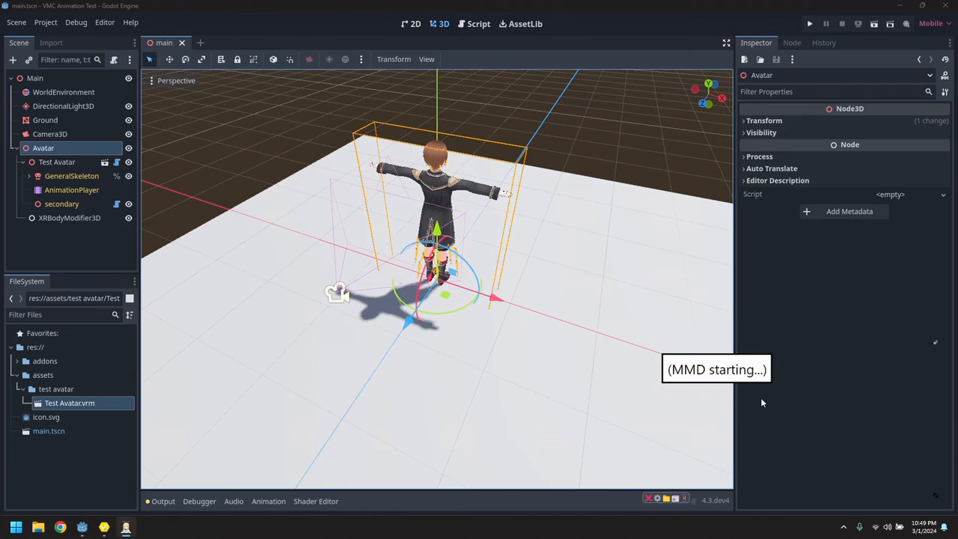
mouse_move(712, 384)
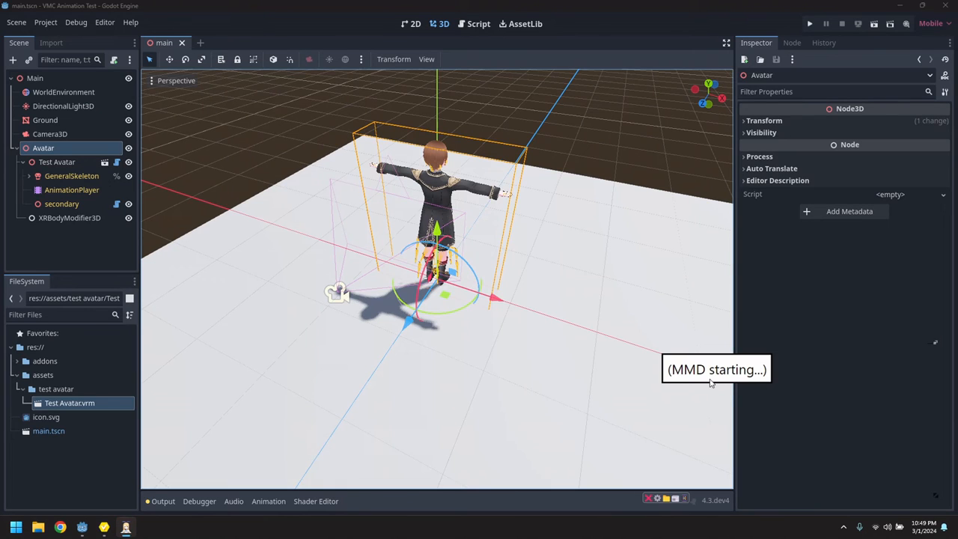
mouse_move(766, 375)
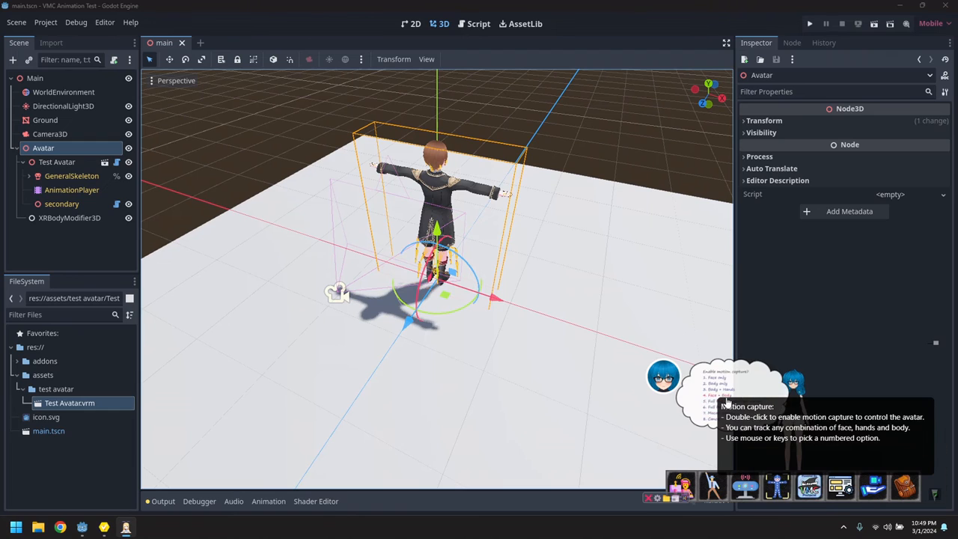
double_click(664, 377)
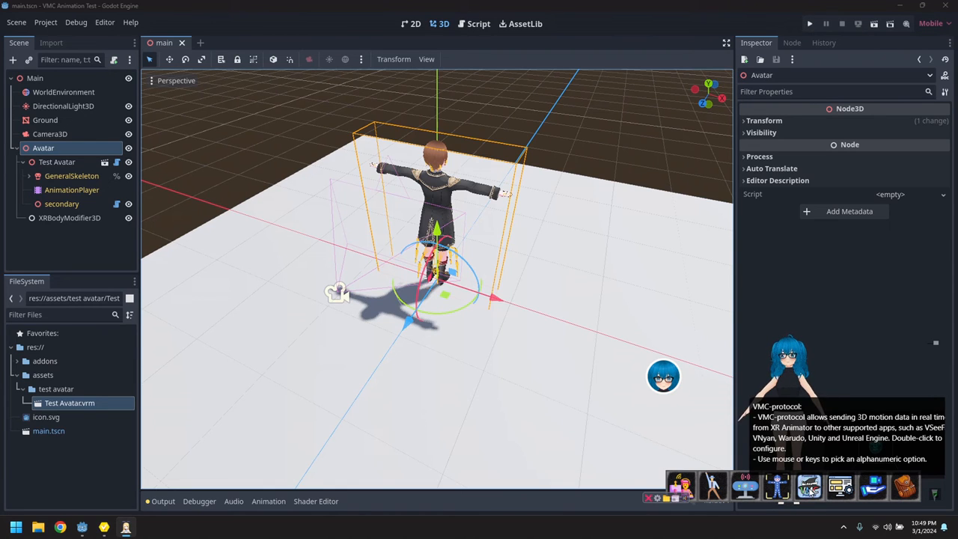
left_click(663, 377)
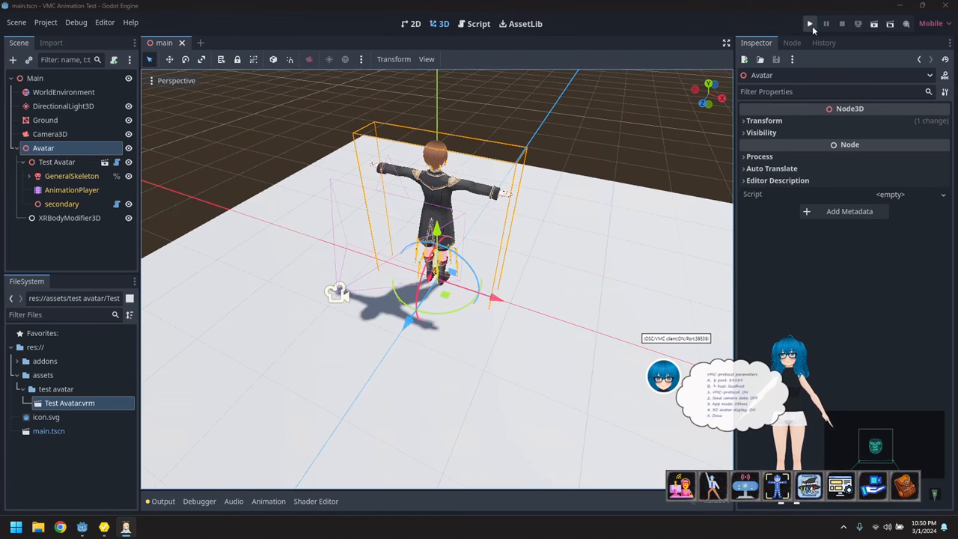
- Test-run the scene once, then delete the Test Avatar node from under Avatar
left_click(811, 23)
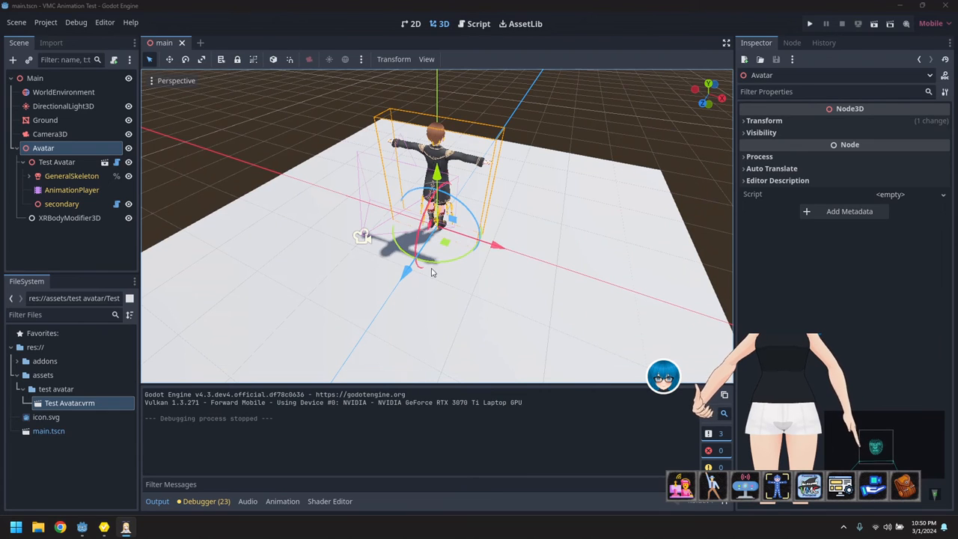
left_click(45, 120)
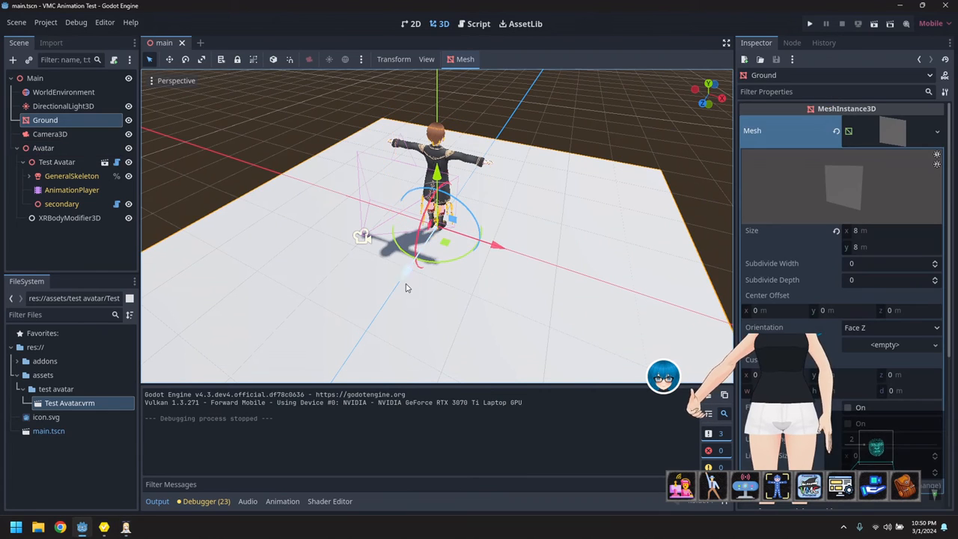
left_click(56, 162)
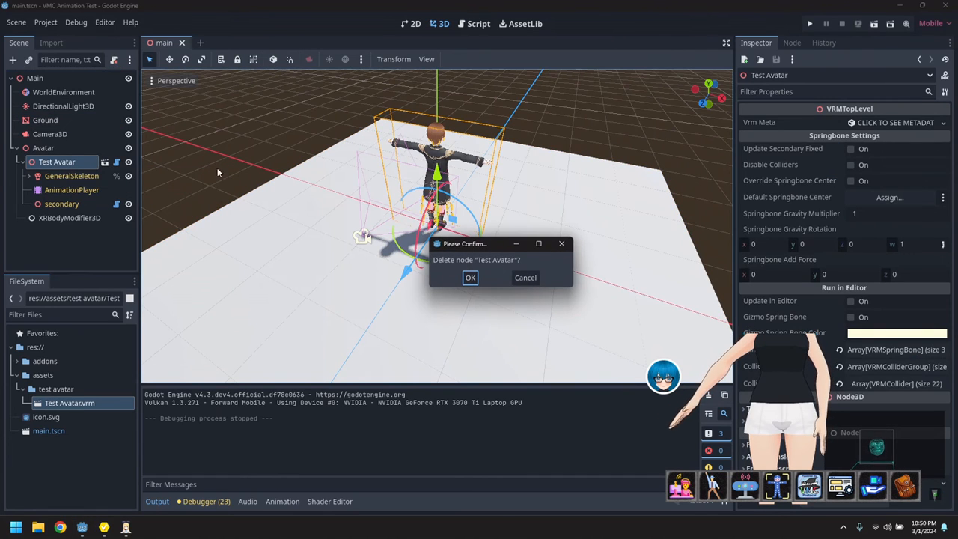
left_click(471, 278)
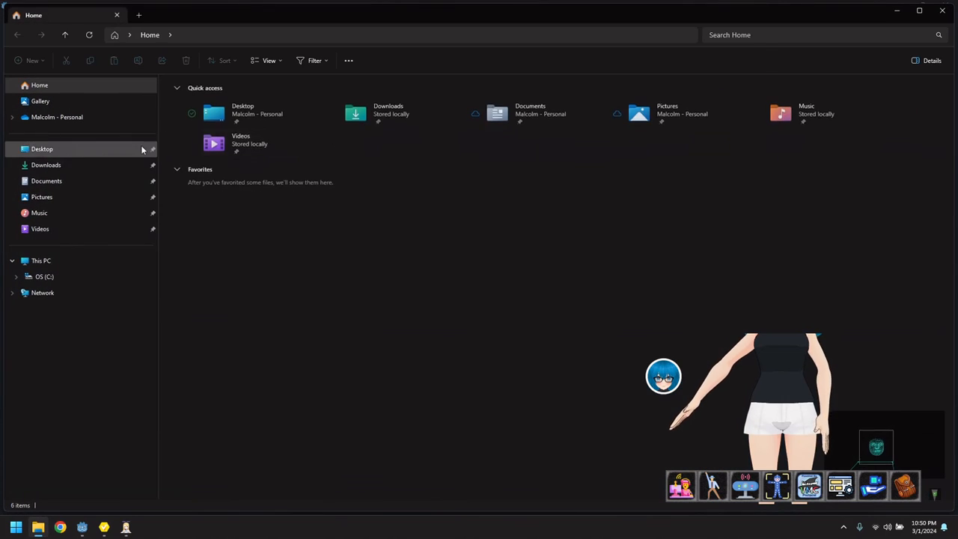
- Copy RATFBXArkit.vrm from C:\Temp into VMC Animation Test's assets/test avatar folder
left_click(45, 276)
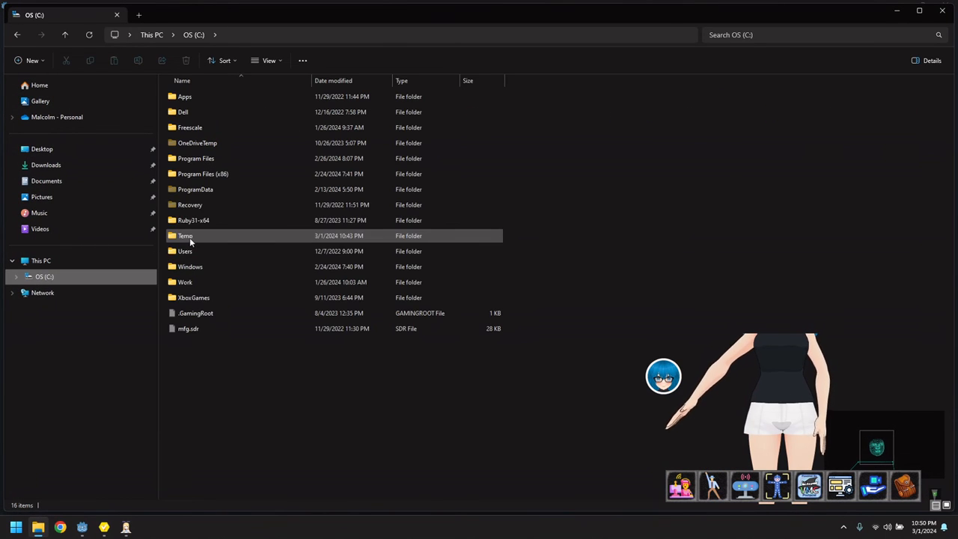
double_click(185, 235)
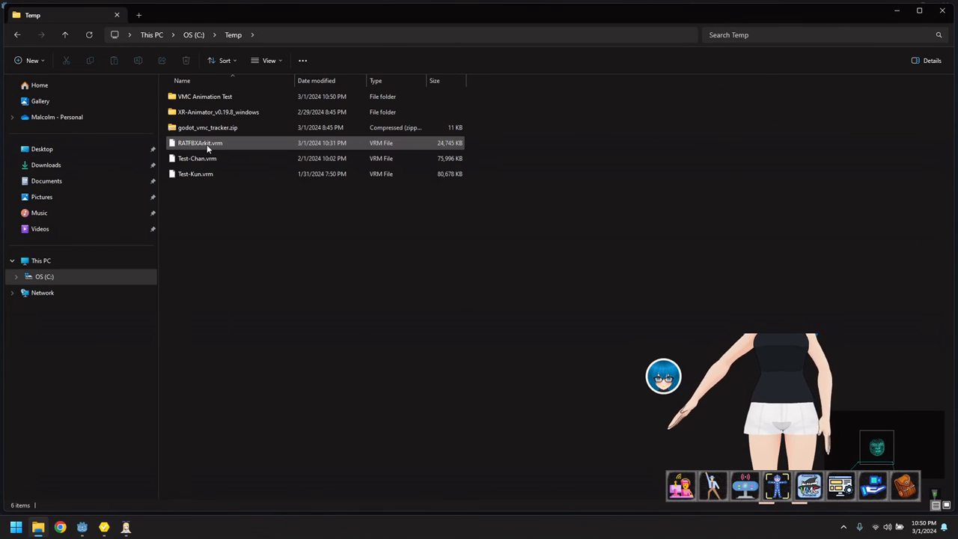
right_click(200, 143)
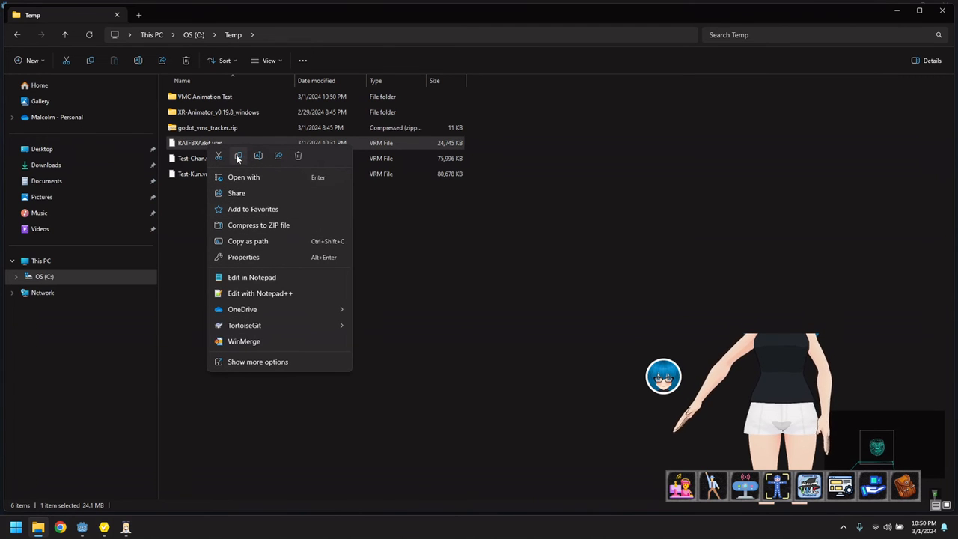
double_click(205, 96)
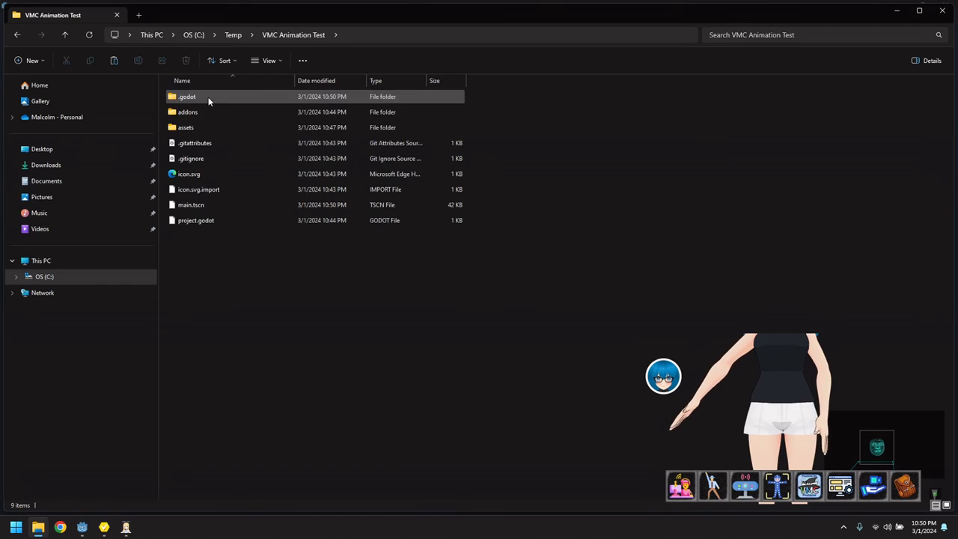
double_click(186, 127)
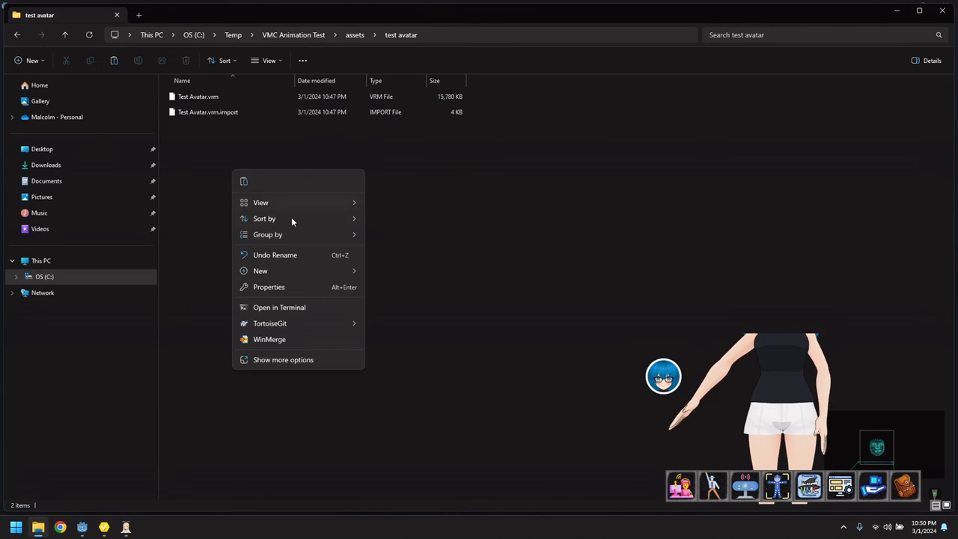
left_click(261, 270)
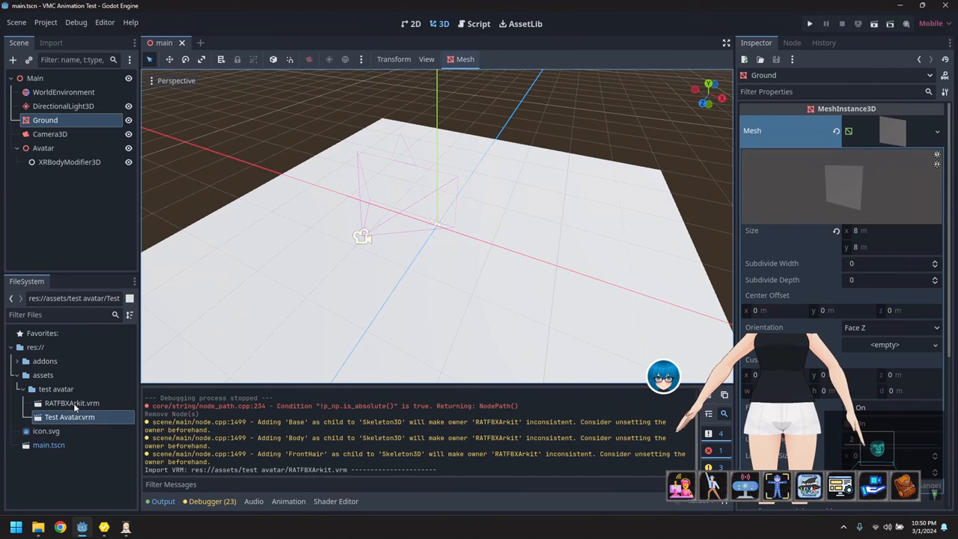
- Give RATFBXArkit.vrm's GeneralSkeleton a new BoneMap using SkeletonProfileHumanoid, then reimport the avatar
double_click(72, 402)
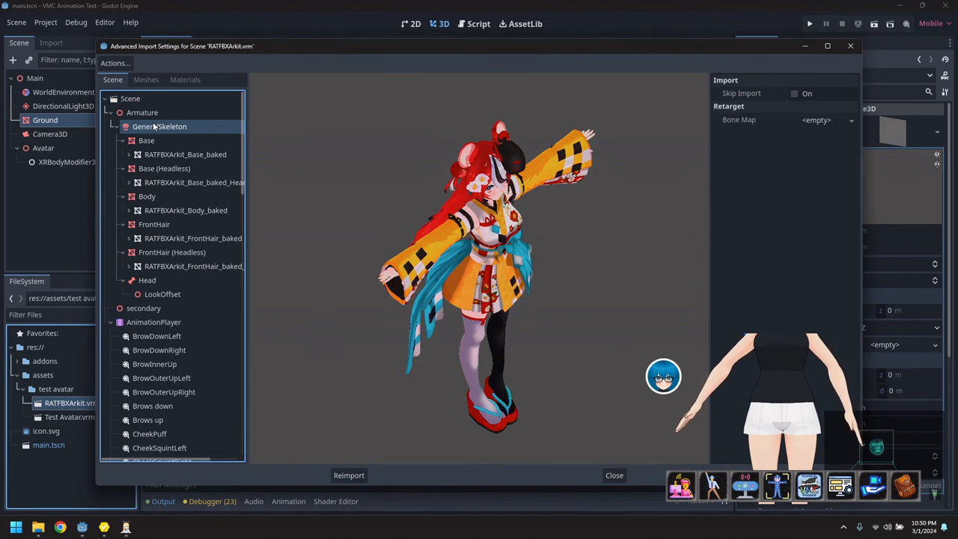
left_click(816, 120)
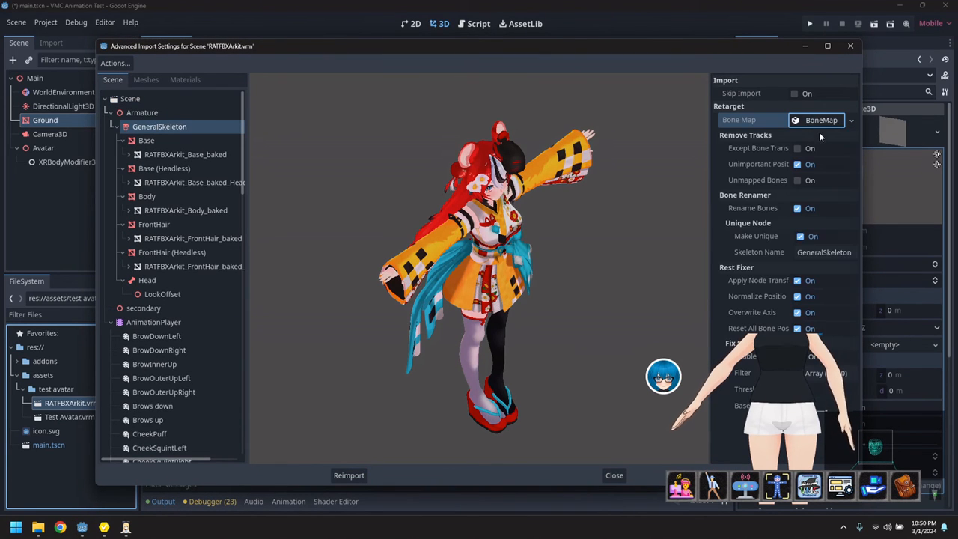
left_click(811, 137)
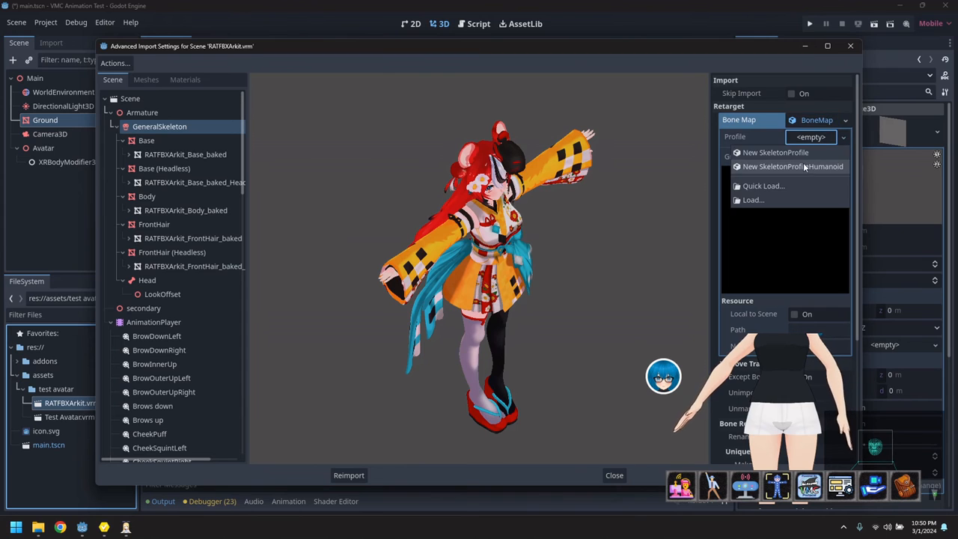
left_click(792, 166)
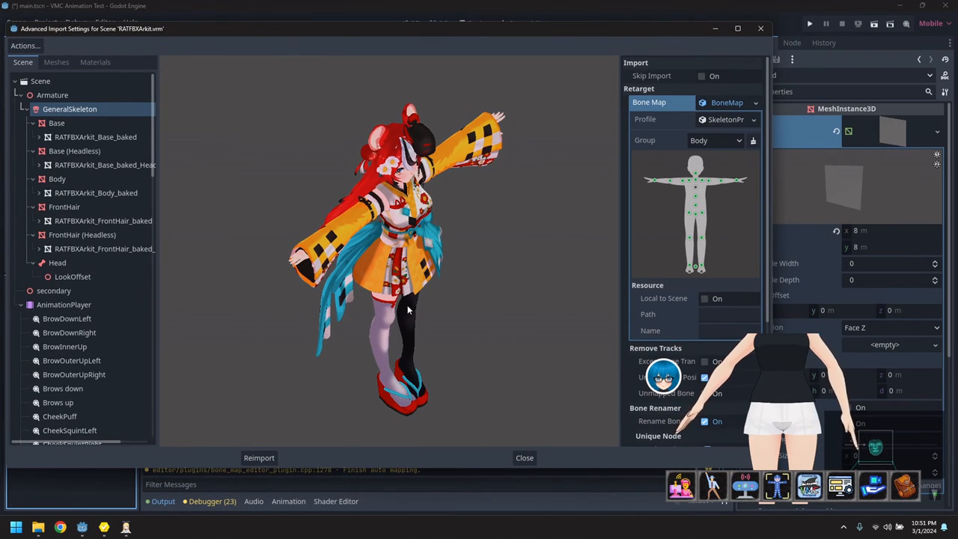
left_click(259, 458)
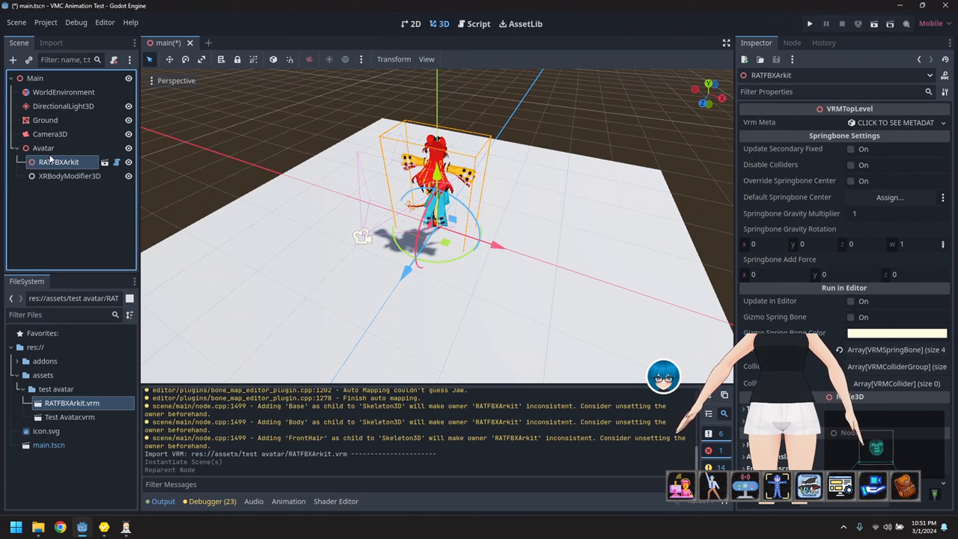
- Add an XRFaceModifier3D child node under Avatar
right_click(59, 161)
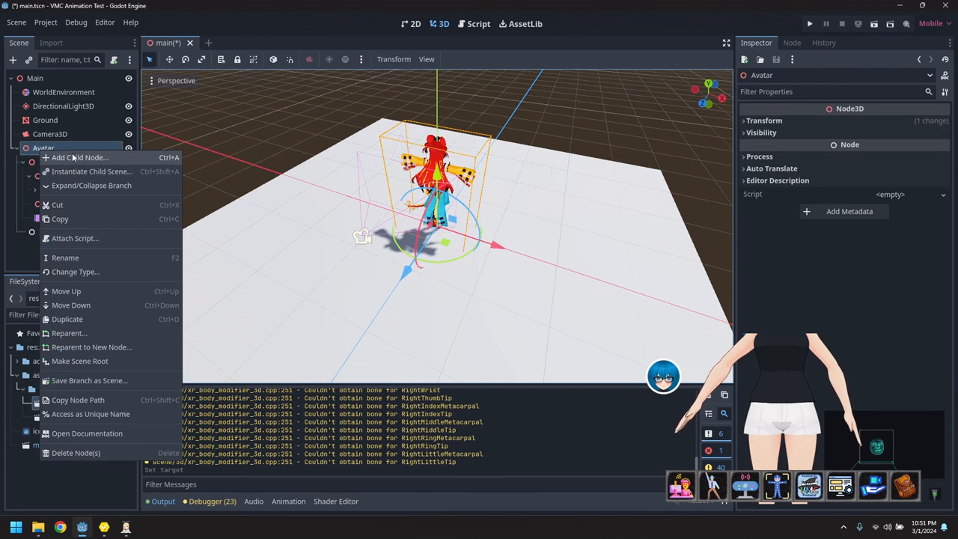
left_click(79, 157)
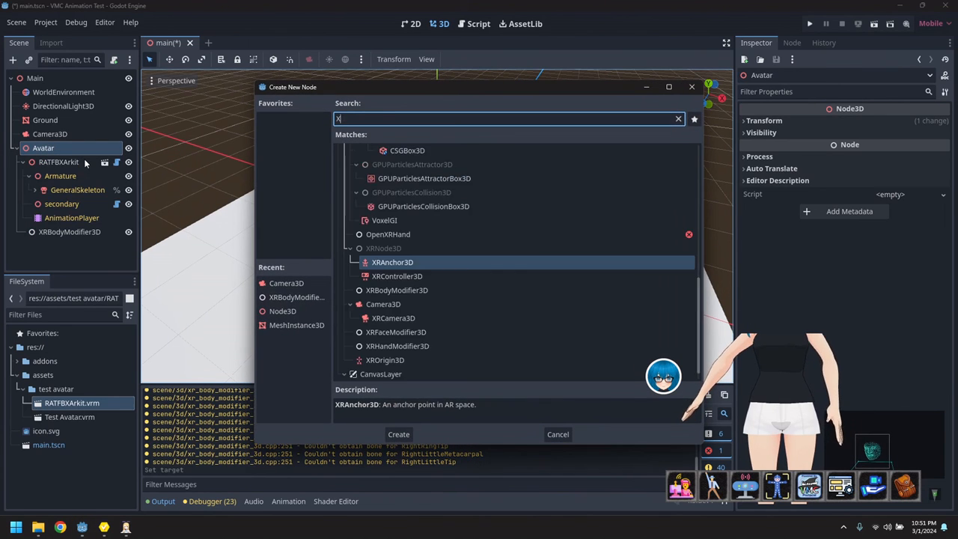
left_click(399, 434)
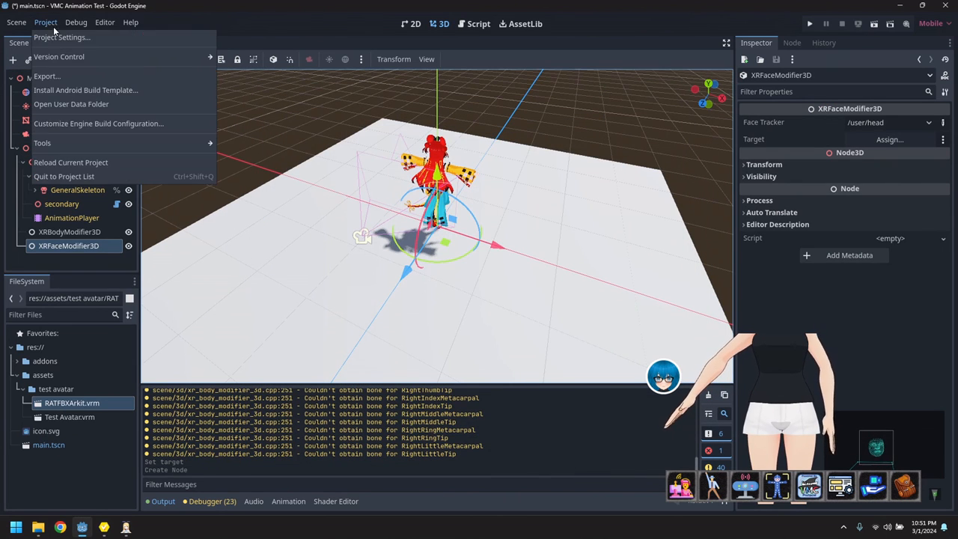
- Set the face tracker to /vmc/head, target the Body mesh, and save the scene
left_click(62, 37)
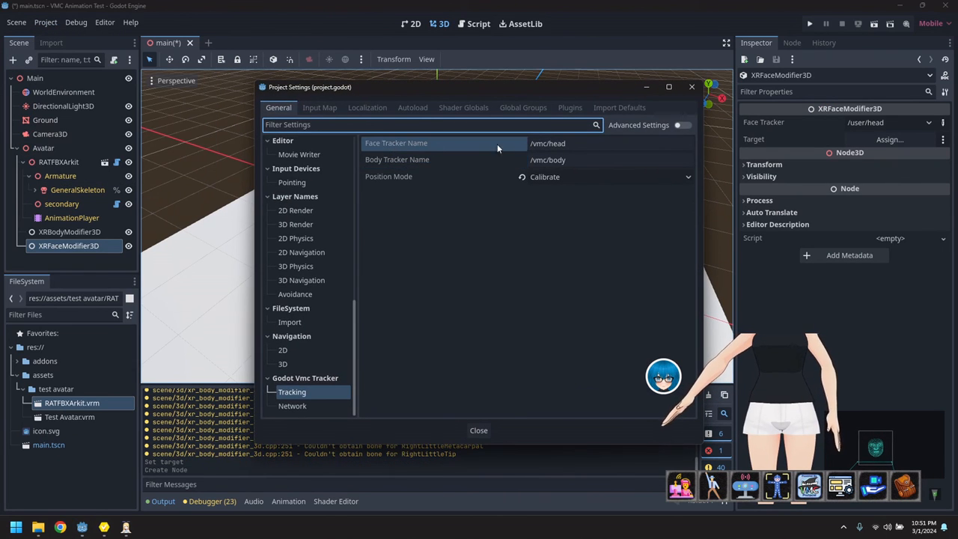
left_click(609, 143)
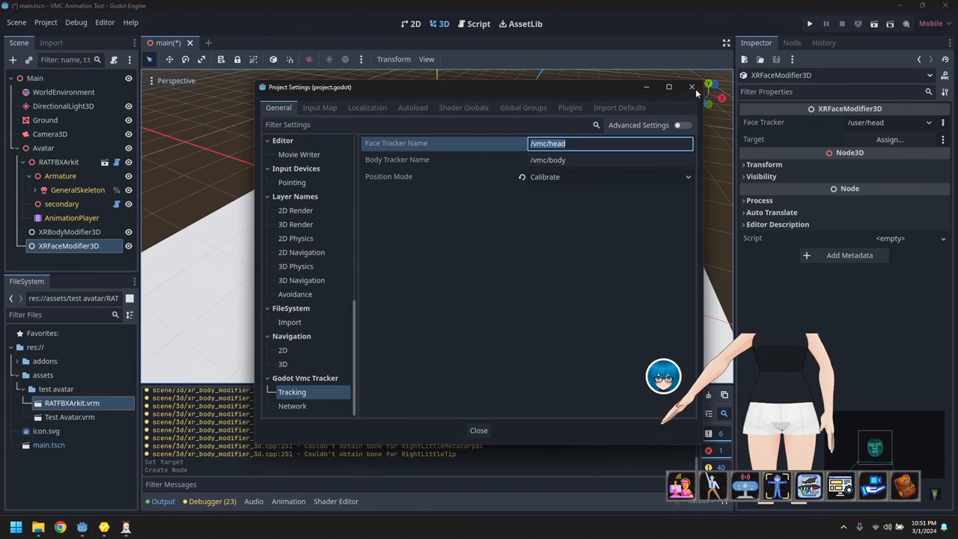
left_click(478, 430)
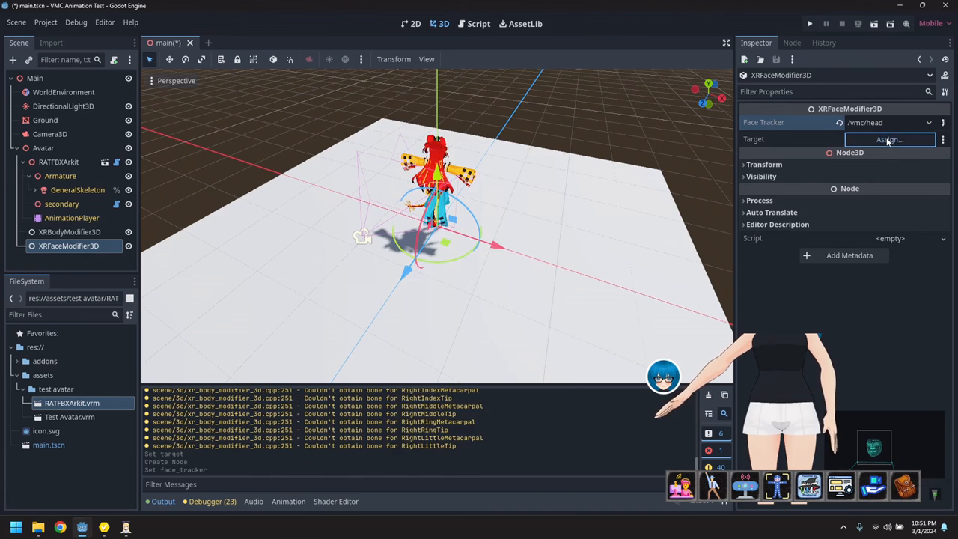
left_click(890, 139)
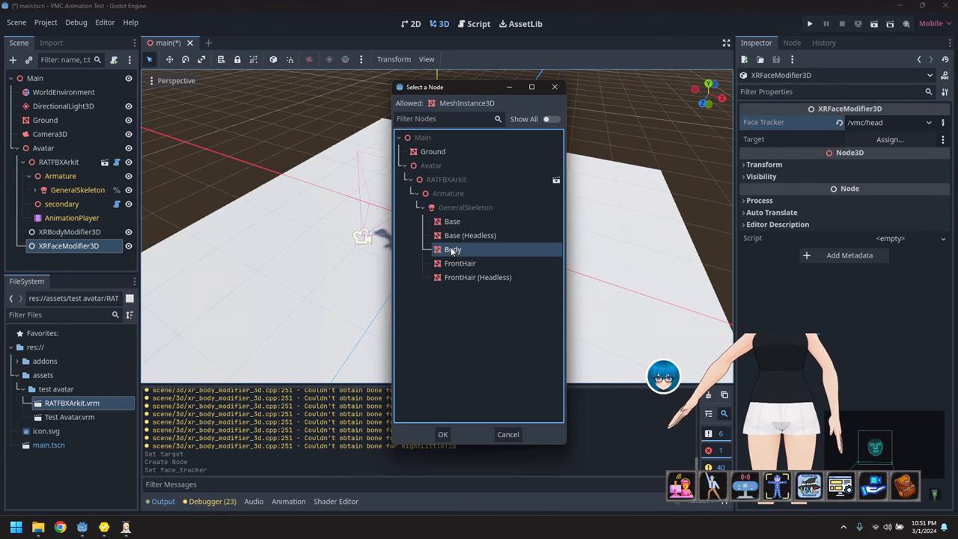
left_click(442, 434)
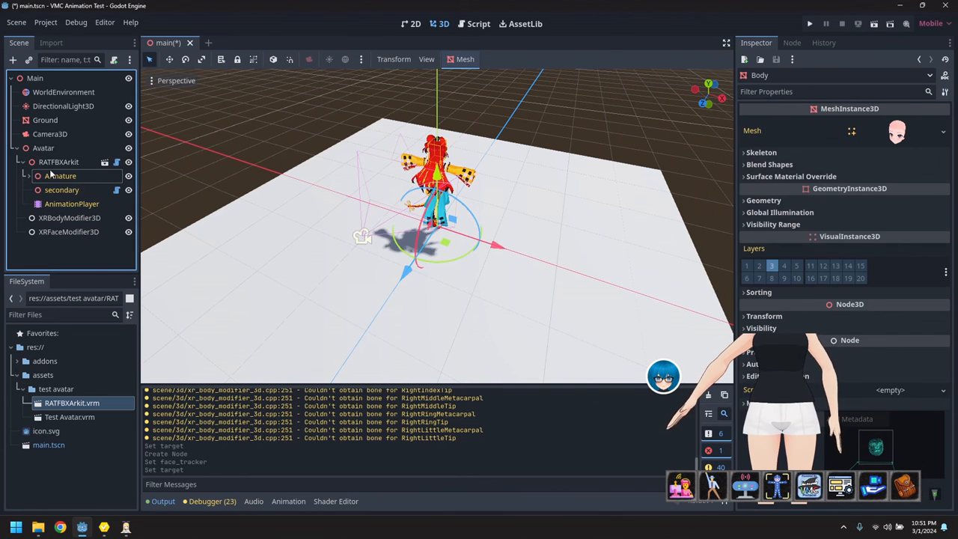
key("ctrl+s")
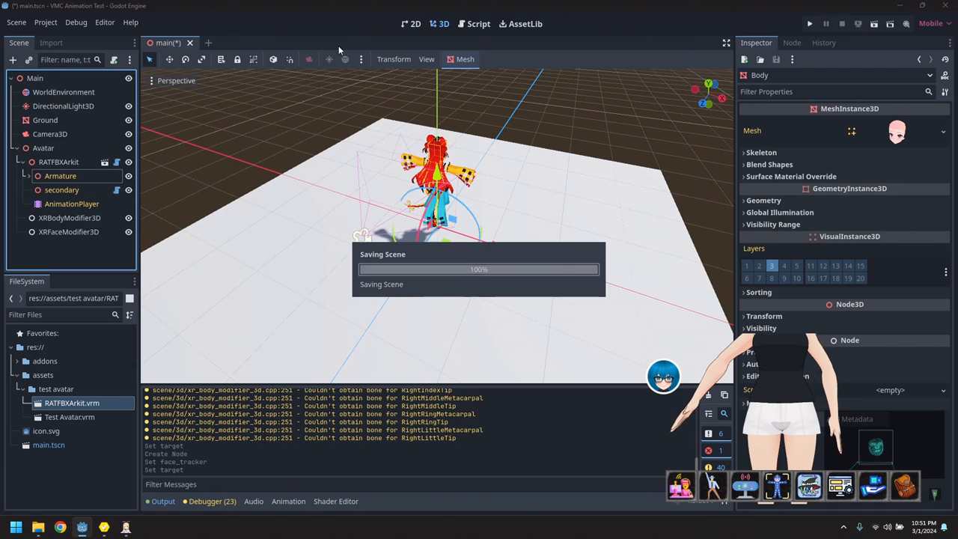